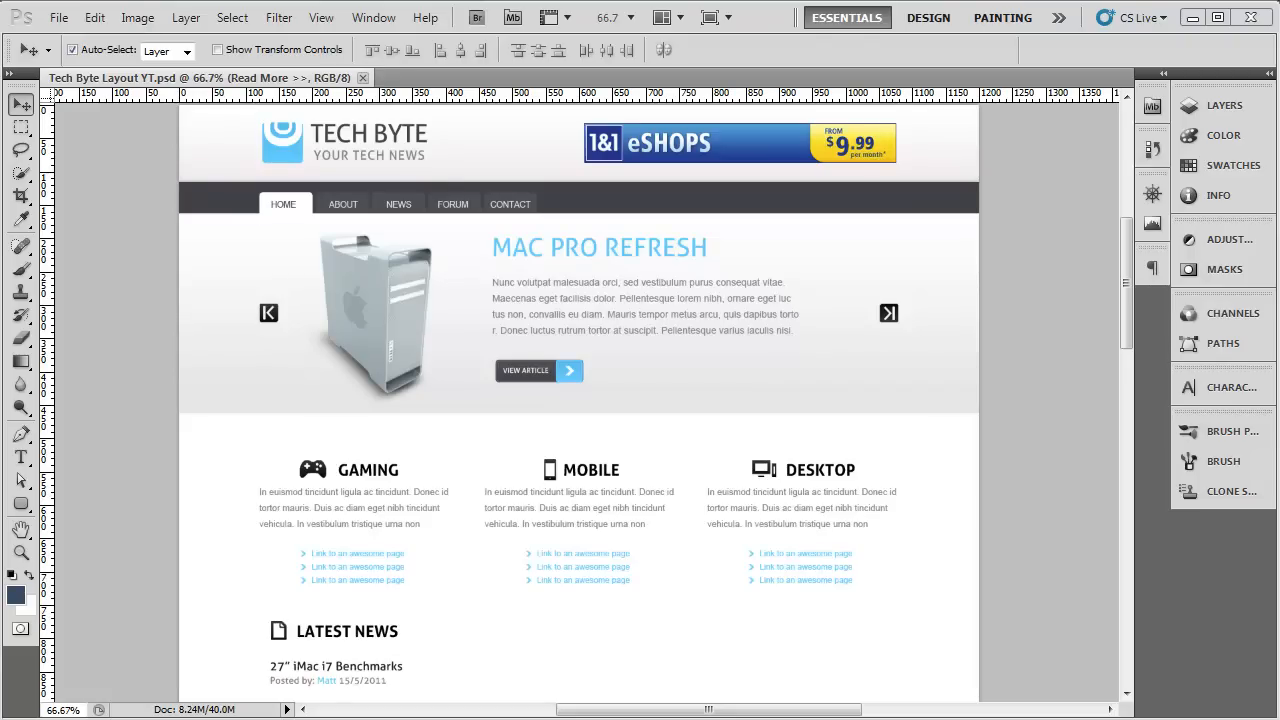
pyautogui.moveTo(777, 438)
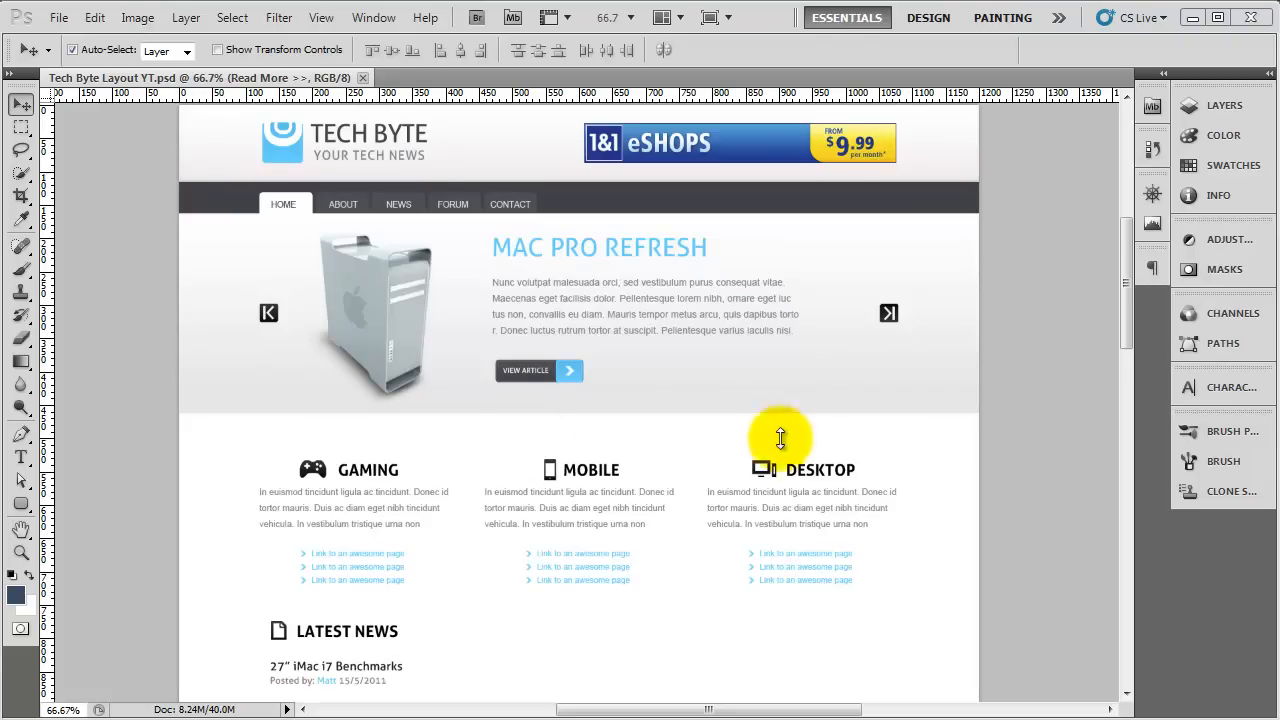
# Step: Scroll down the layout and show the Layers panel containing the Latest News group
pyautogui.scroll(-3)
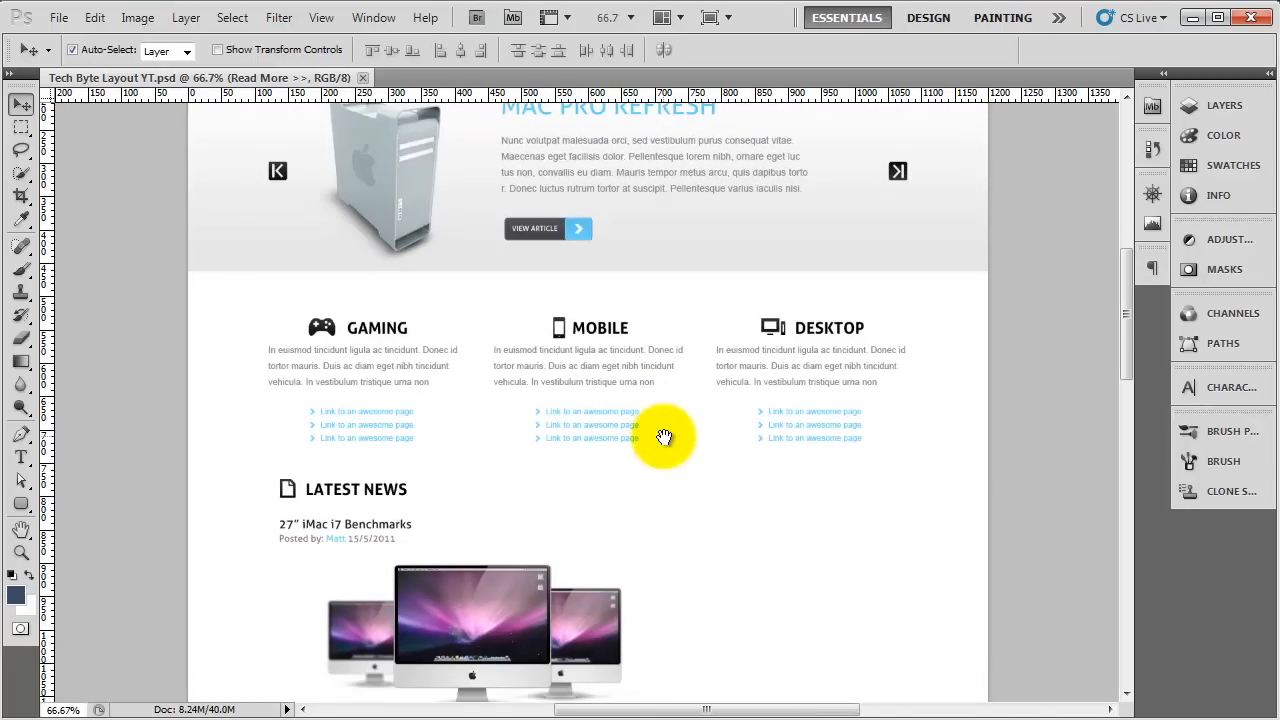
pyautogui.click(1215, 105)
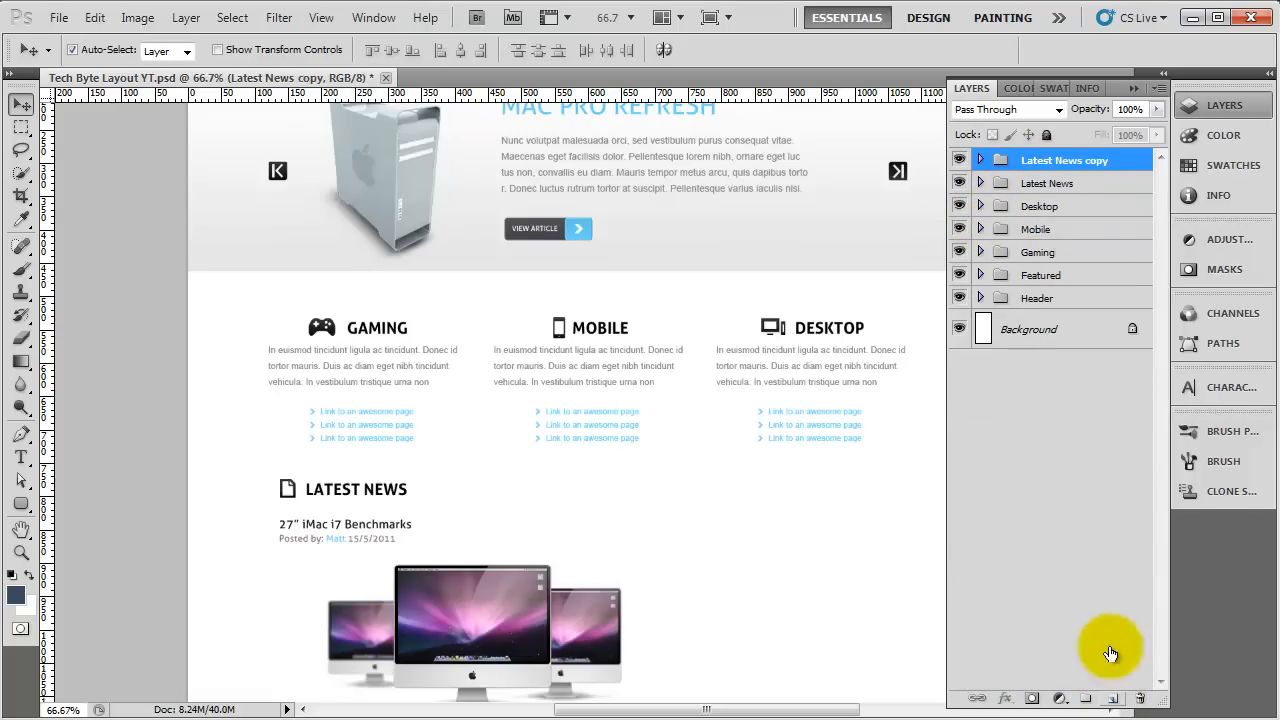
# Step: Rename the duplicated Latest News group to 'Sidebar'
pyautogui.doubleClick(1064, 160)
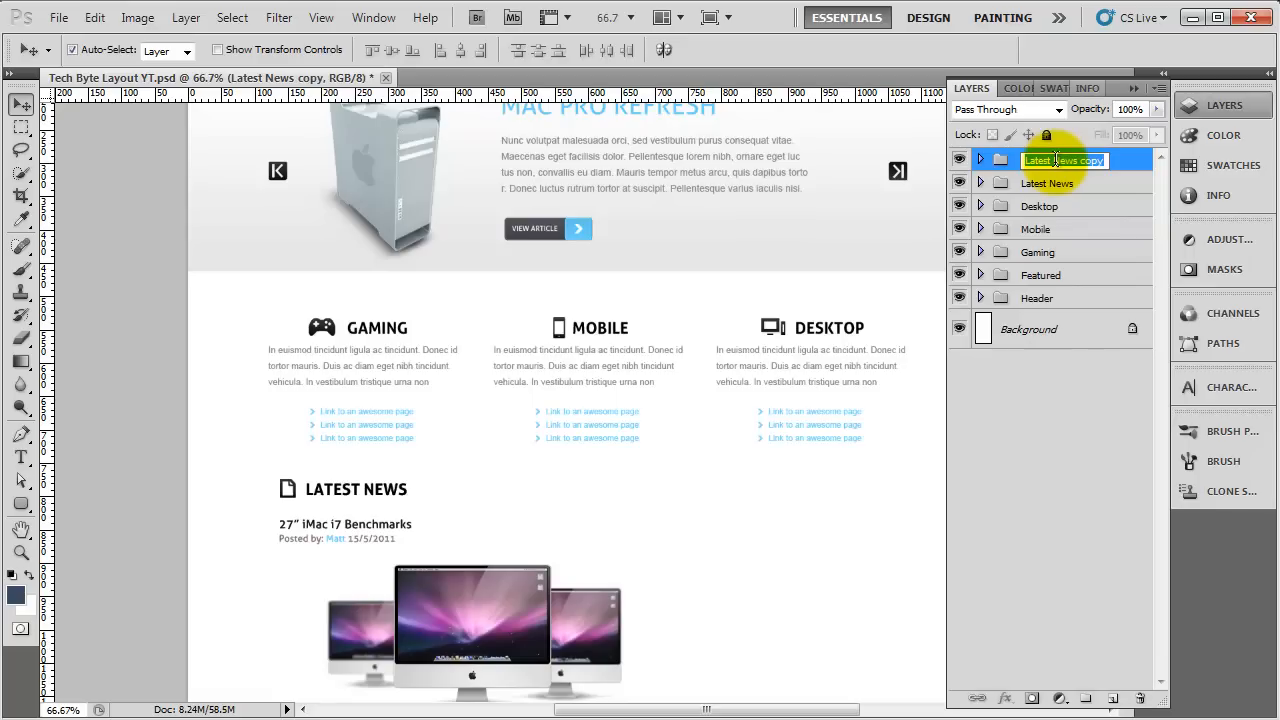
pyautogui.write('Sidebar')
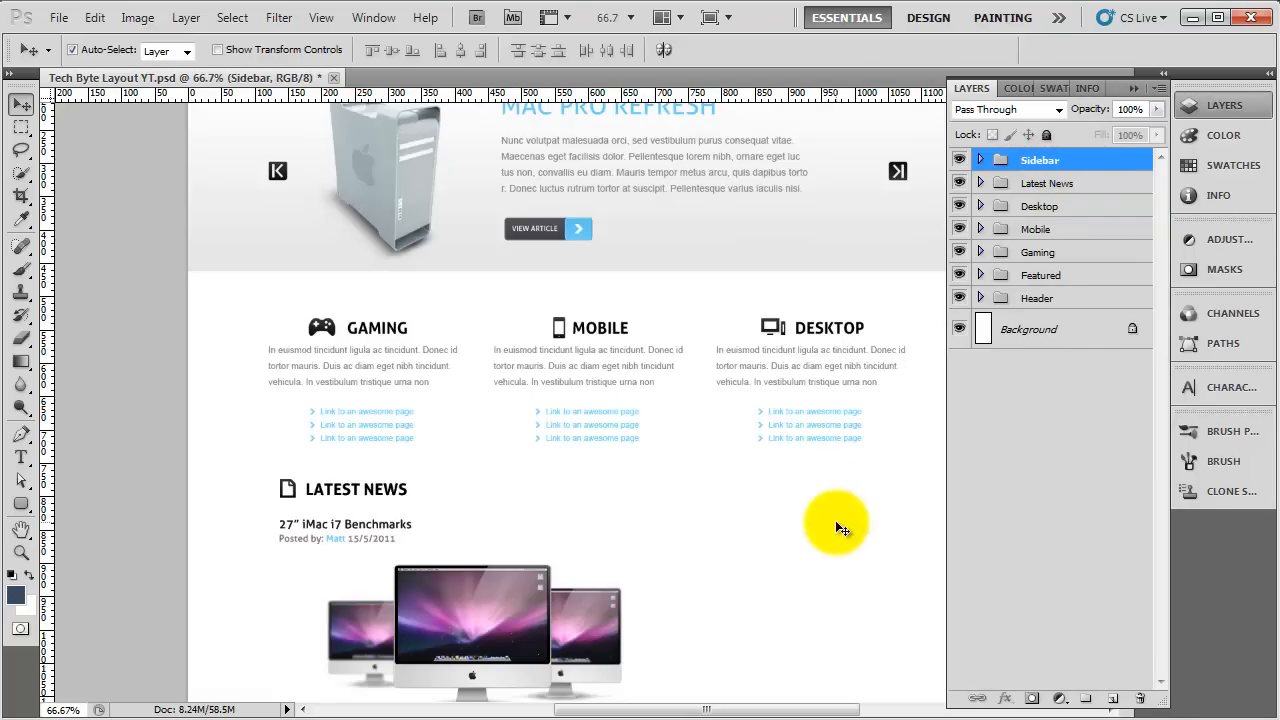
pyautogui.scroll(-3)
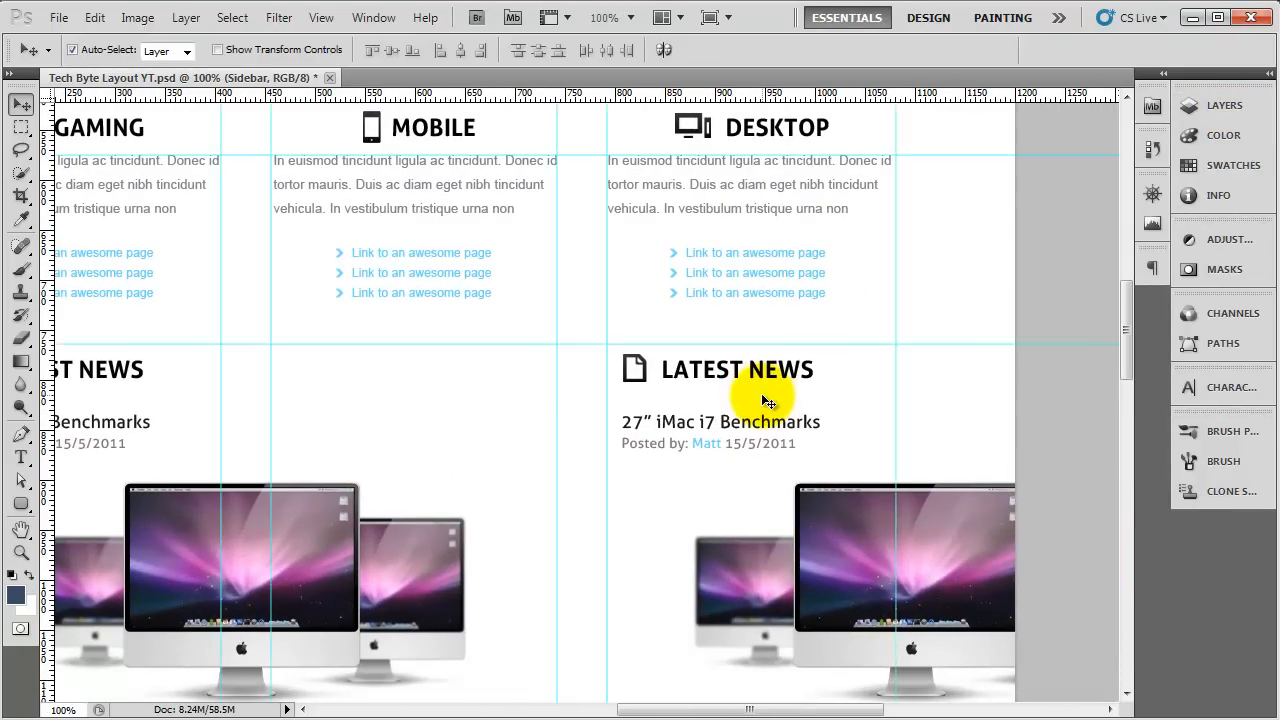
pyautogui.moveTo(734, 402)
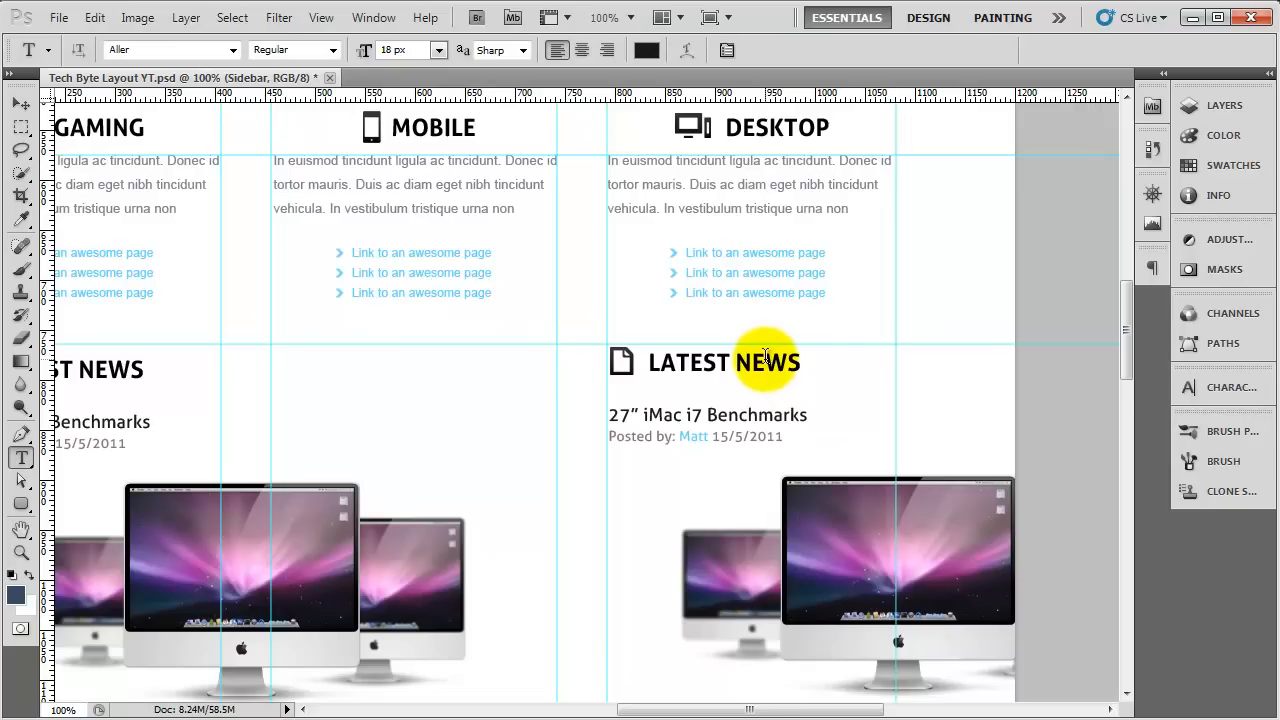
# Step: Retype the sidebar heading as 'TRENDING TOPICS'
pyautogui.write('.TR')
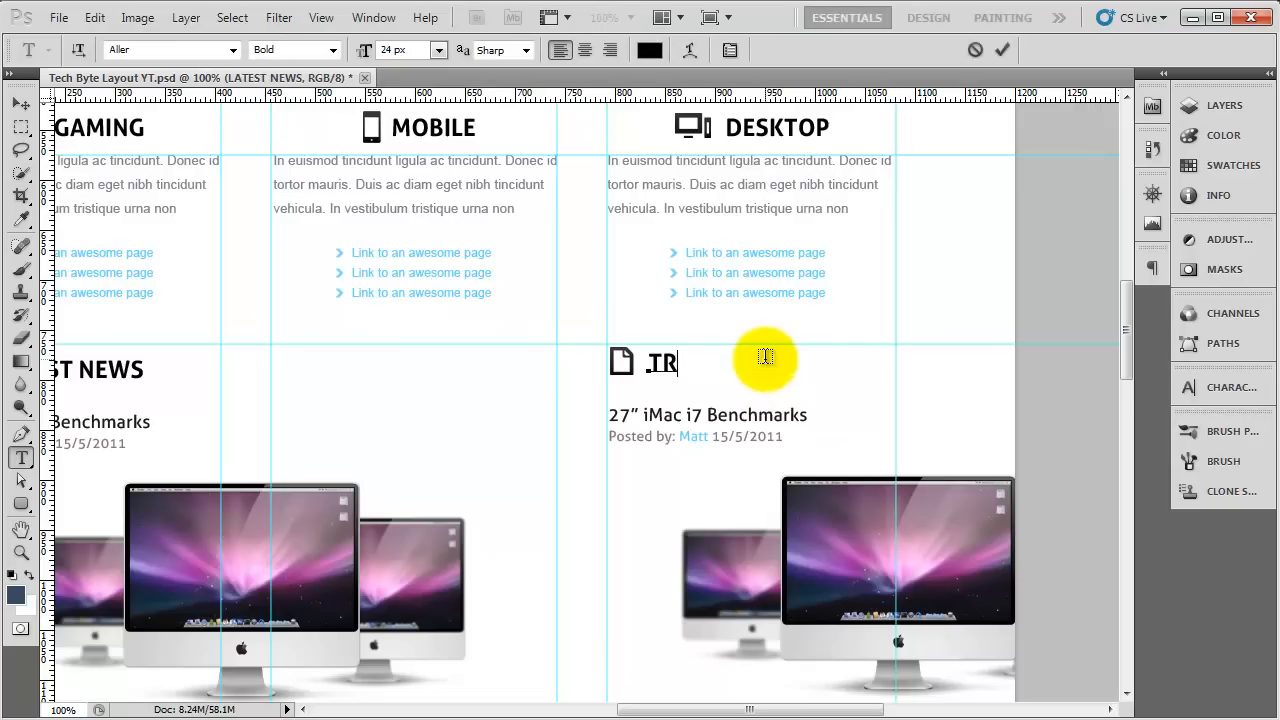
pyautogui.write('RENDING TOPICS')
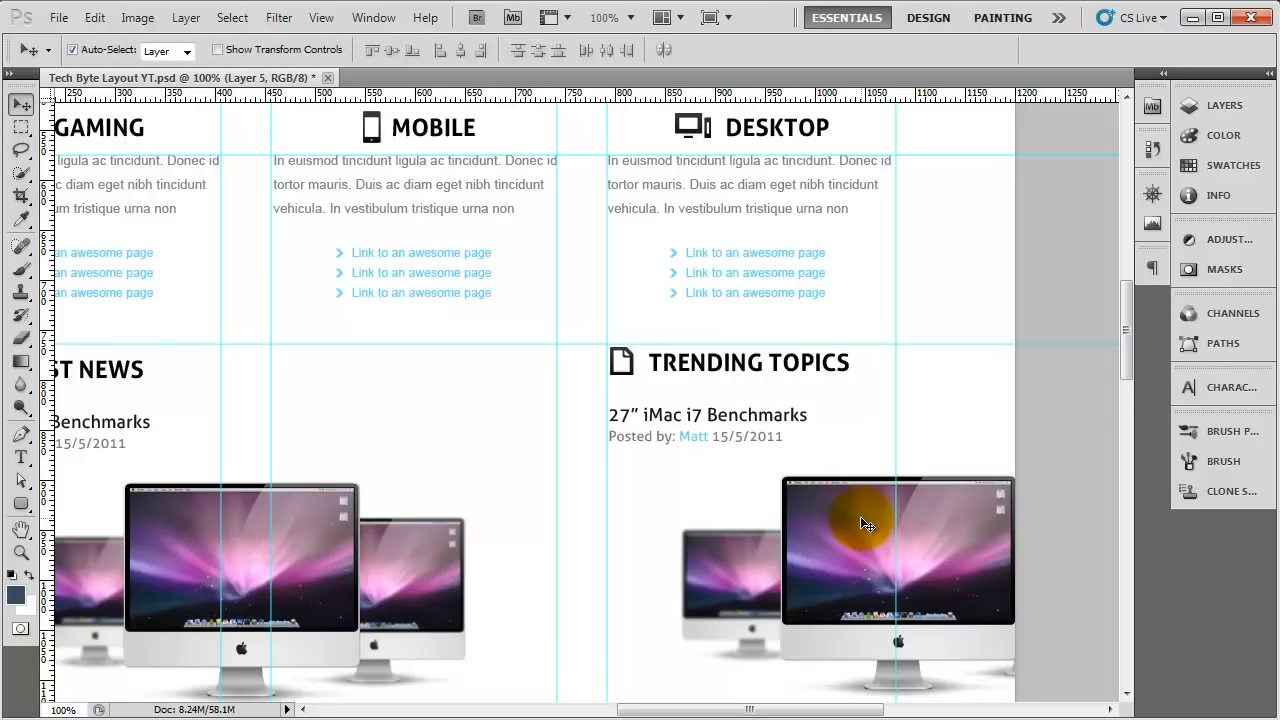
# Step: Rename the Imac Article group inside Sidebar to 'Windows 8 BETA' and collapse it
pyautogui.click(1211, 105)
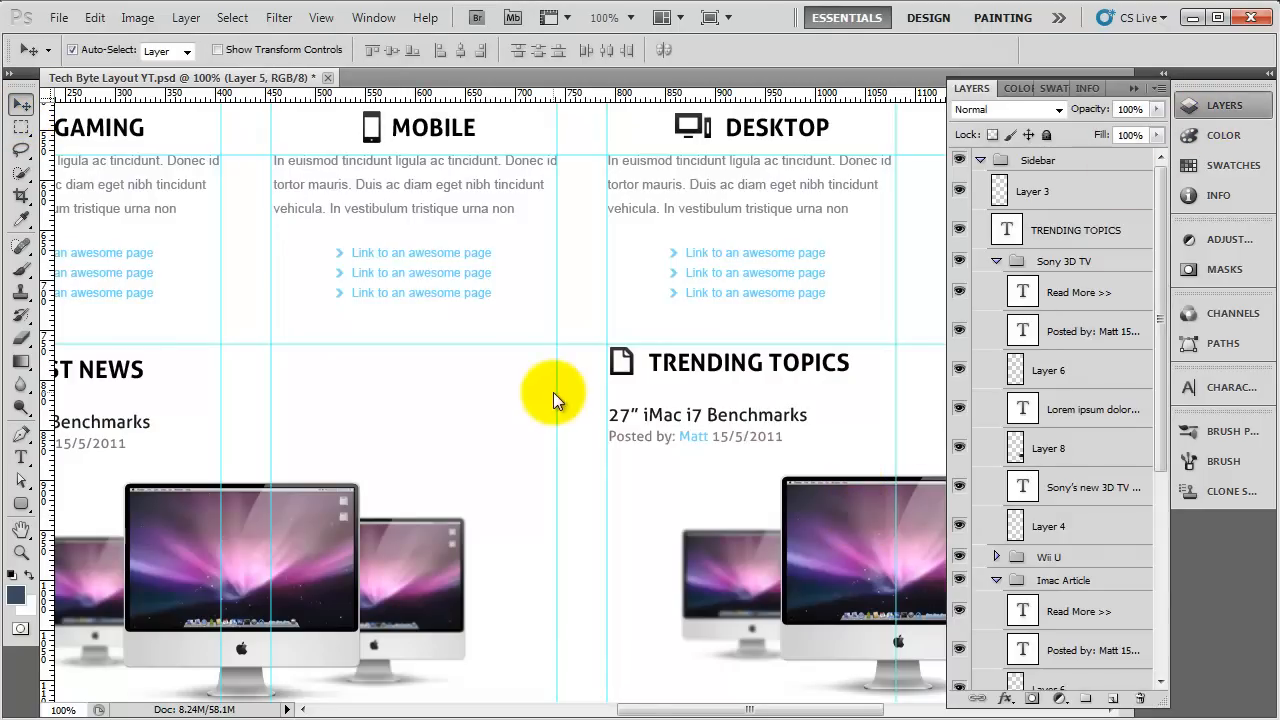
pyautogui.hscroll(3)
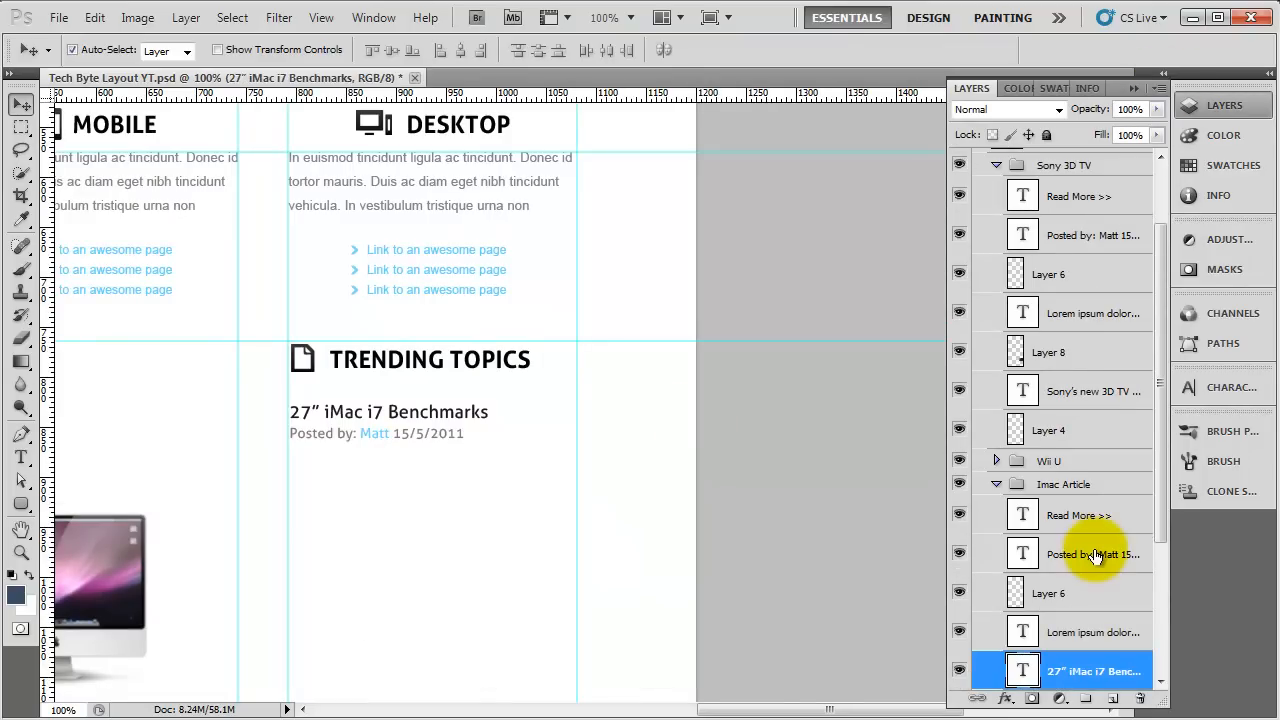
pyautogui.scroll(-3)
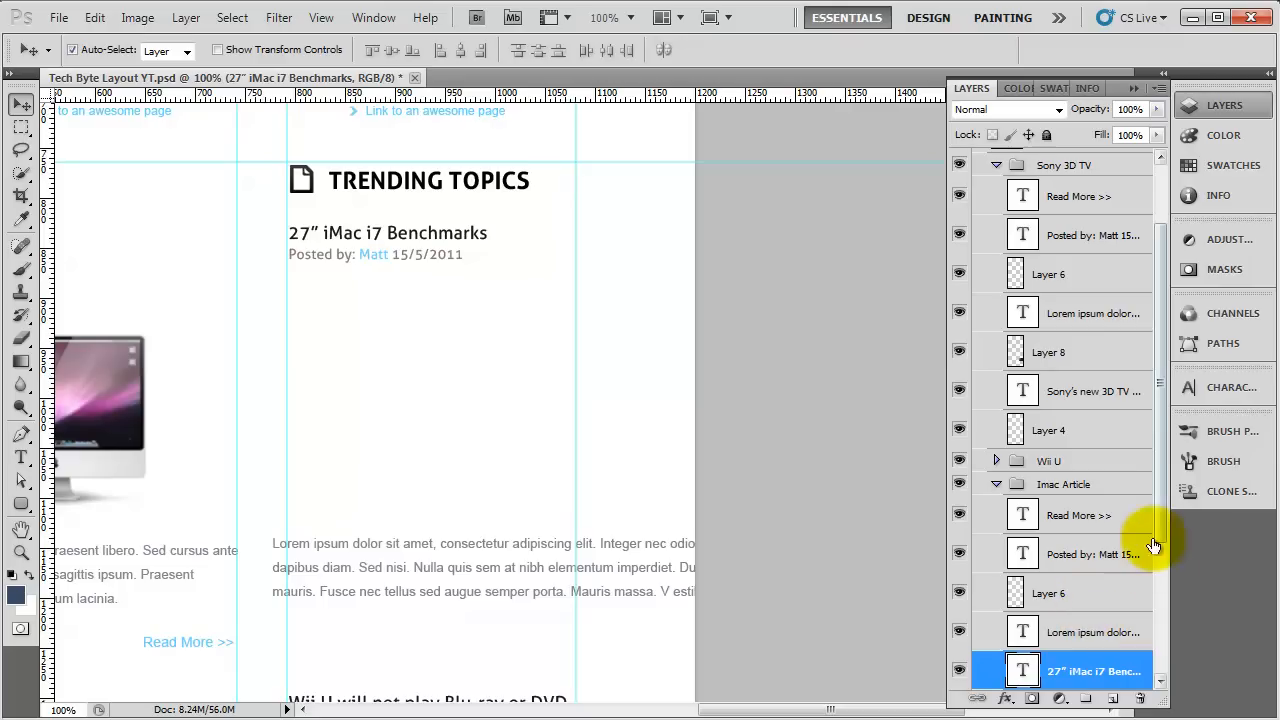
pyautogui.click(1069, 484)
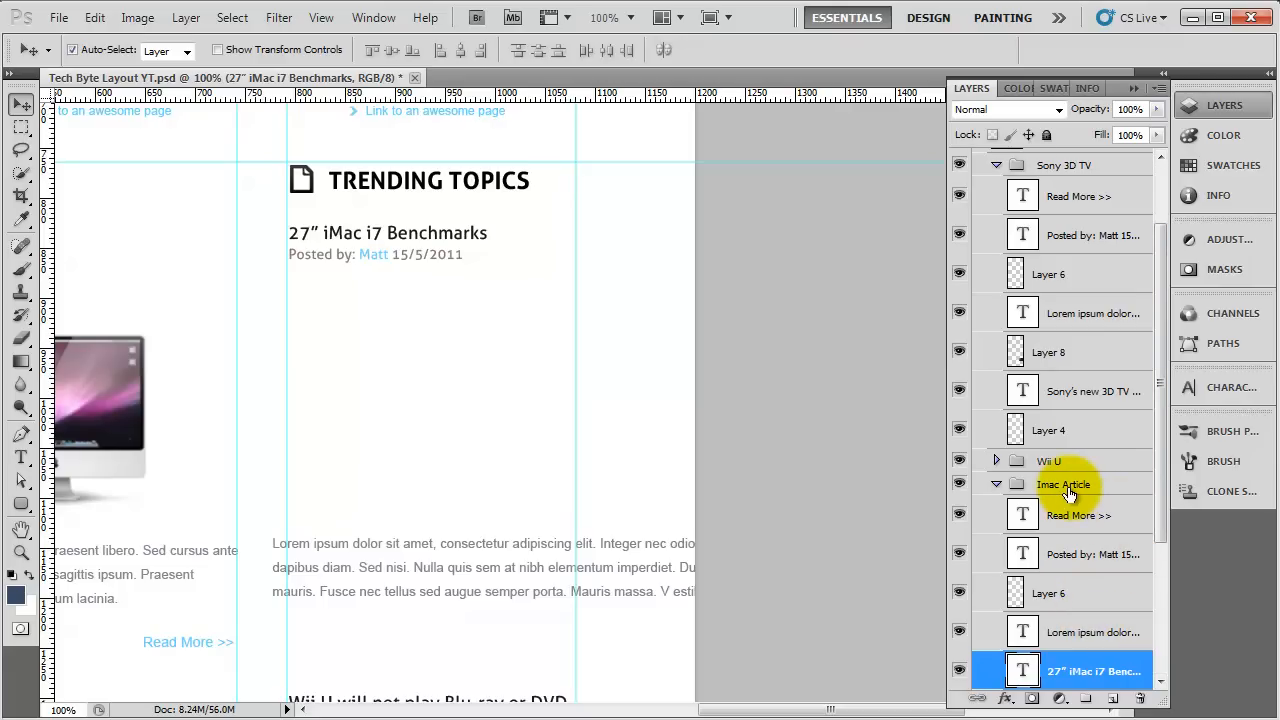
pyautogui.doubleClick(1068, 484)
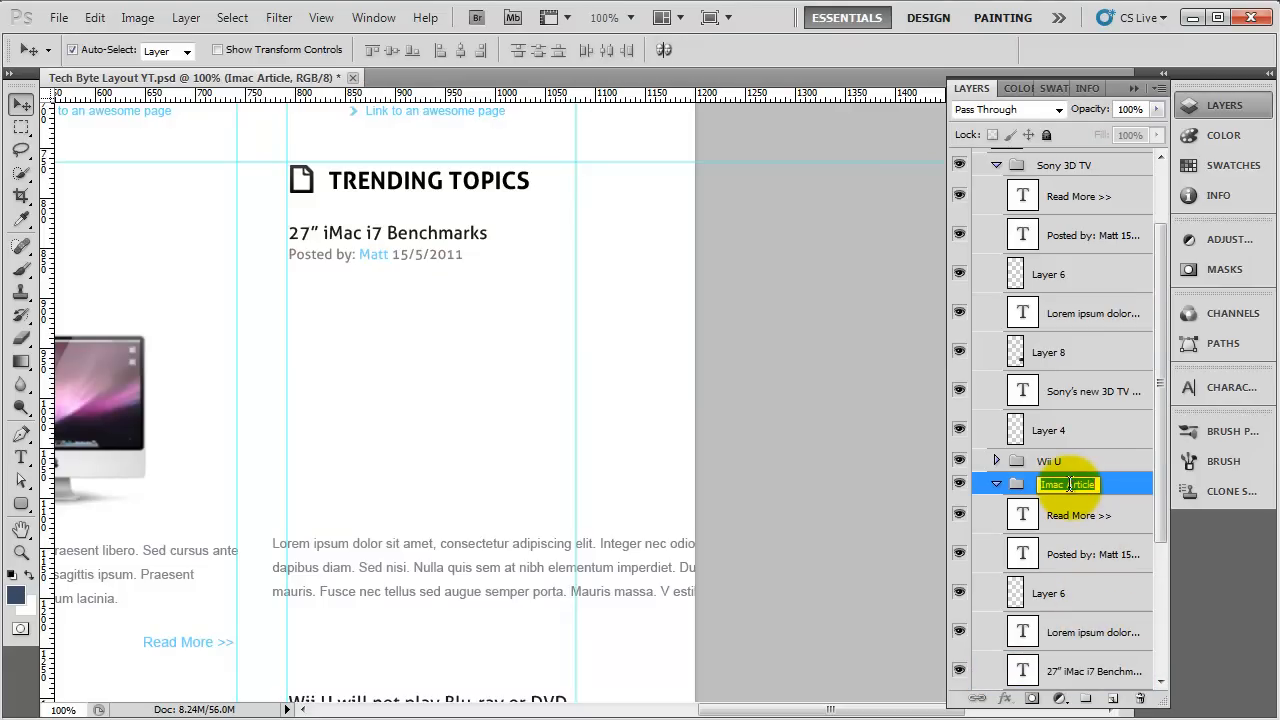
pyautogui.write('Windows 8')
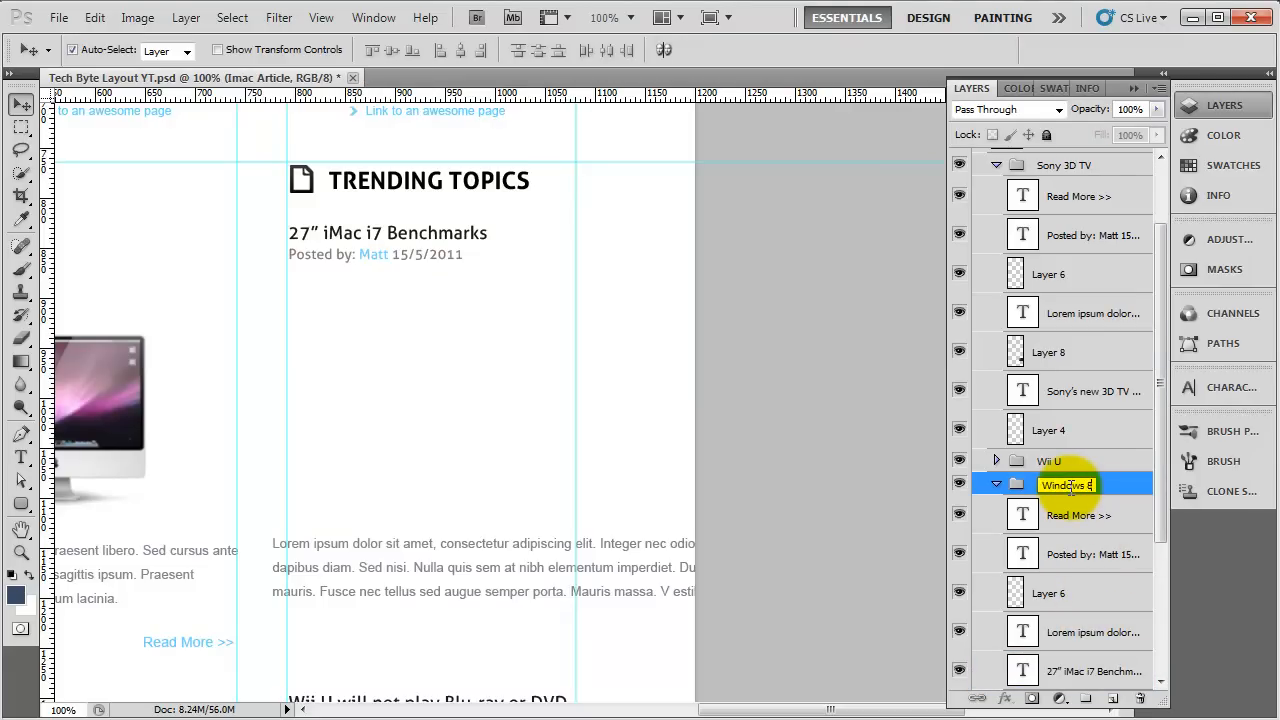
pyautogui.write('Windows 8 BETA')
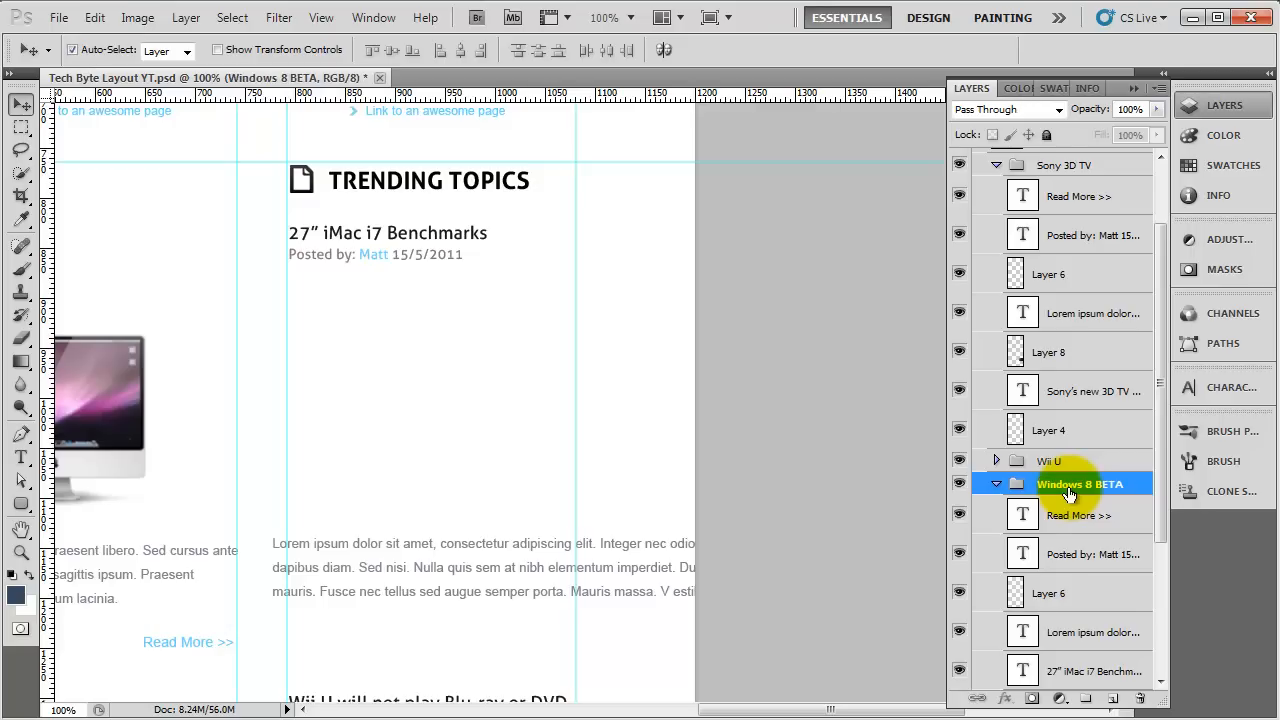
pyautogui.click(995, 483)
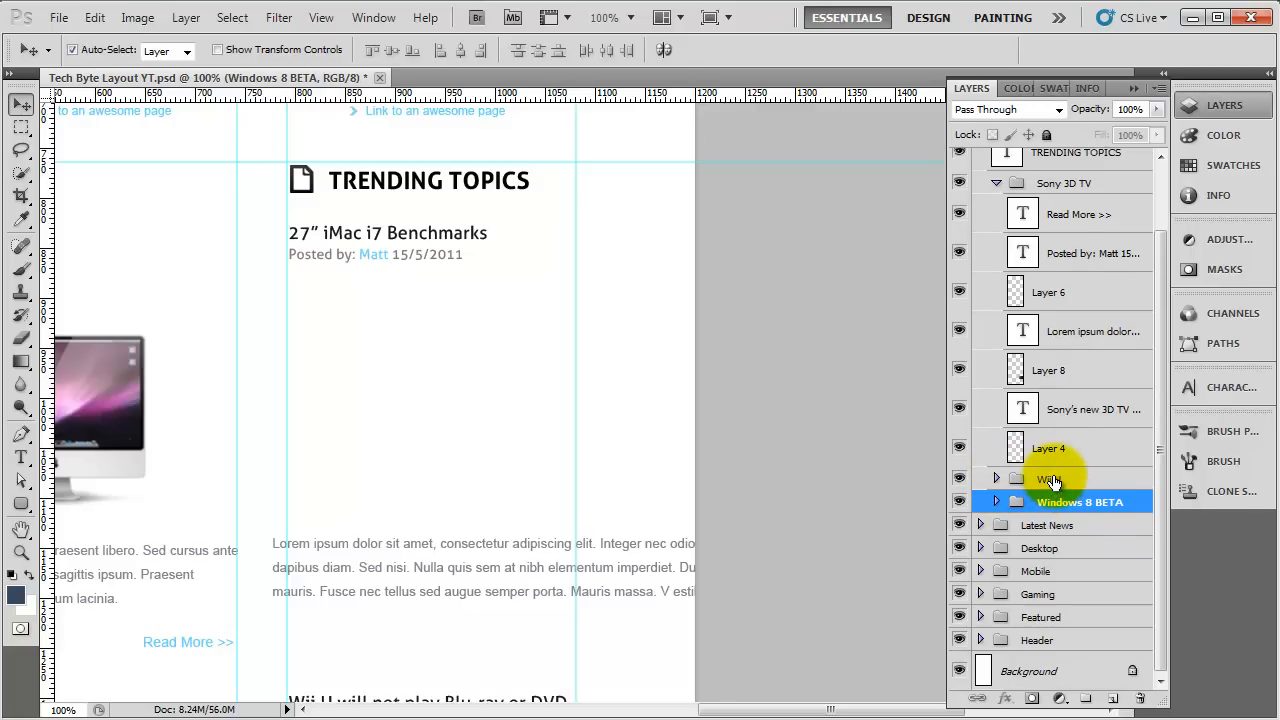
# Step: Rename the Wii U and Sony 3D TV groups to 'Apple IPAD 3 Rumours' and 'RIM Release the PLaybook'
pyautogui.doubleClick(1049, 479)
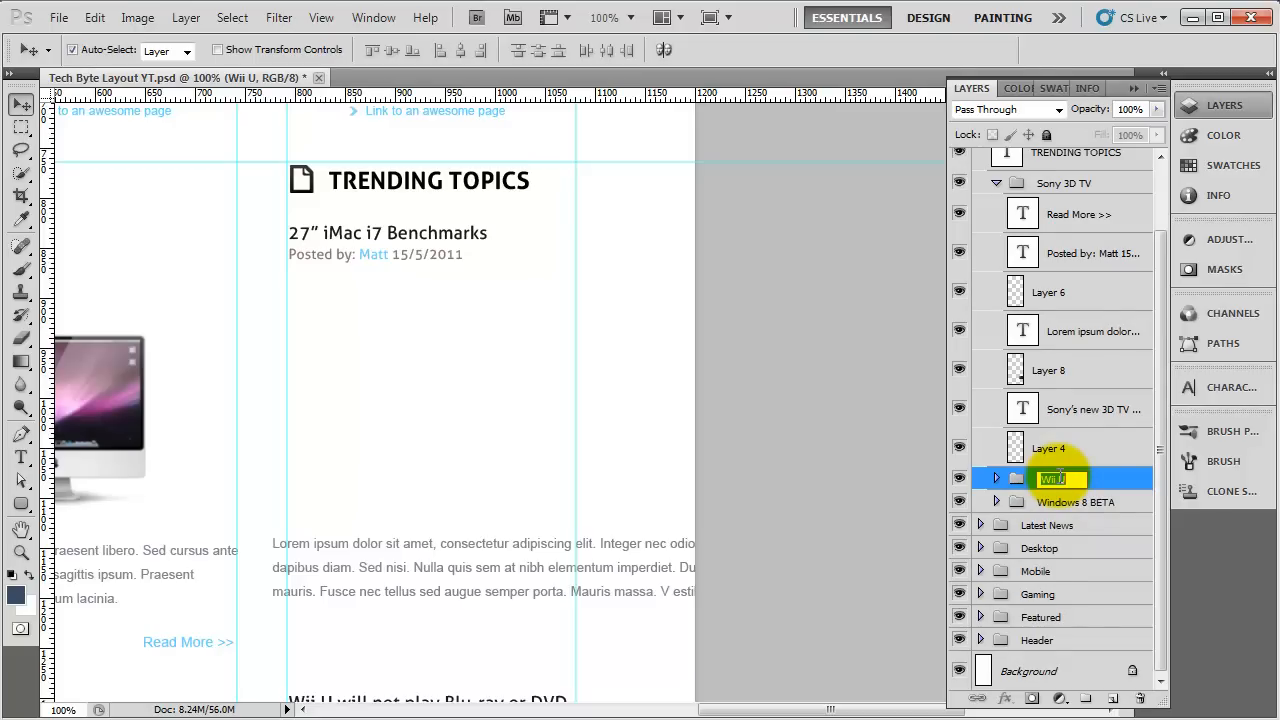
pyautogui.write('Apple')
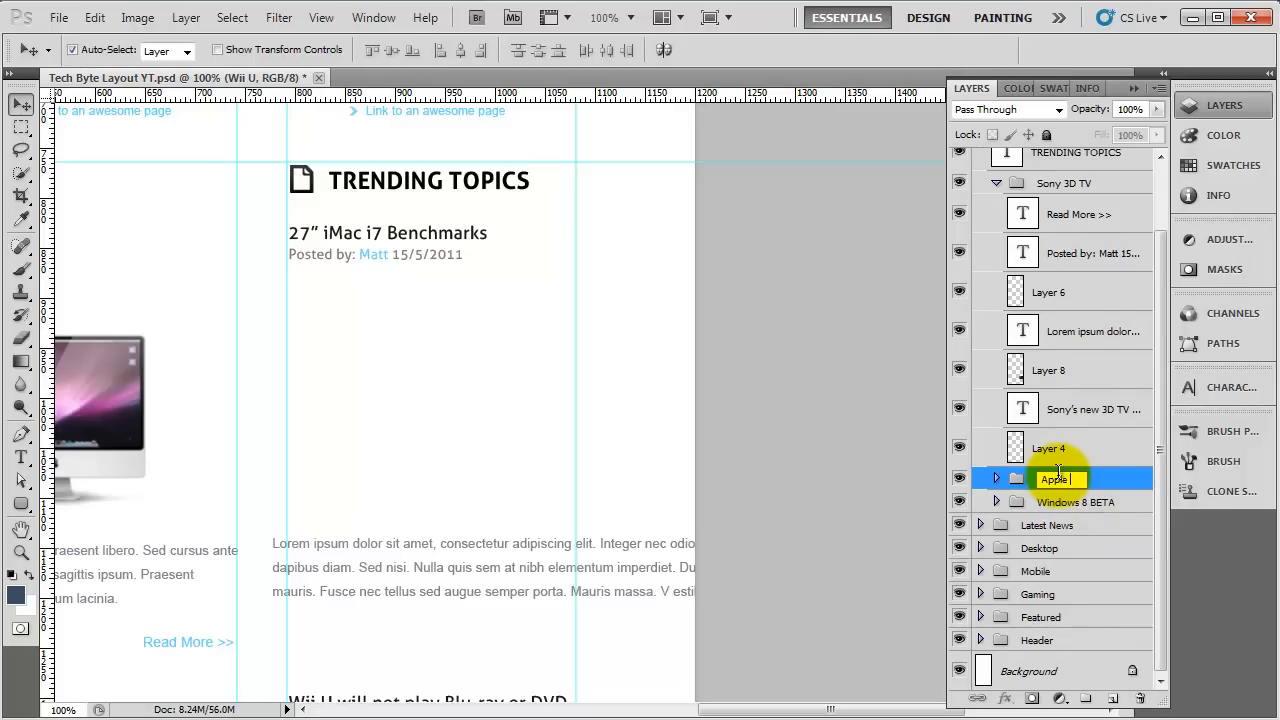
pyautogui.write('Apple IPAD 3 B')
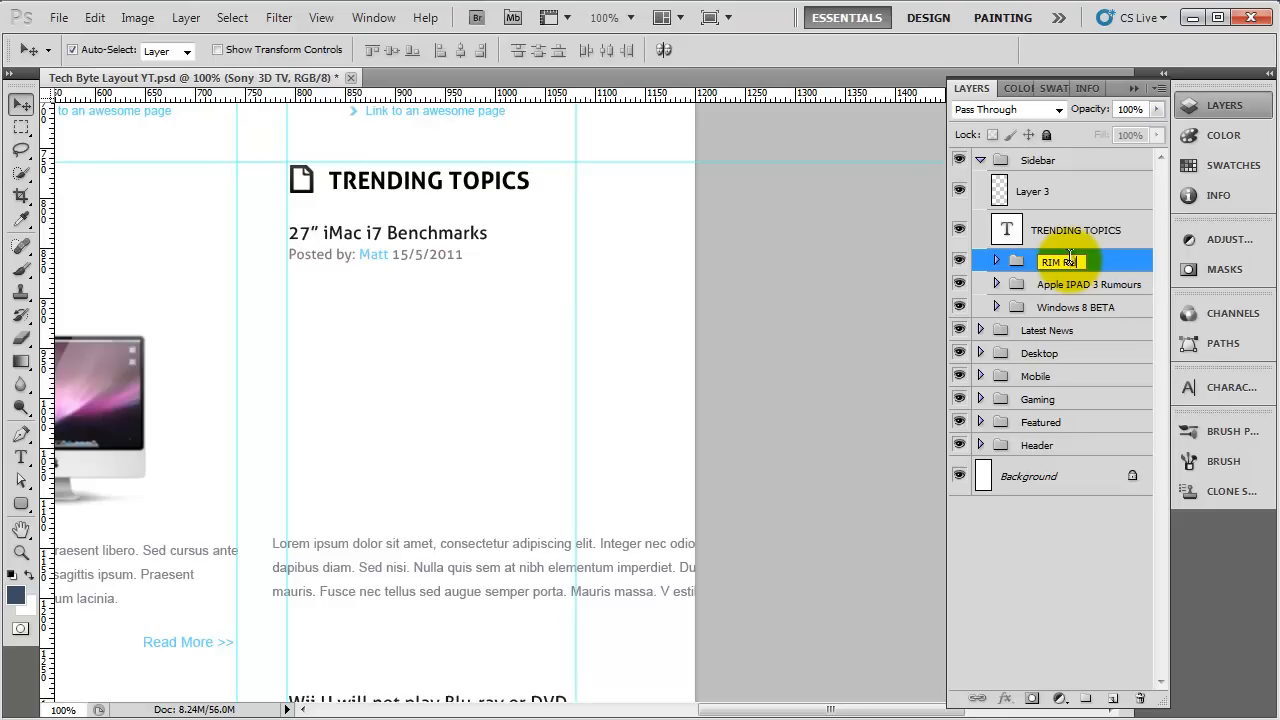
pyautogui.write('IM Release the PlayB')
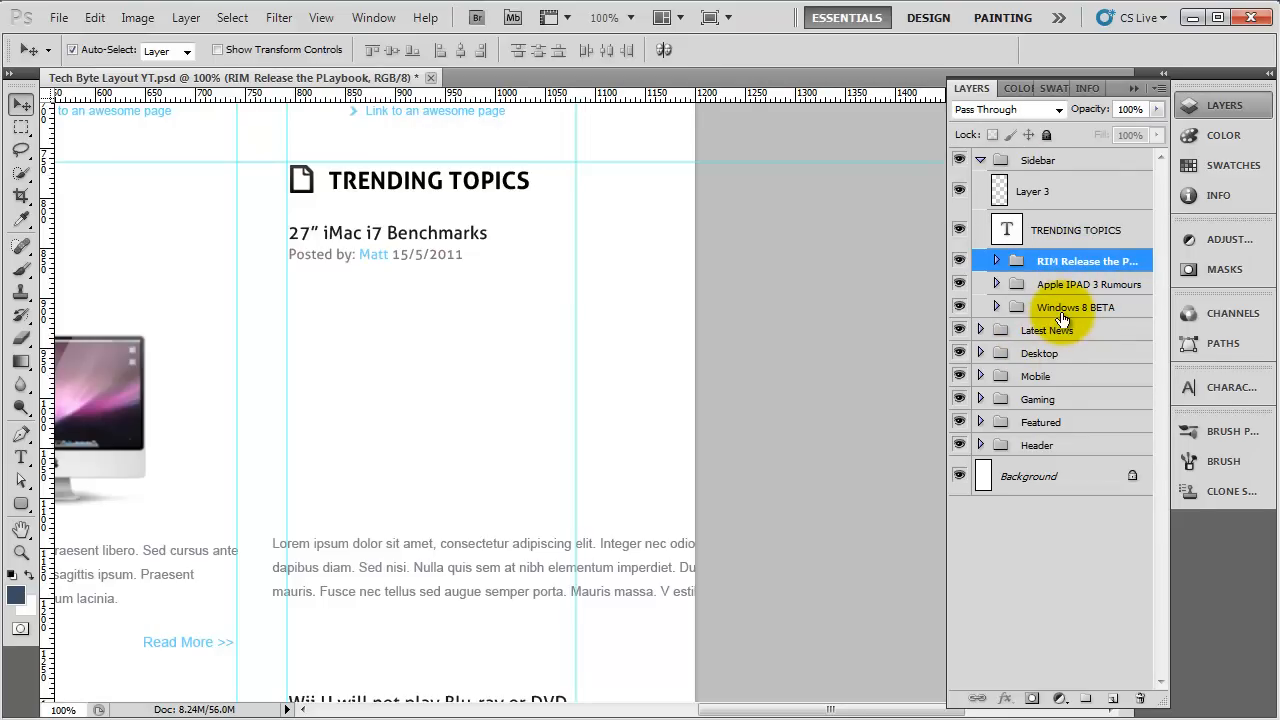
# Step: Expand the Windows 8 BETA group and retype its headline as 'WINDOWS 8 BETA RELEASED'
pyautogui.click(1064, 307)
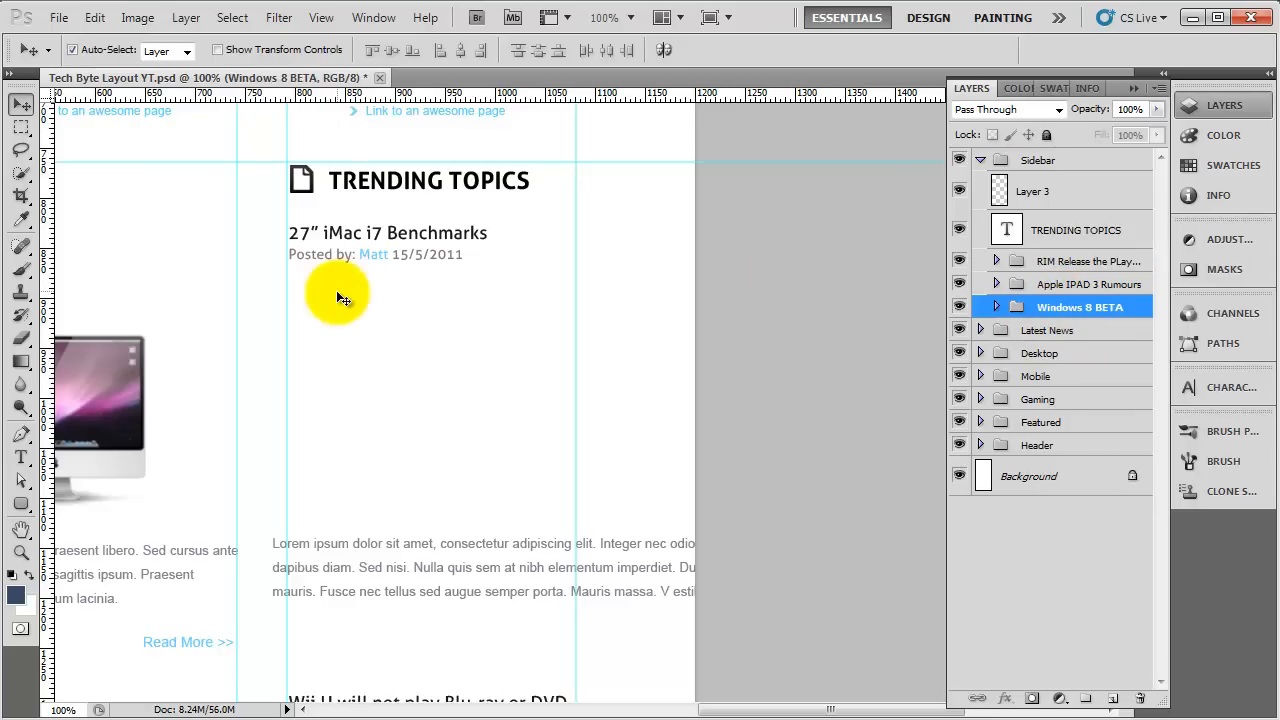
pyautogui.click(18, 457)
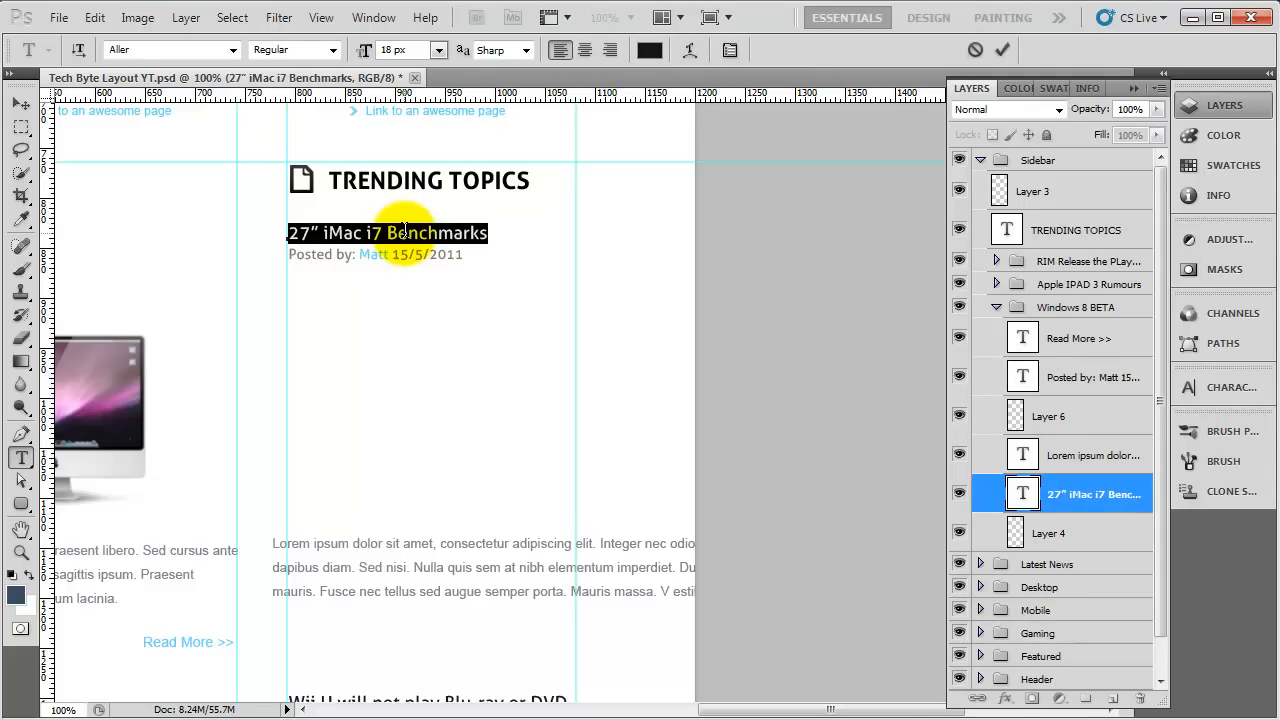
pyautogui.write('WINDOWS')
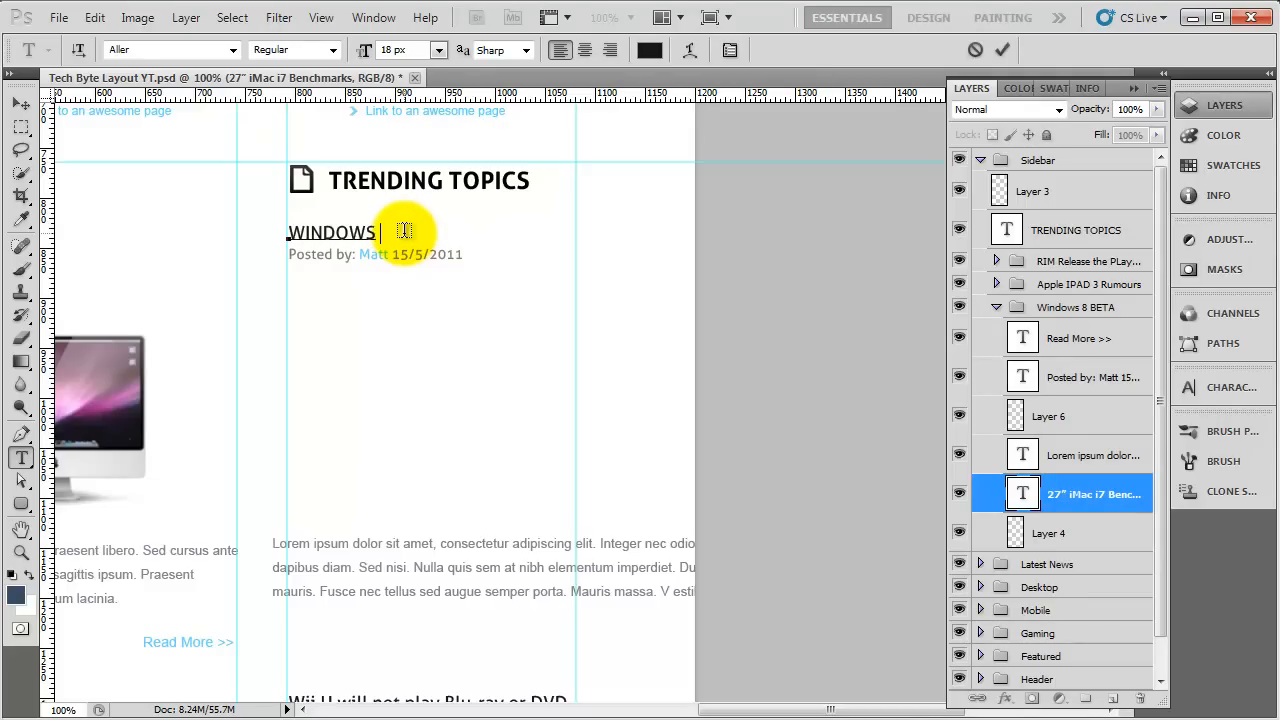
pyautogui.write('8')
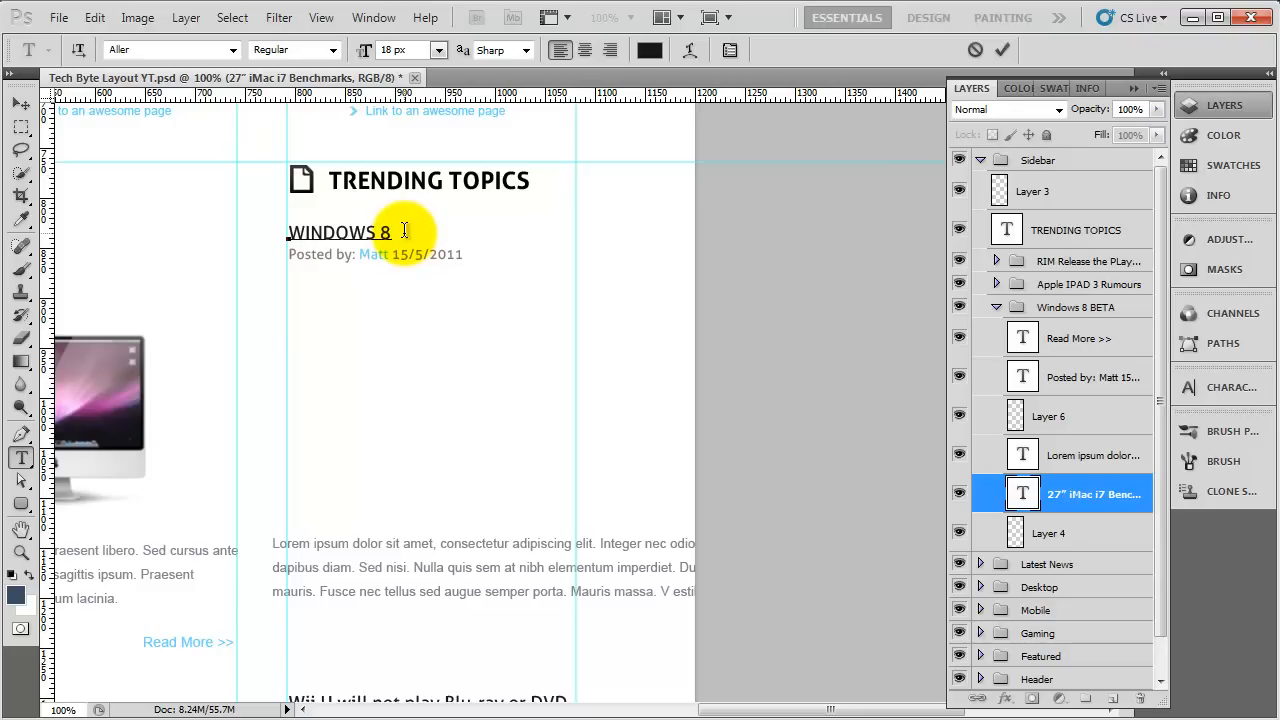
pyautogui.write('BETA RELA')
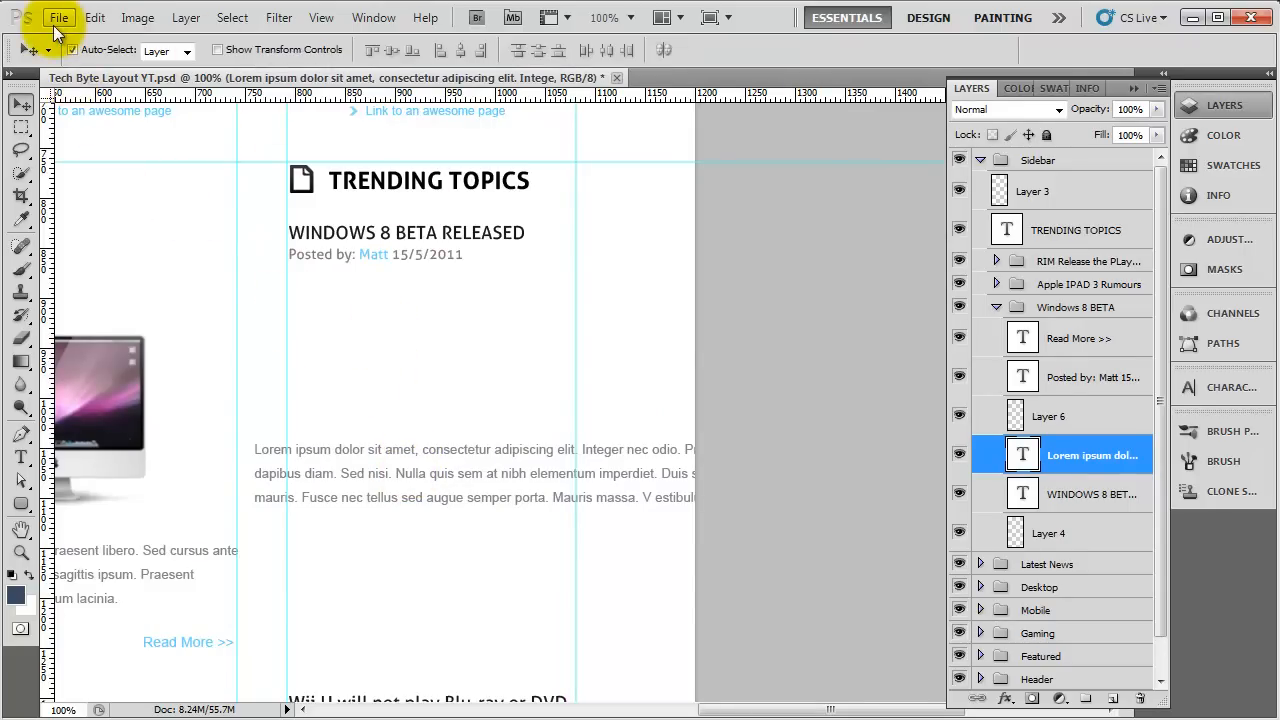
# Step: Open windows8.PNG from the Assets folder, then return to the Tech Byte Layout document
pyautogui.click(62, 17)
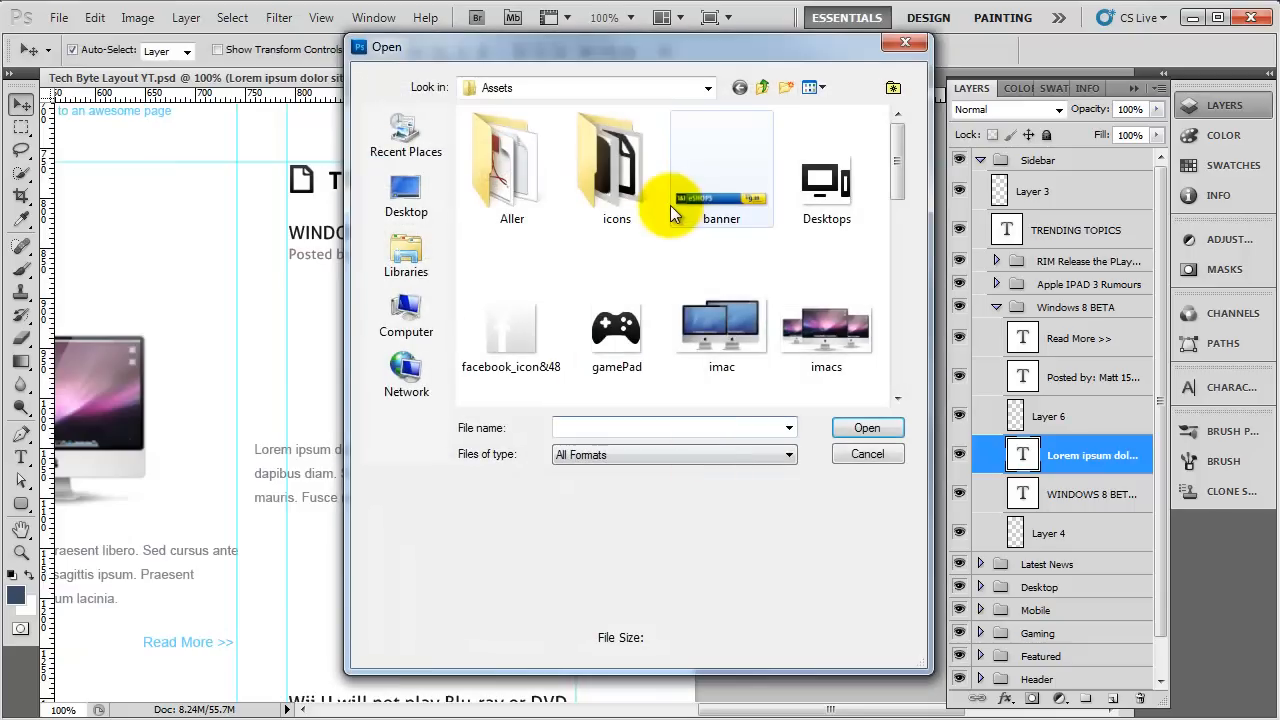
pyautogui.scroll(-3)
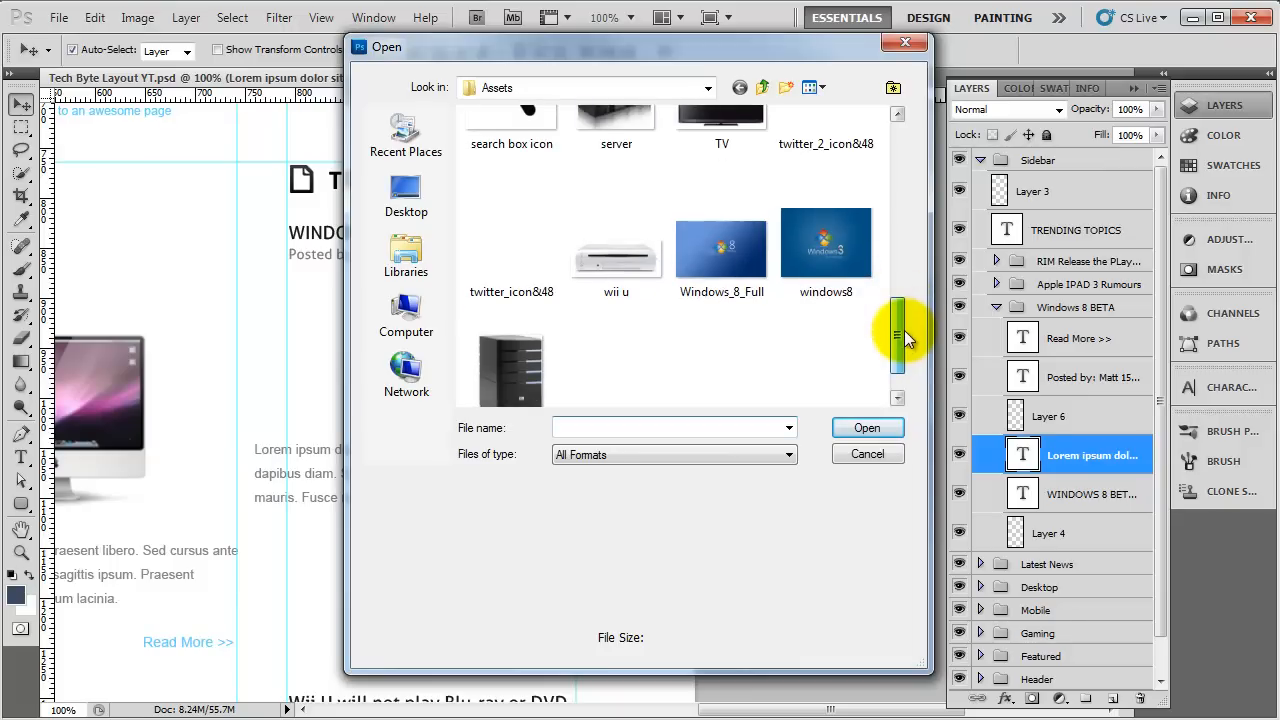
pyautogui.moveTo(848, 263)
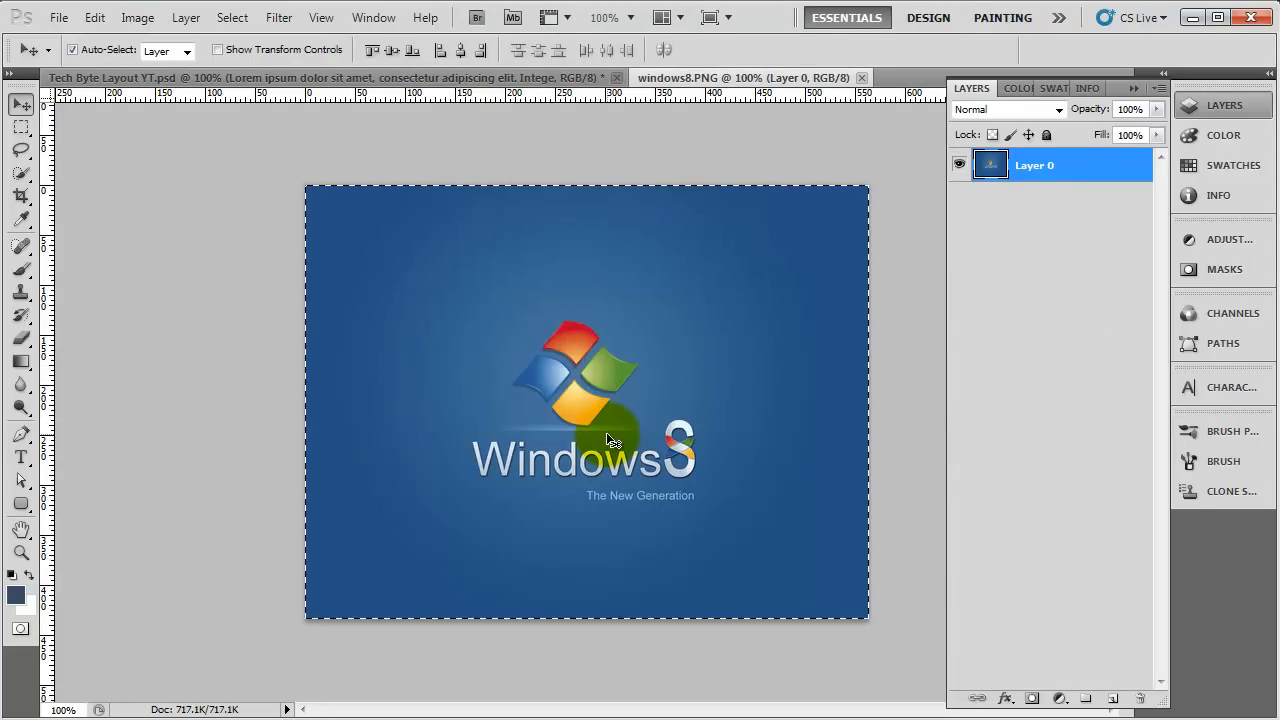
pyautogui.click(340, 78)
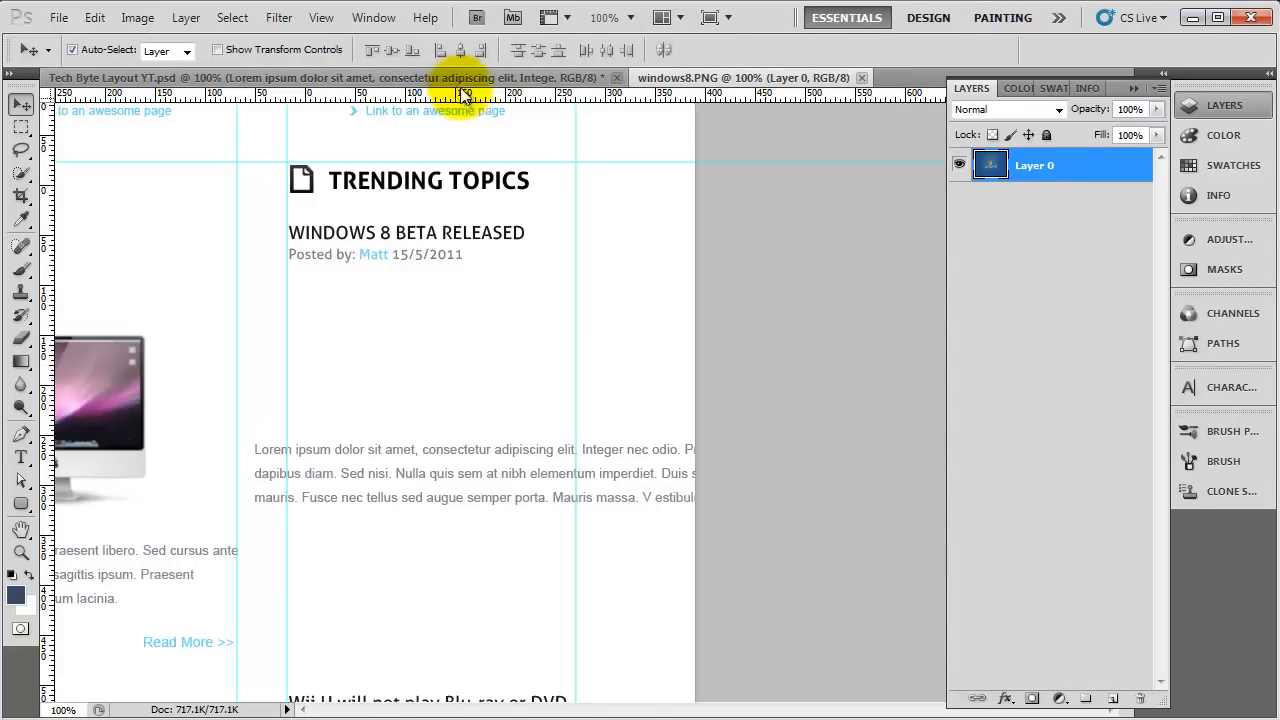
# Step: Scale the Windows 8 image to about 24% and place it under the 'Posted by' line
pyautogui.click(150, 77)
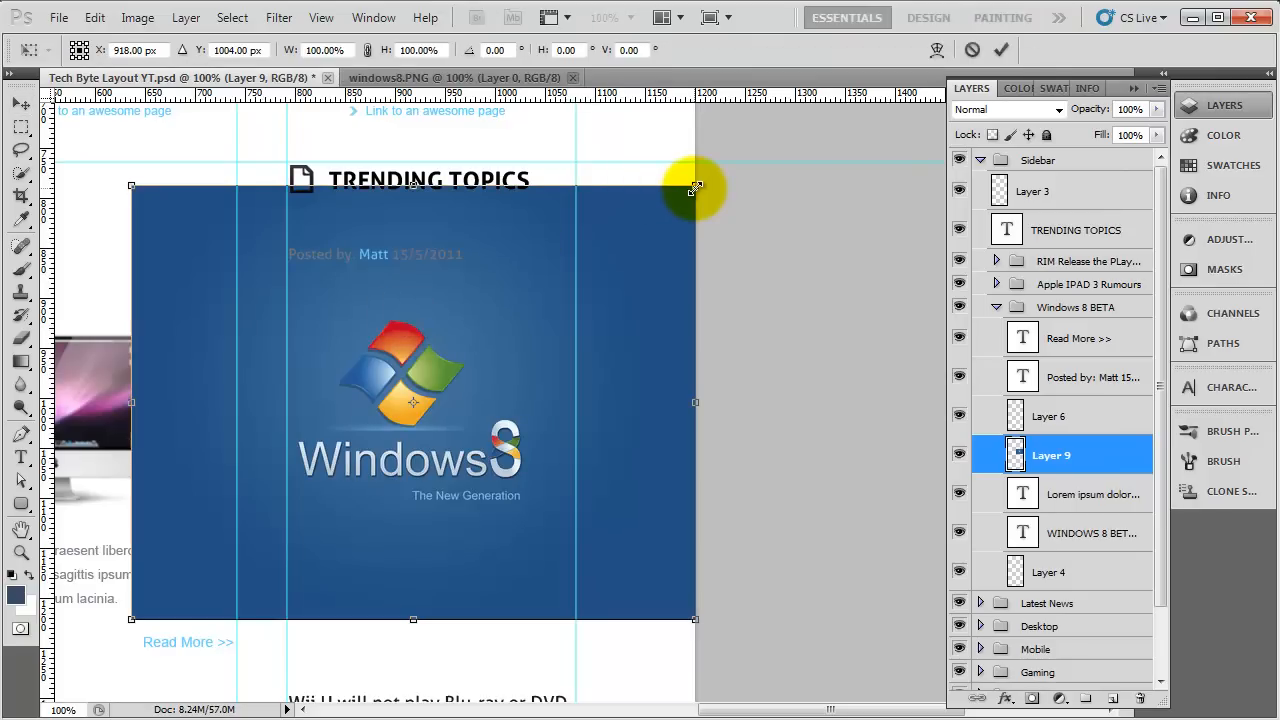
pyautogui.moveTo(695, 188); pyautogui.dragTo(648, 230)
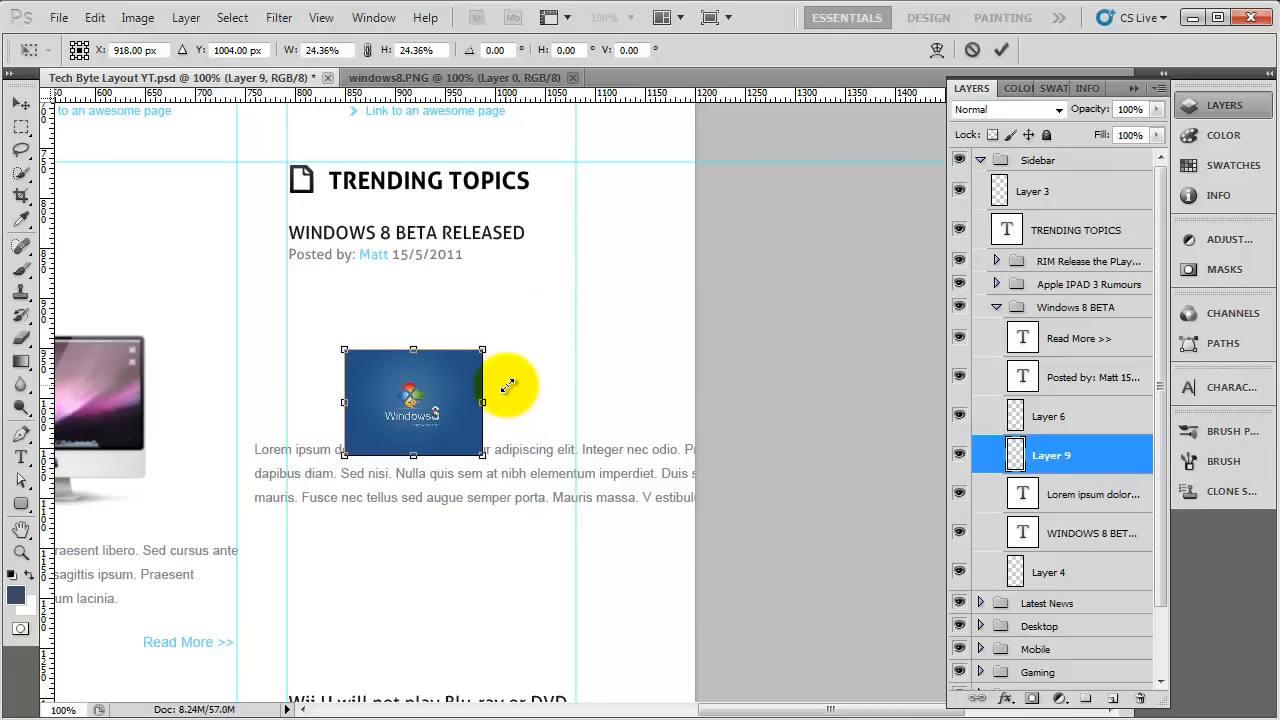
pyautogui.moveTo(510, 385); pyautogui.dragTo(390, 320)
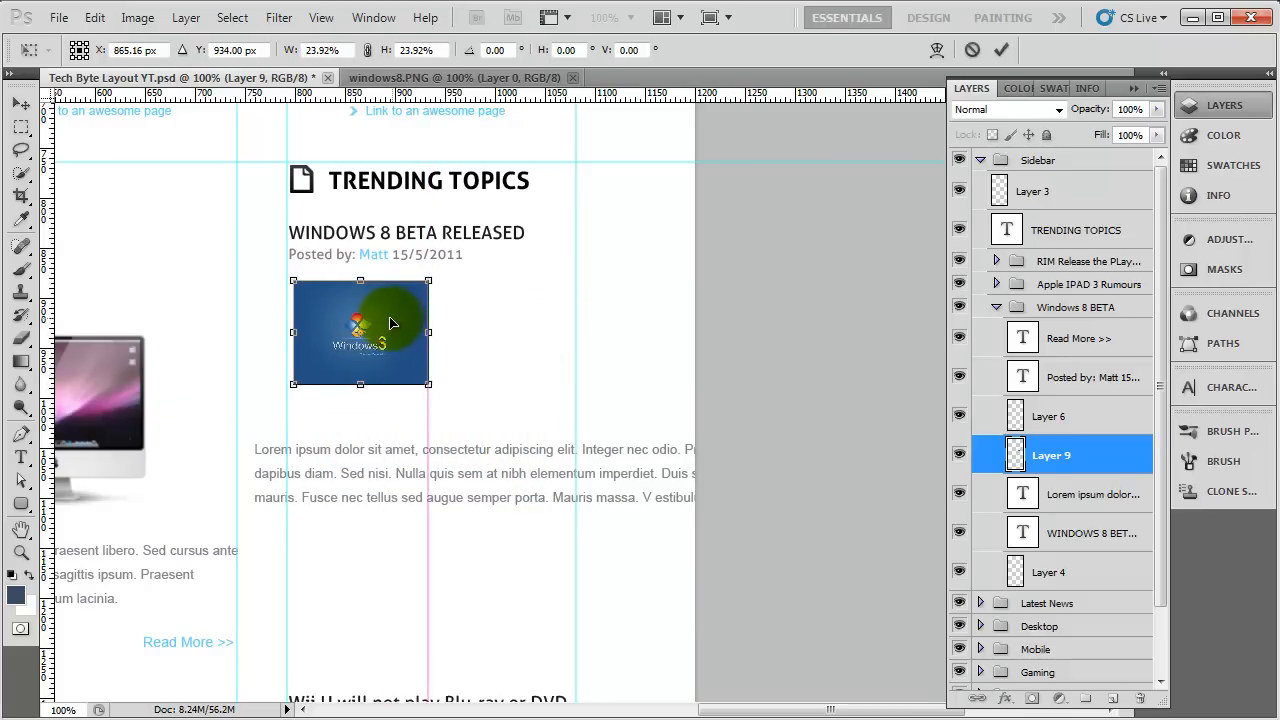
pyautogui.moveTo(390, 330); pyautogui.dragTo(395, 318)
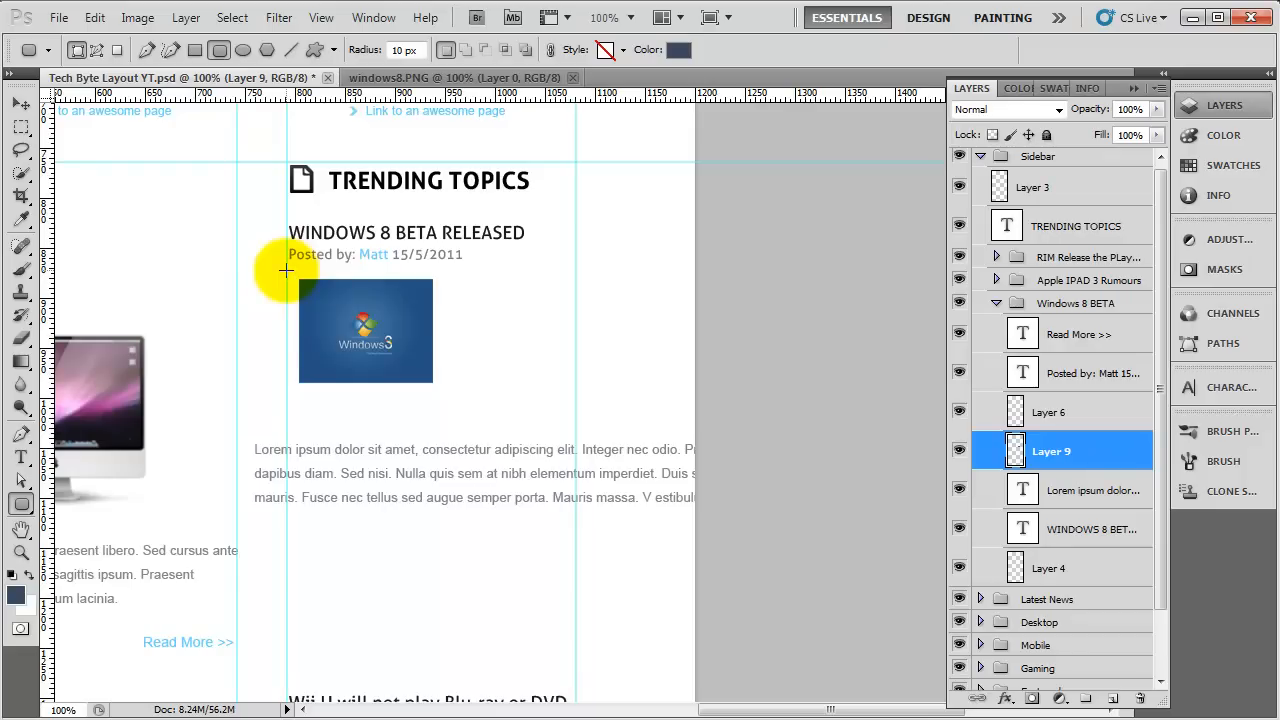
# Step: Draw a white 10 px rounded rectangle around the picture and select its Shape 4 layer
pyautogui.moveTo(287, 271); pyautogui.dragTo(447, 396)
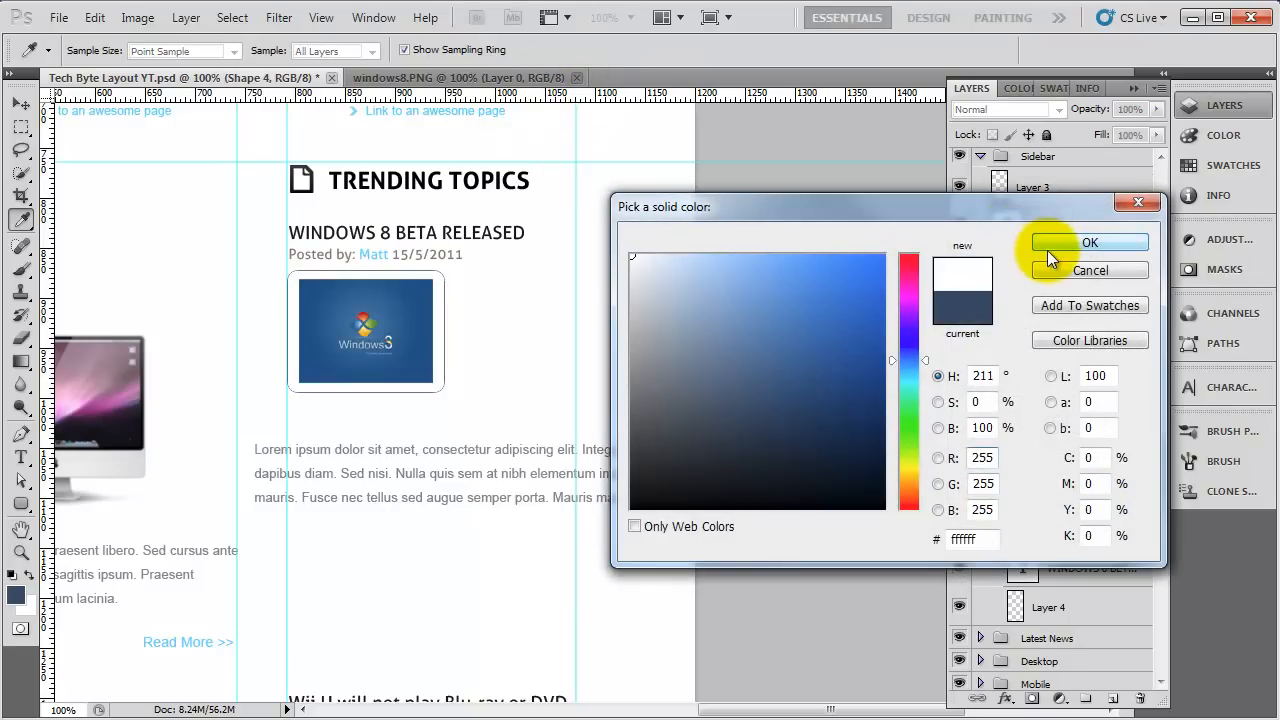
pyautogui.click(1090, 242)
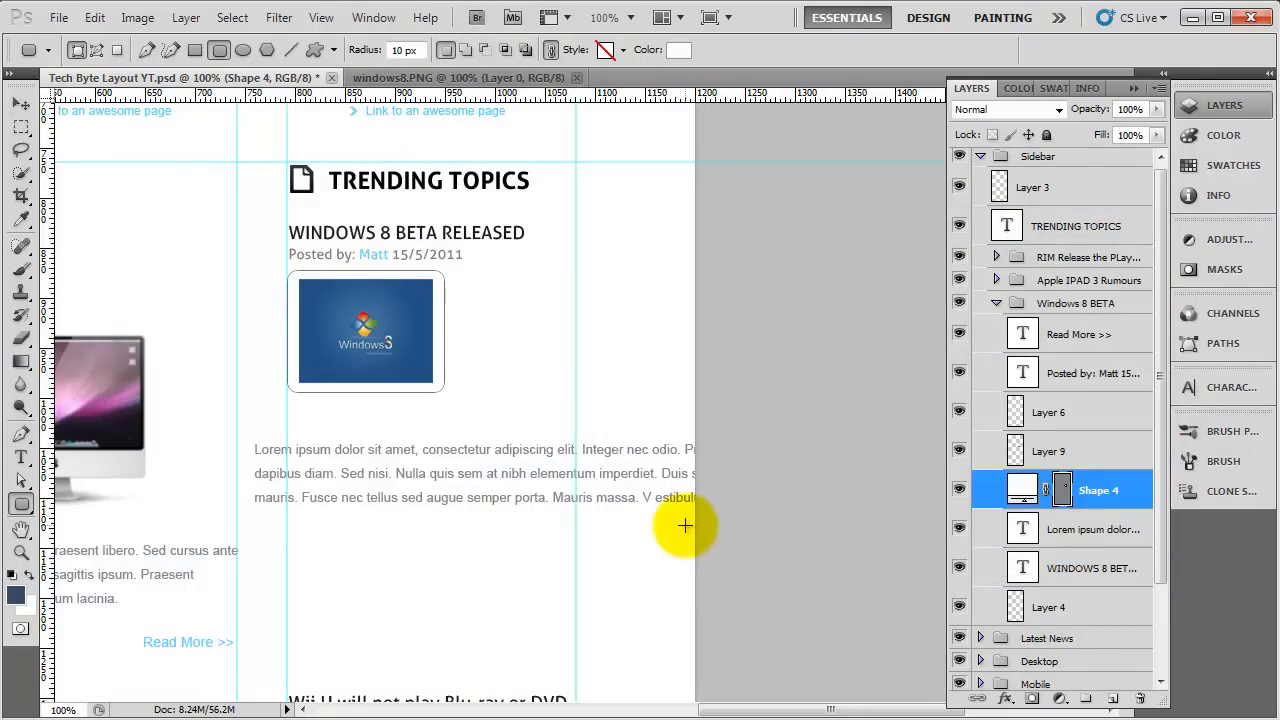
pyautogui.click(13, 104)
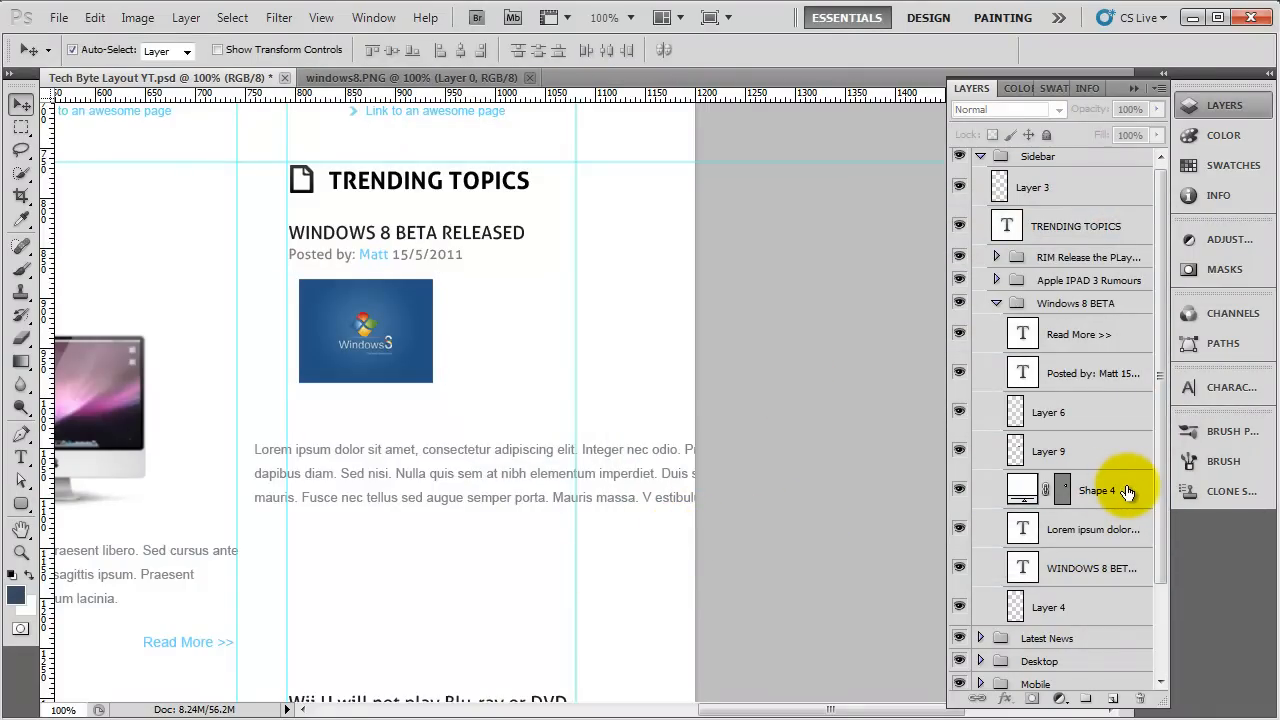
pyautogui.click(1099, 490)
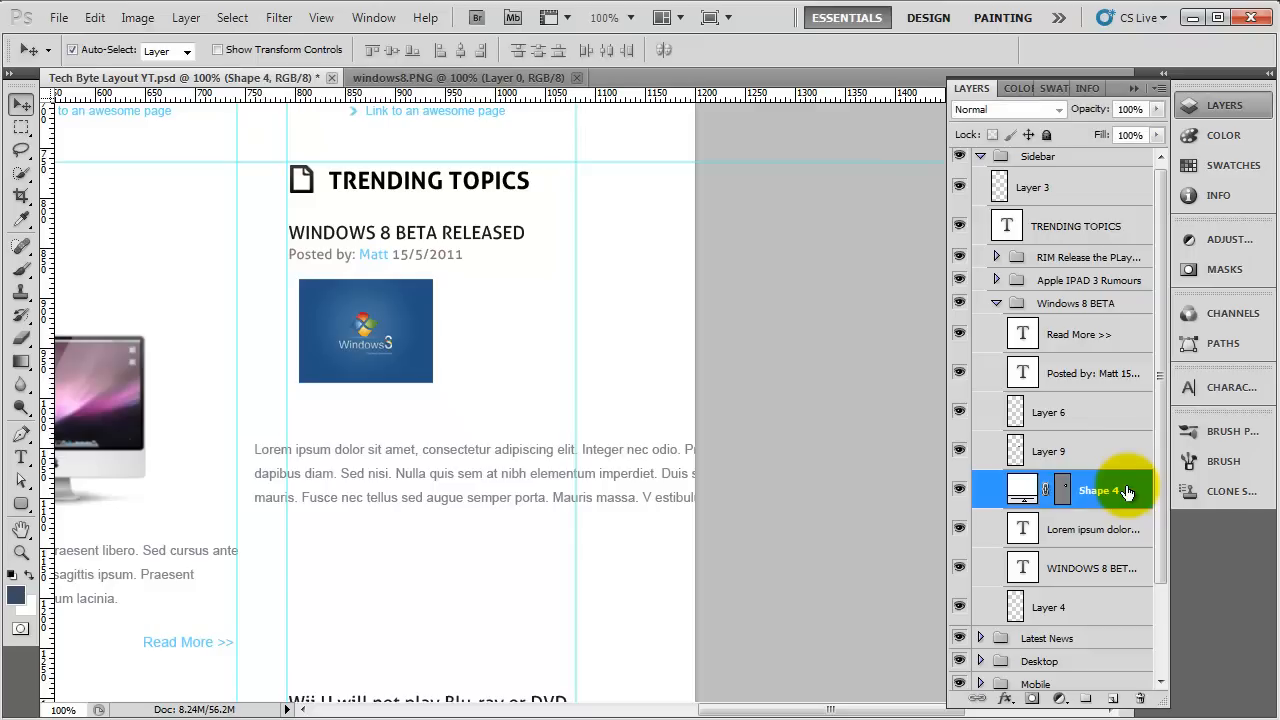
# Step: Add a #ebebeb light grey stroke to the Shape 4 frame, then select Layer 9
pyautogui.doubleClick(1100, 490)
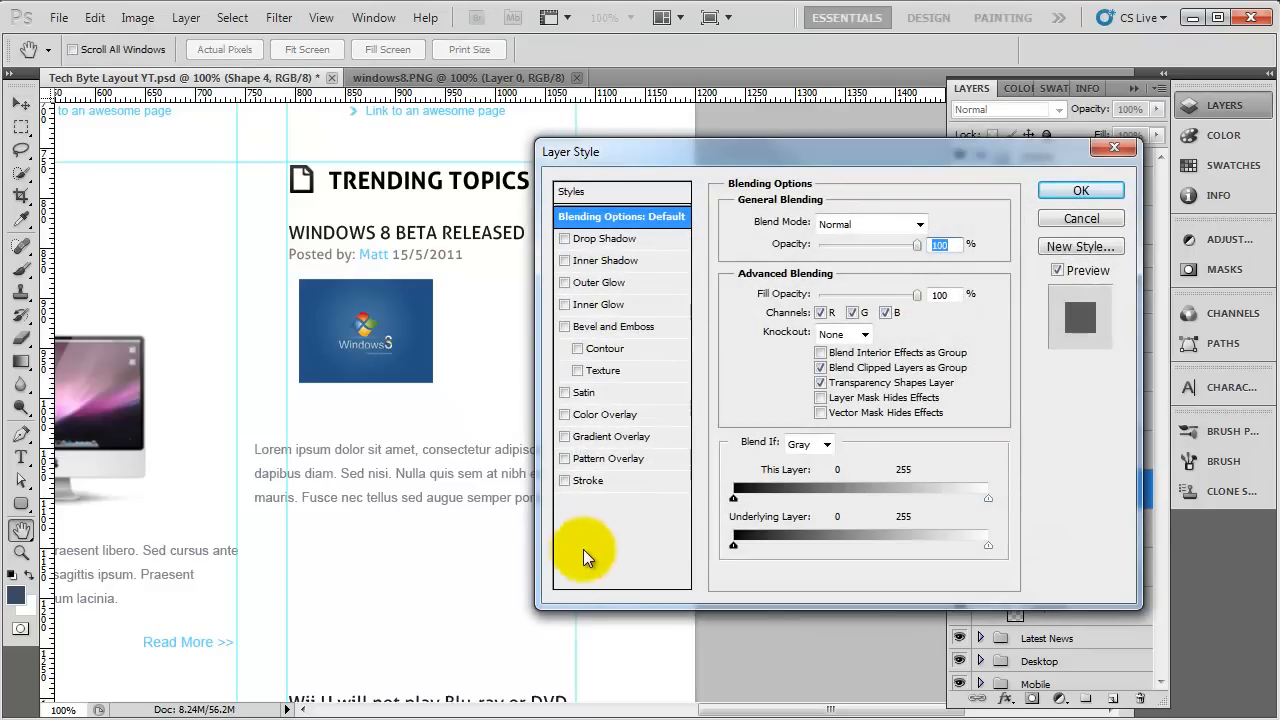
pyautogui.click(590, 480)
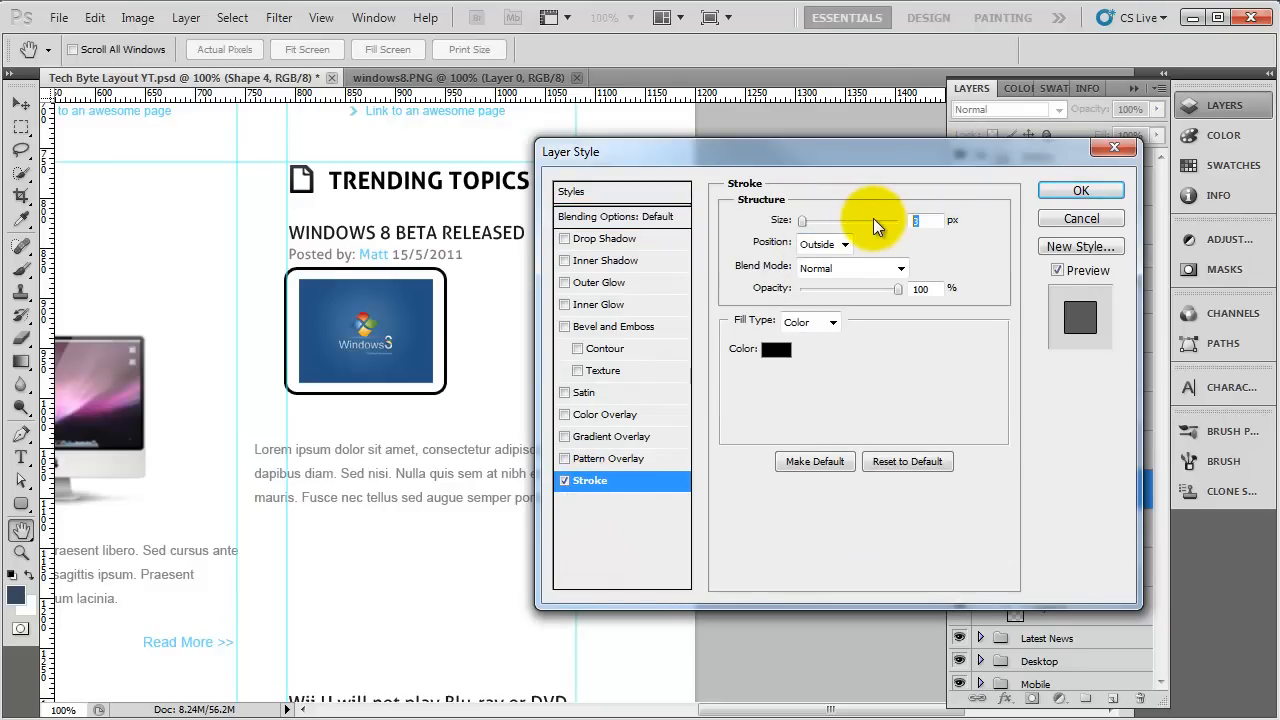
pyautogui.click(775, 349)
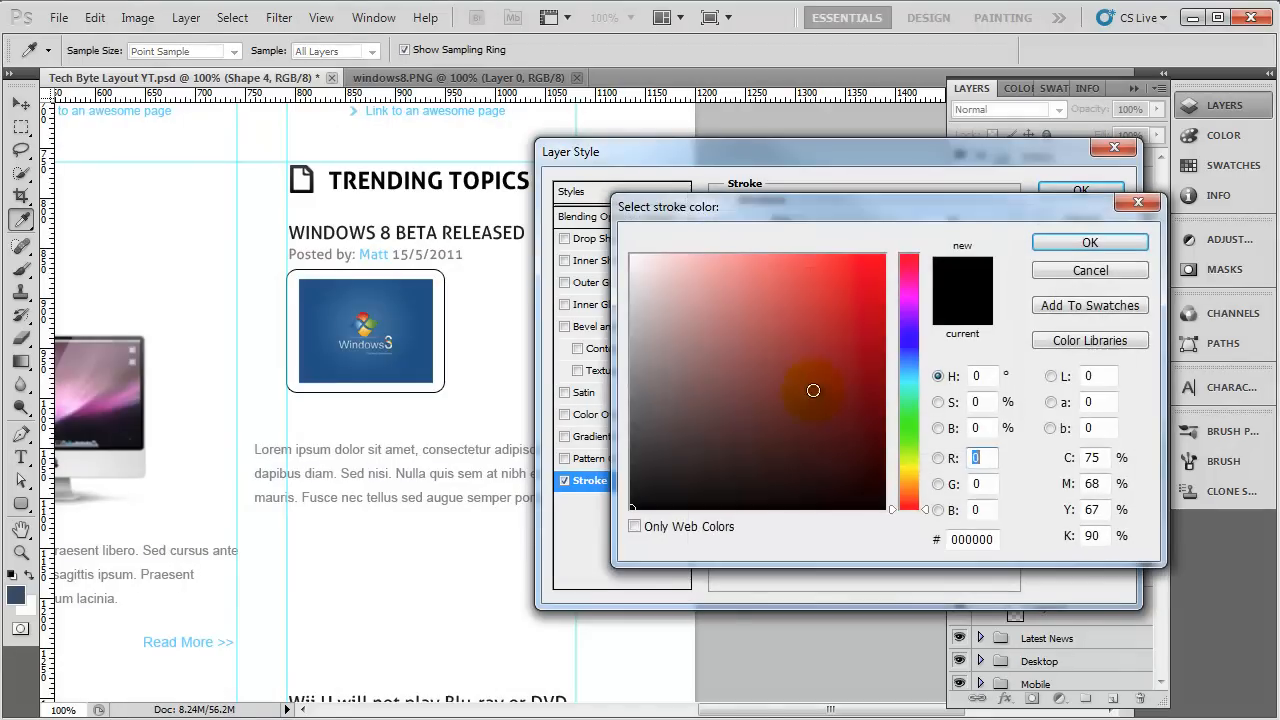
pyautogui.click(622, 272)
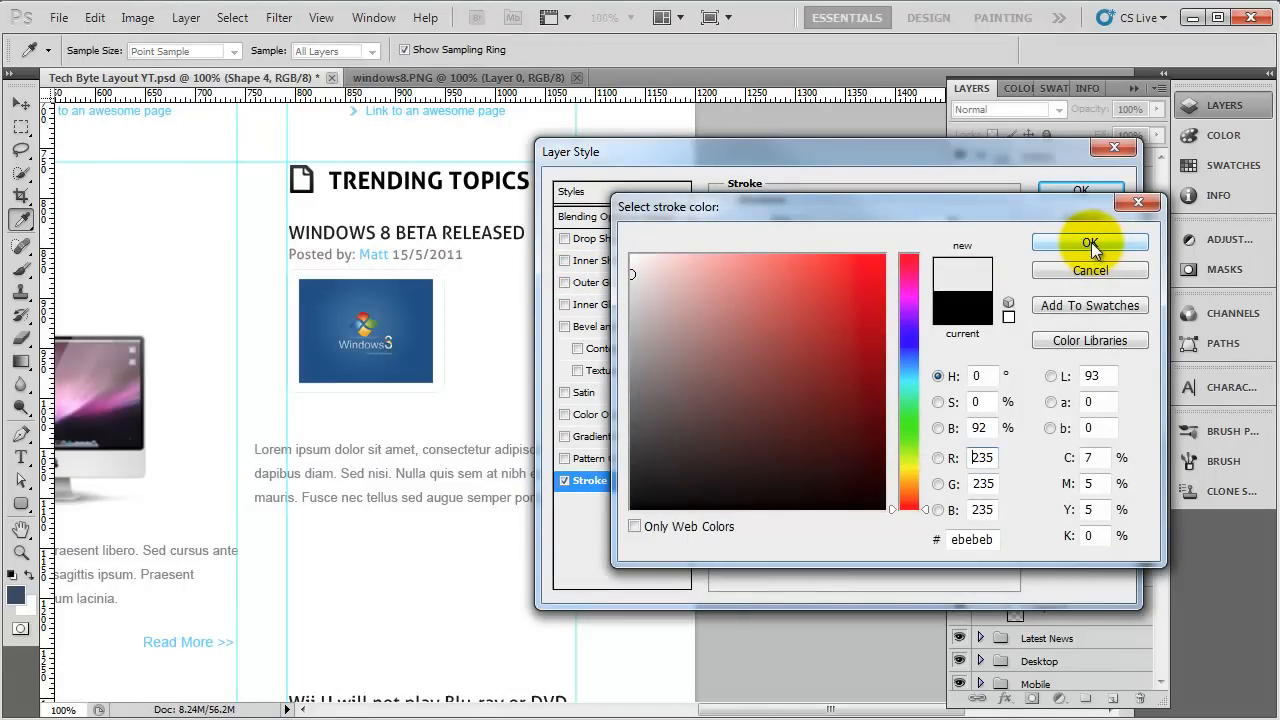
pyautogui.click(1090, 242)
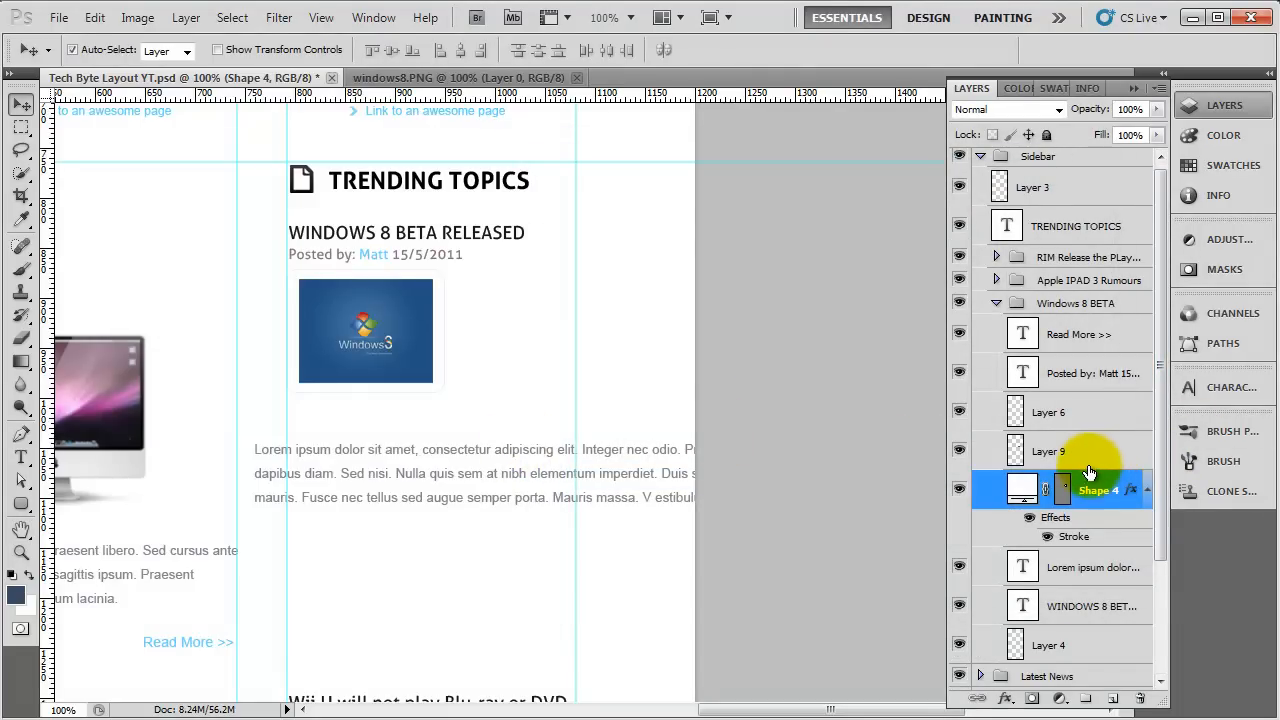
pyautogui.click(1064, 451)
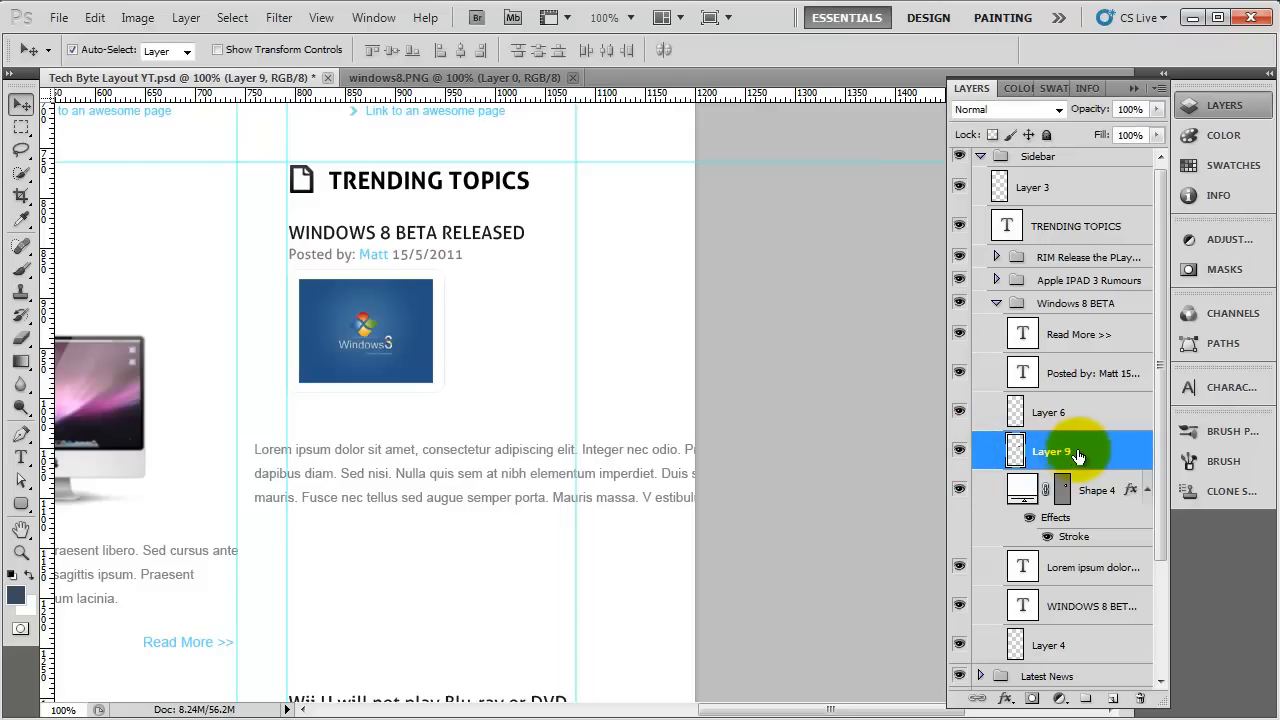
# Step: Duplicate Layer 9 and apply a black Color Overlay style to the copy
pyautogui.click(1108, 698)
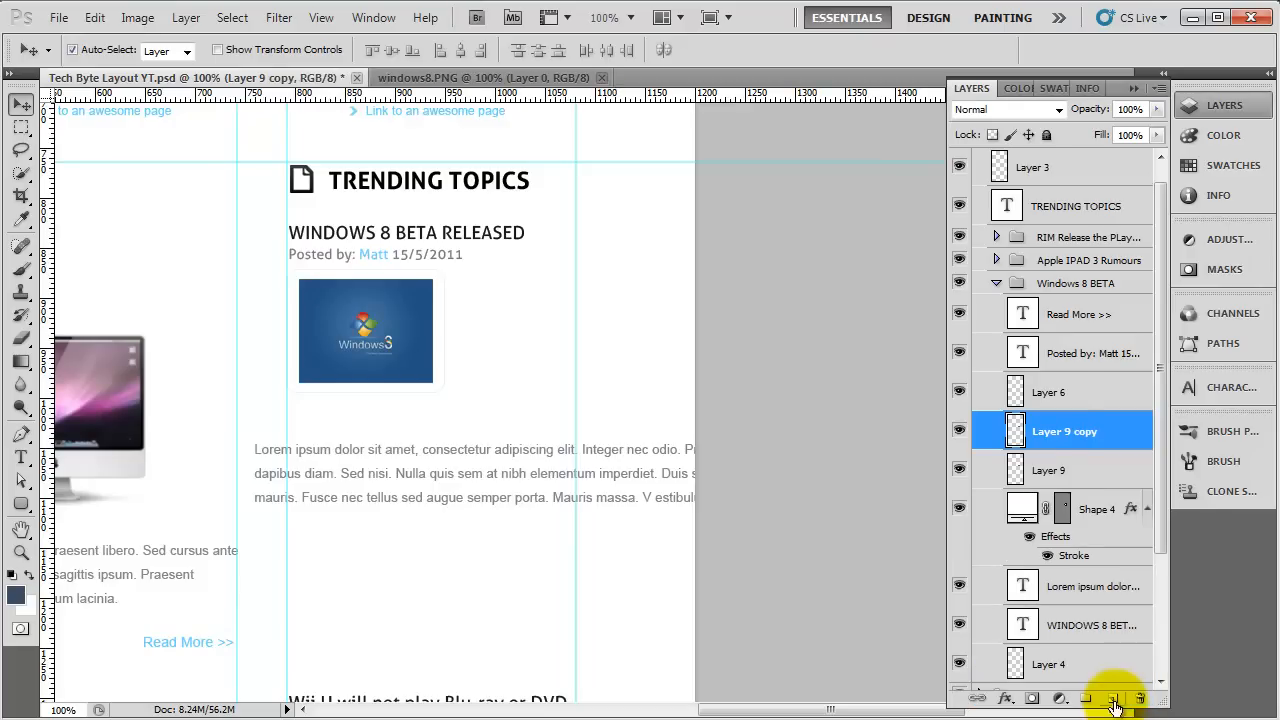
pyautogui.click(1097, 509)
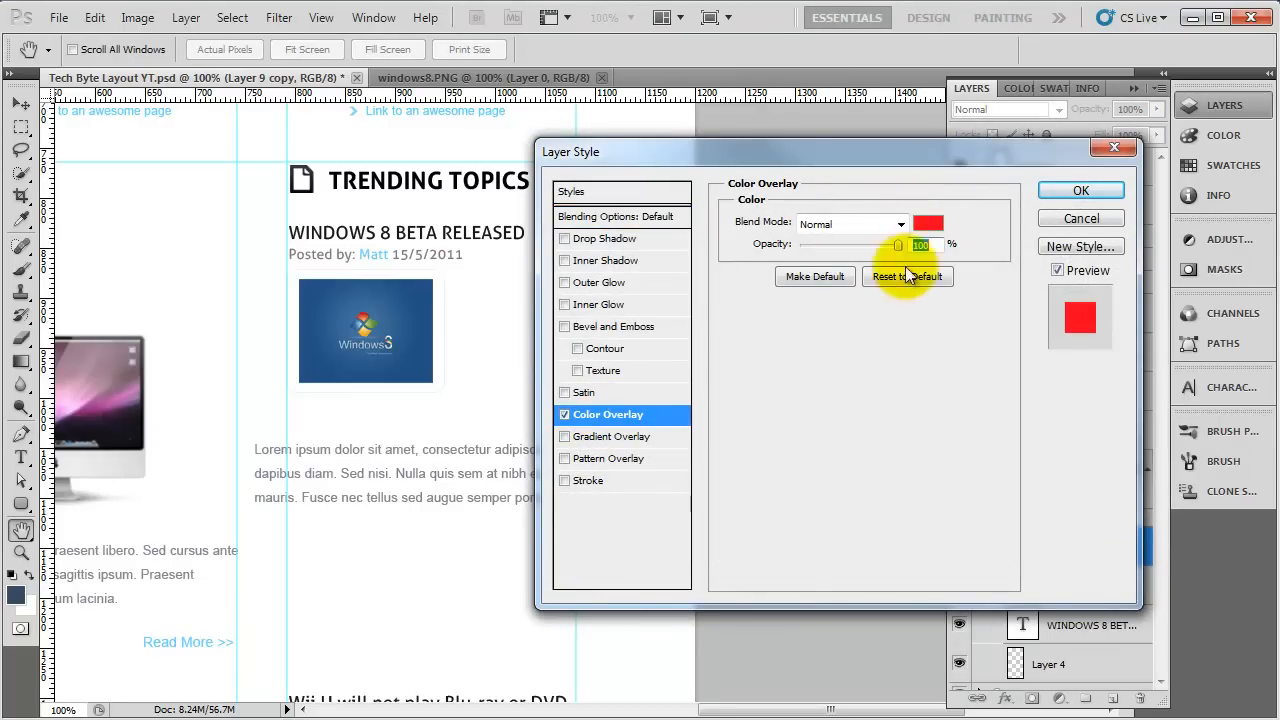
pyautogui.click(928, 223)
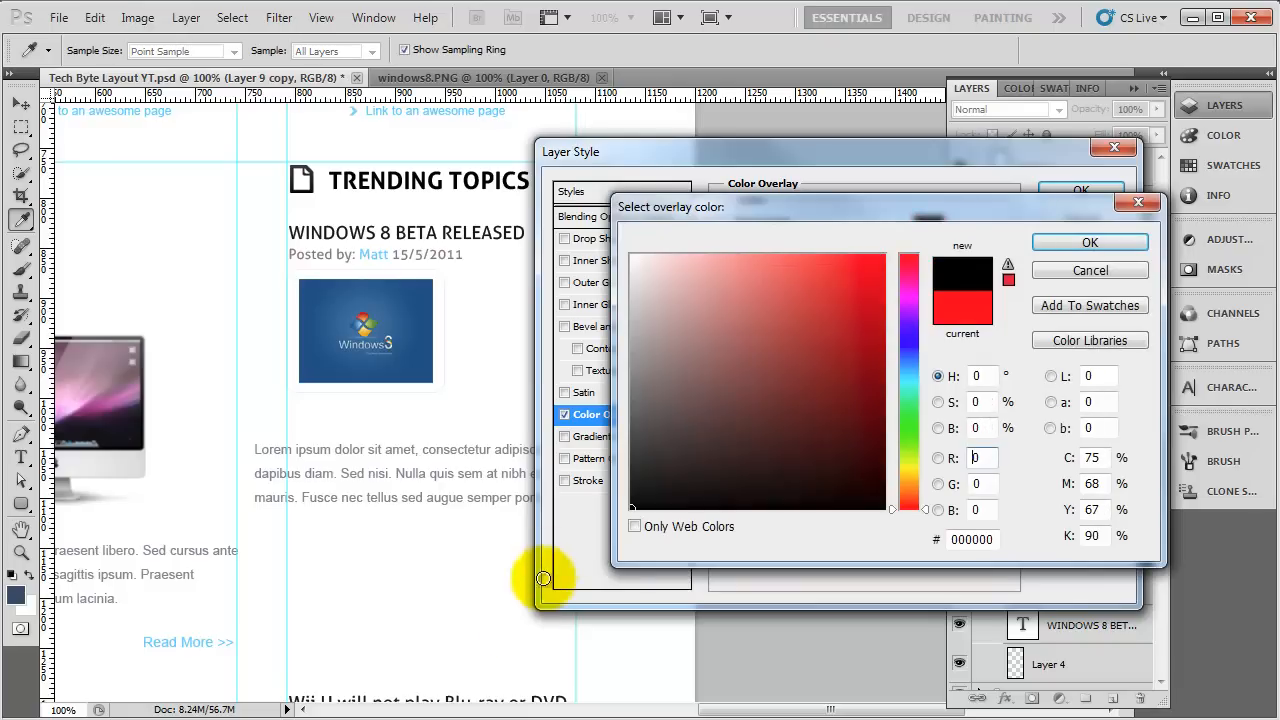
pyautogui.click(1090, 270)
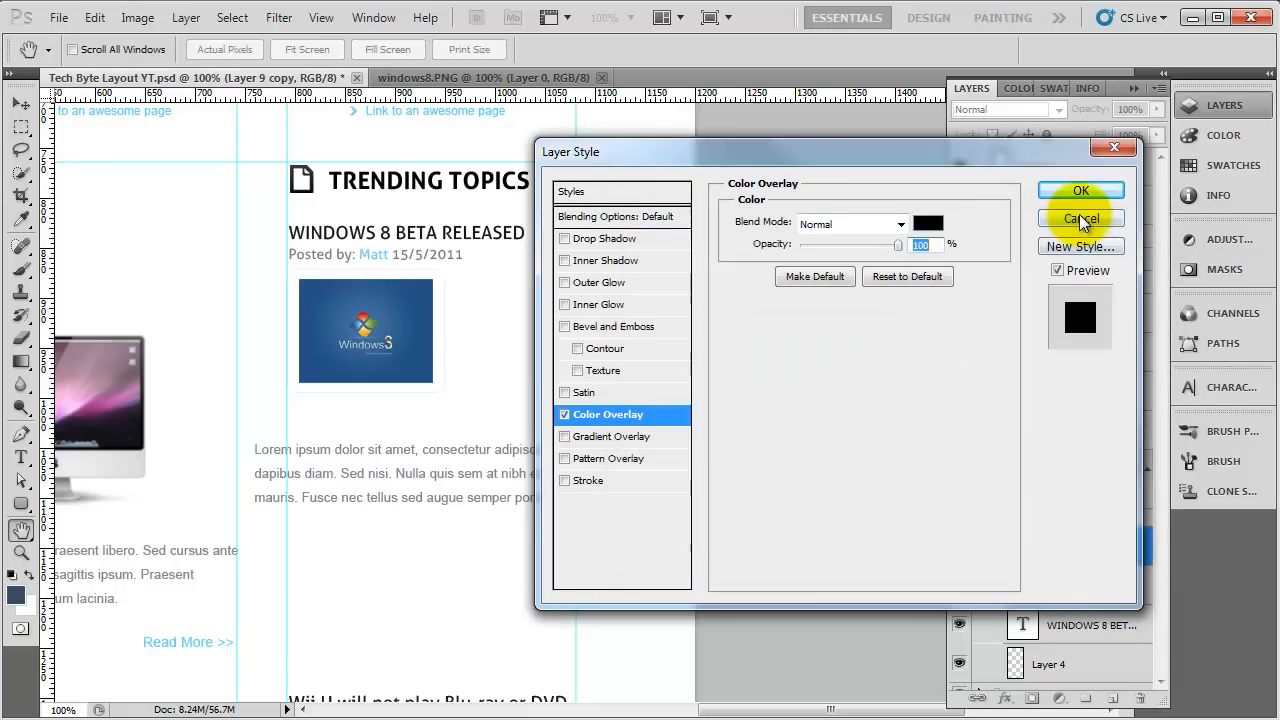
pyautogui.click(1080, 218)
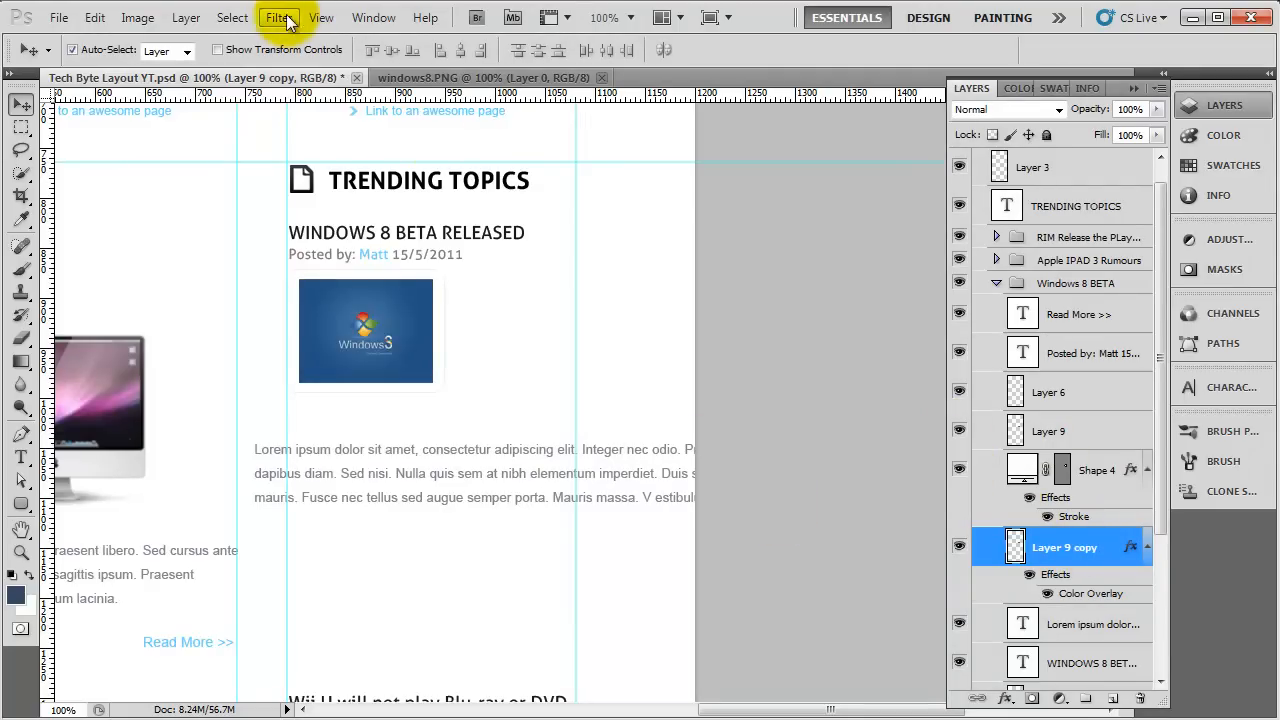
# Step: Apply a Gaussian Blur with a 13.0 pixel radius to the black copy
pyautogui.click(278, 17)
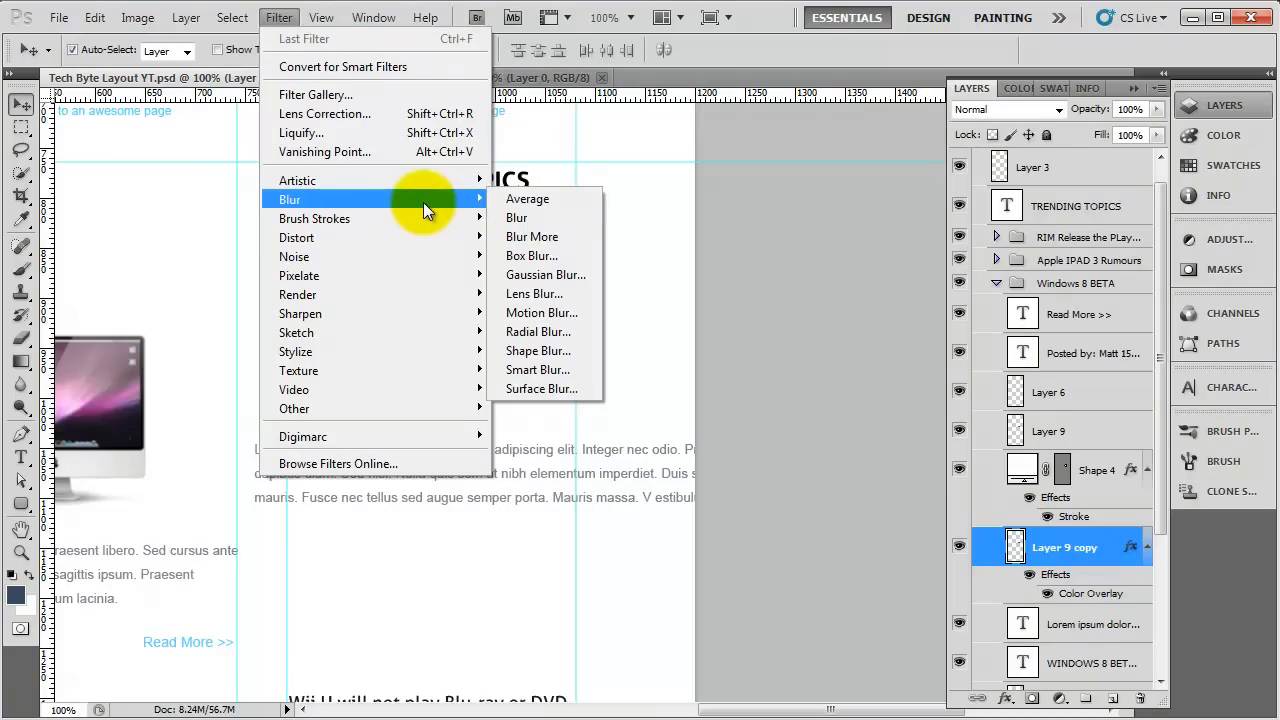
pyautogui.click(545, 274)
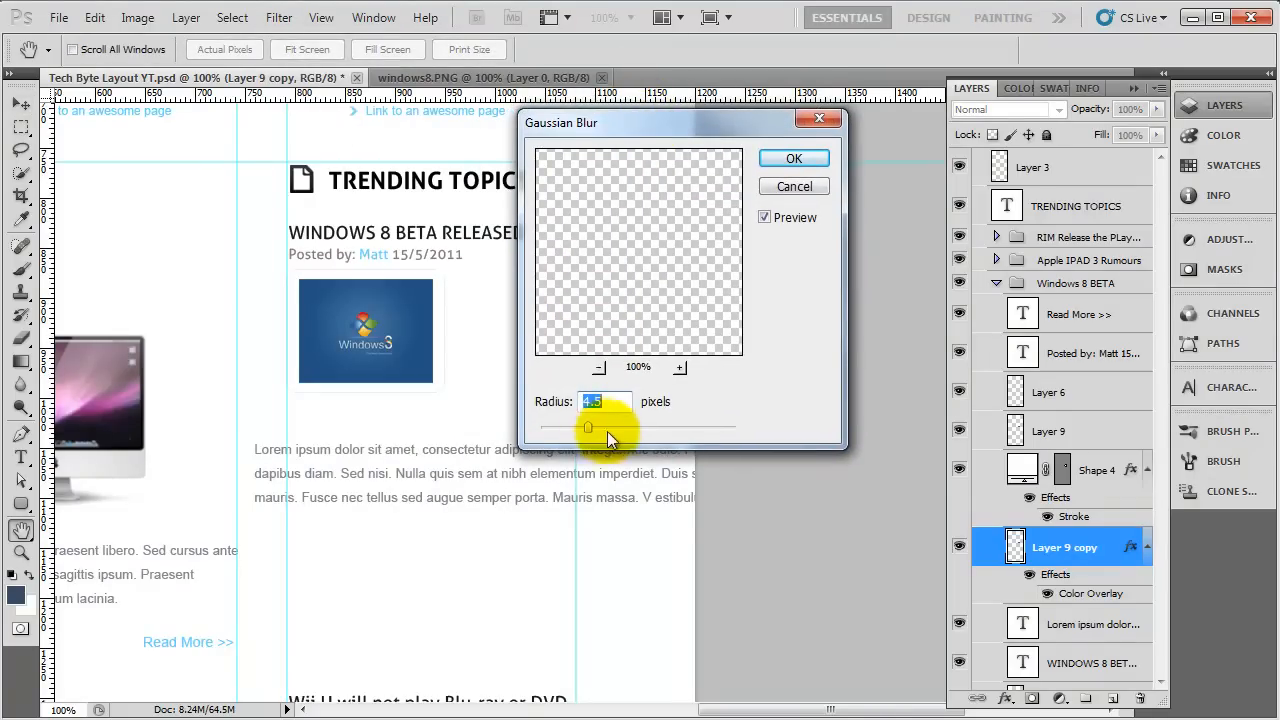
pyautogui.moveTo(588, 427); pyautogui.dragTo(625, 427)
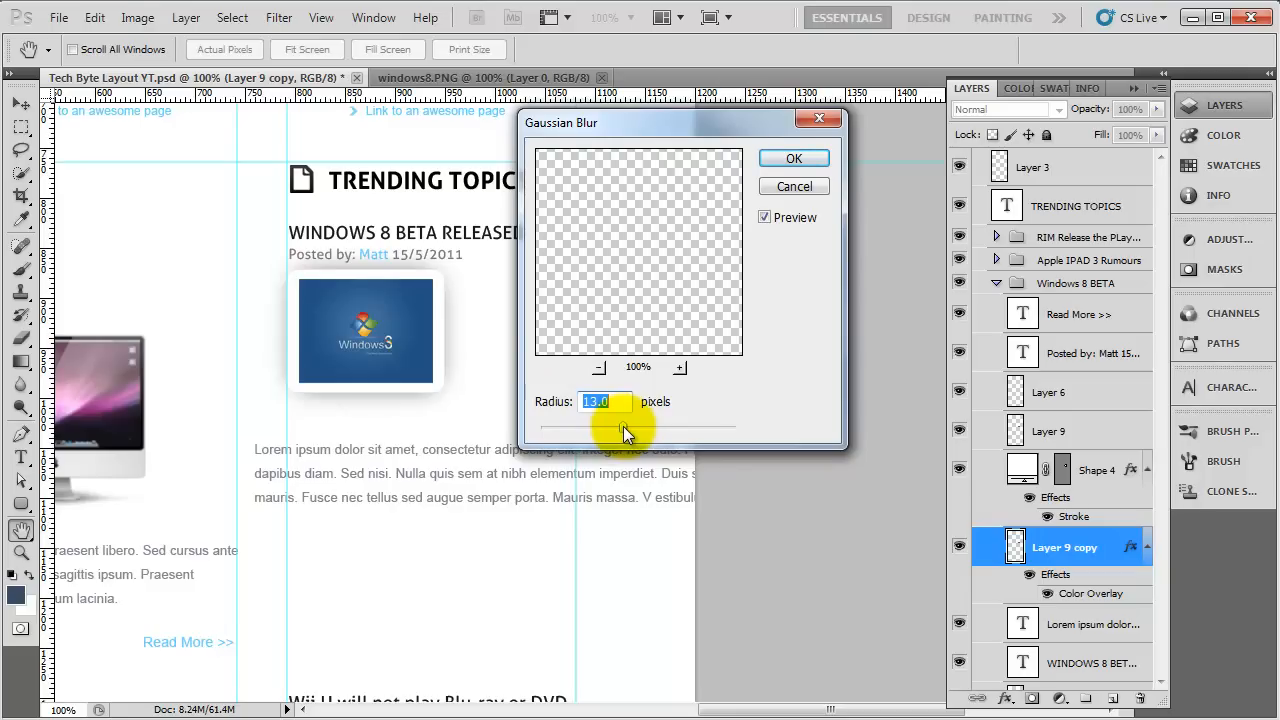
pyautogui.moveTo(640, 428); pyautogui.dragTo(625, 428)
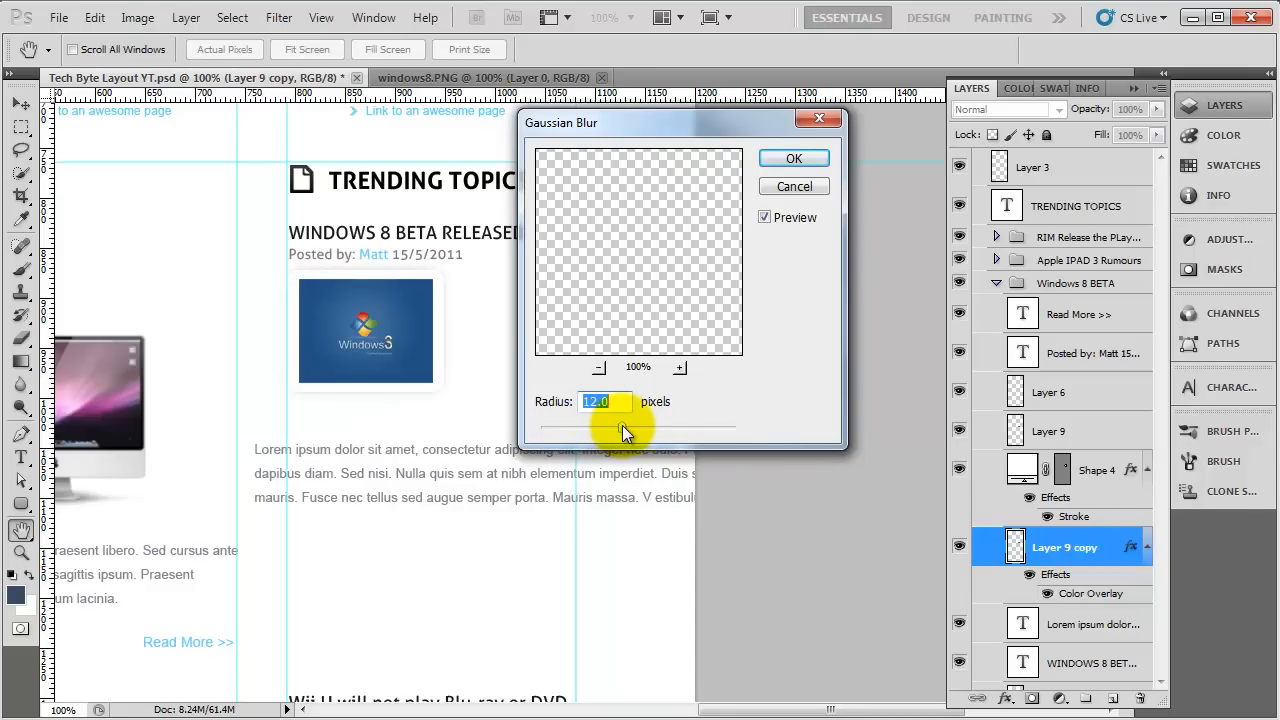
pyautogui.moveTo(625, 430); pyautogui.dragTo(645, 430)
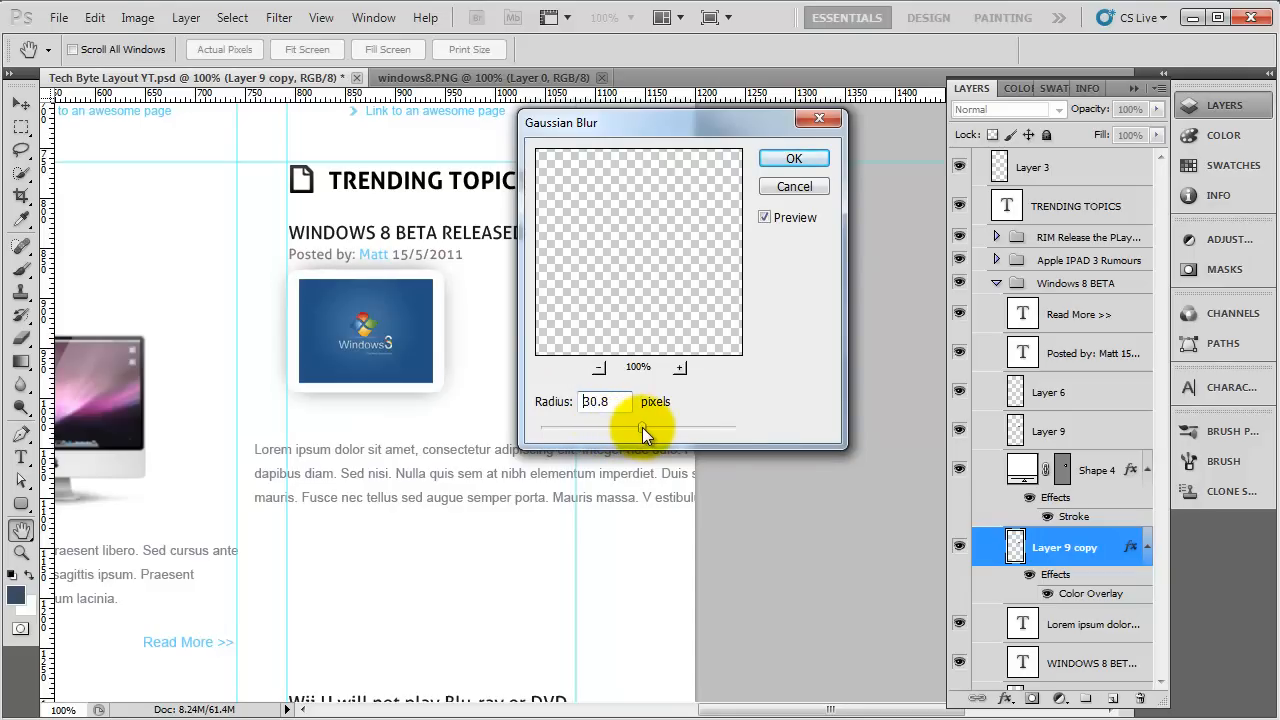
pyautogui.moveTo(645, 431); pyautogui.dragTo(630, 431)
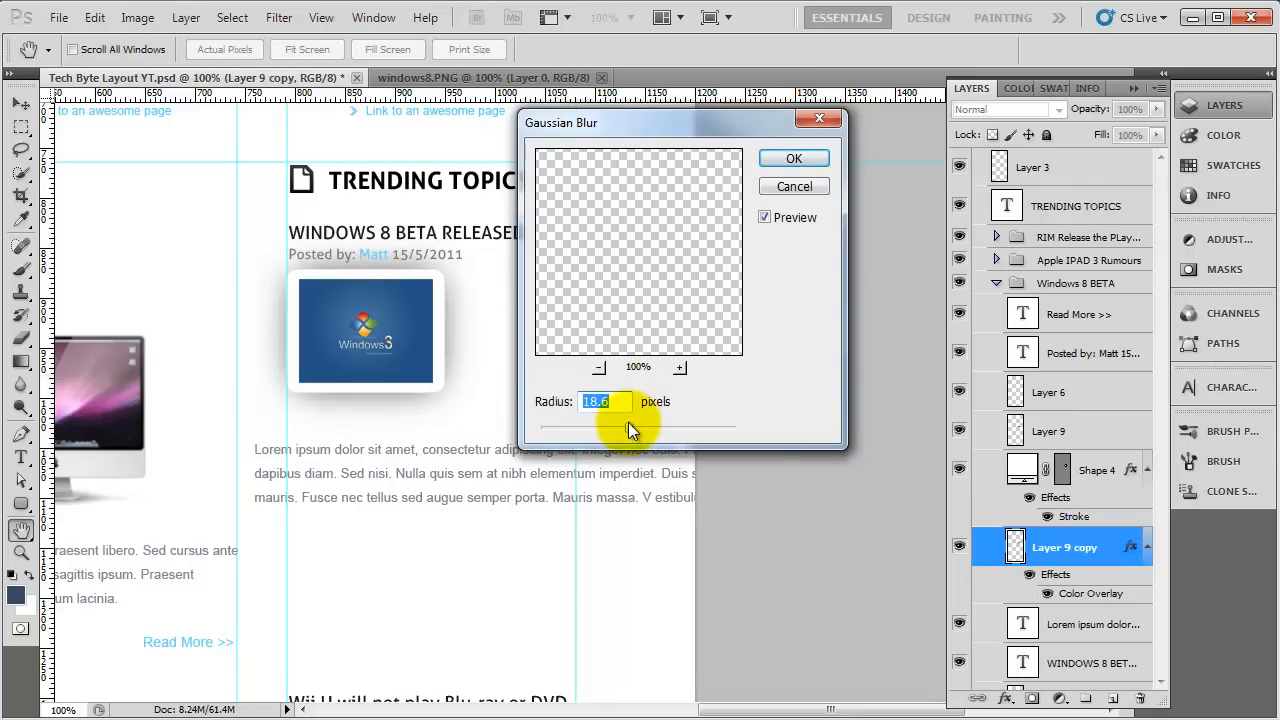
pyautogui.moveTo(635, 428); pyautogui.dragTo(623, 428)
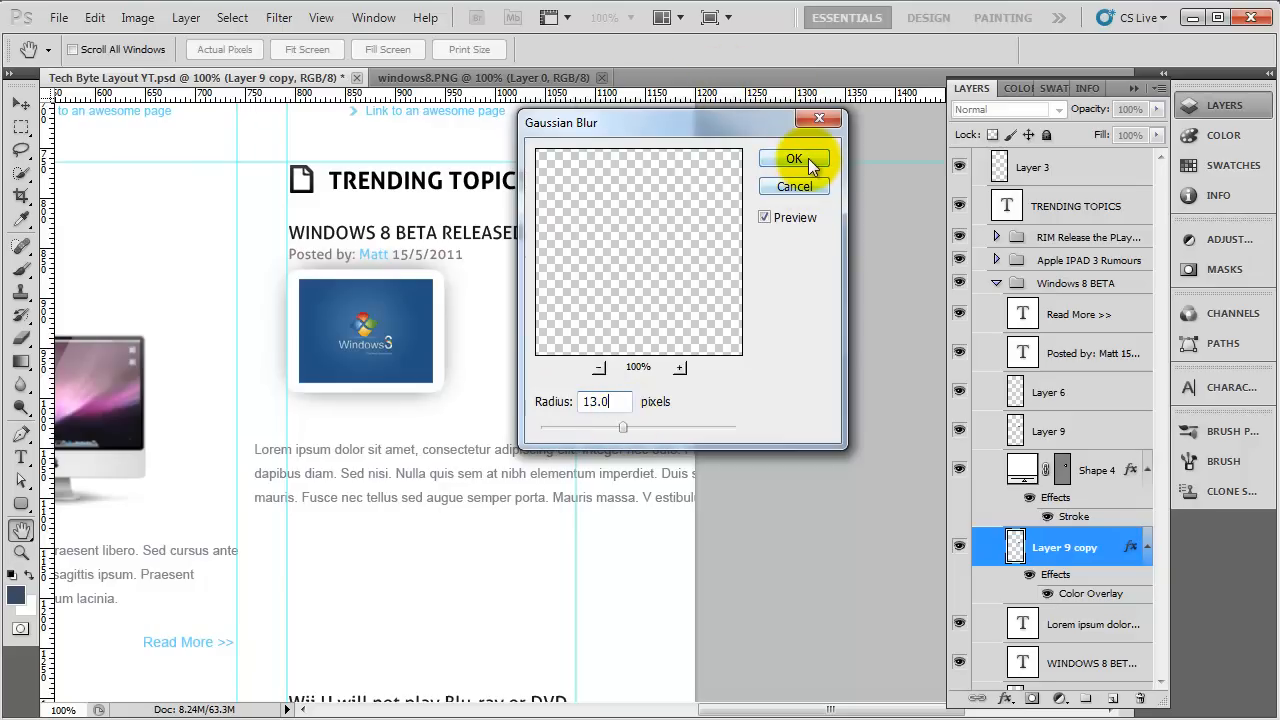
pyautogui.click(793, 159)
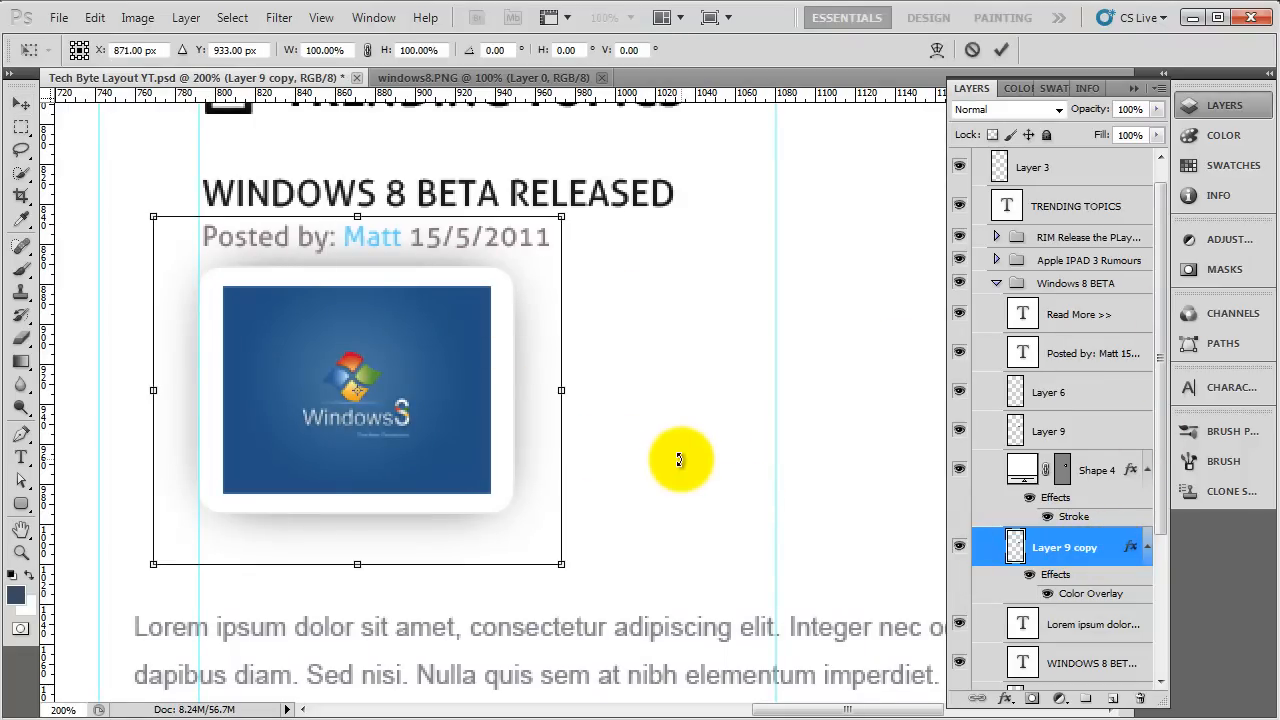
# Step: Warp the shadow copy, reshaping its left edge, top-left corner, right side and bottom-left corner
pyautogui.rightClick(678, 460)
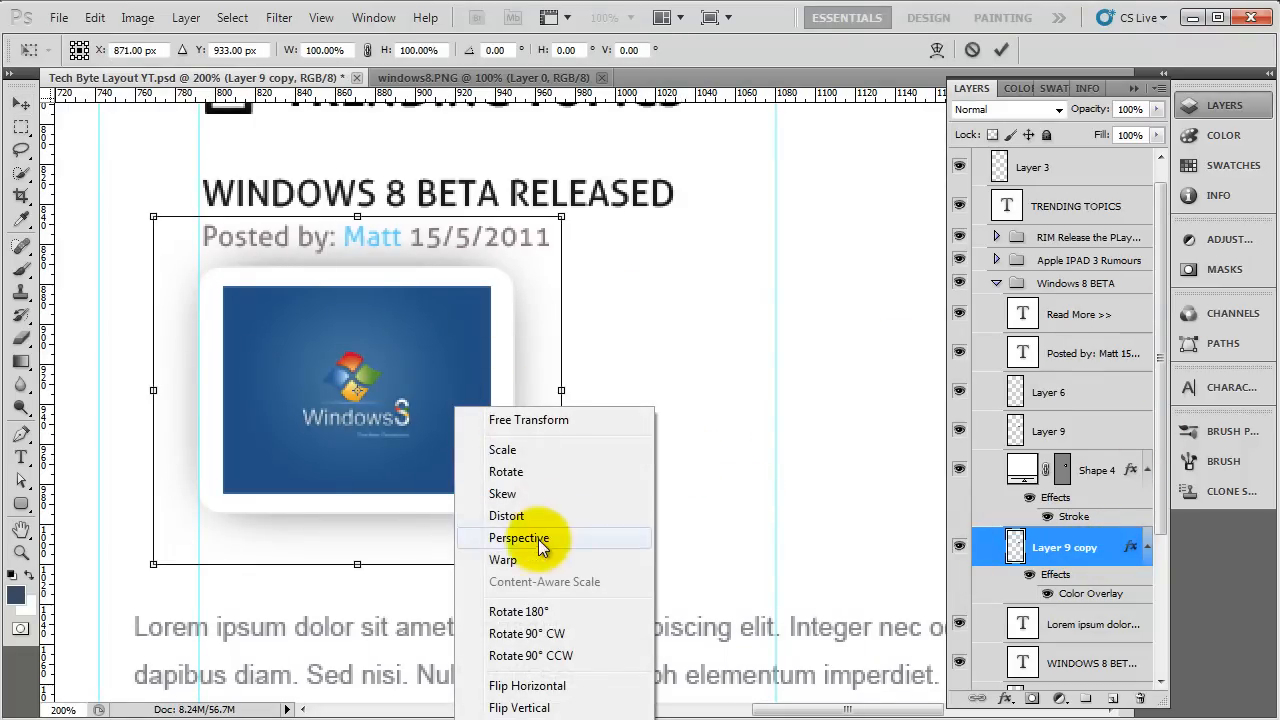
pyautogui.click(503, 559)
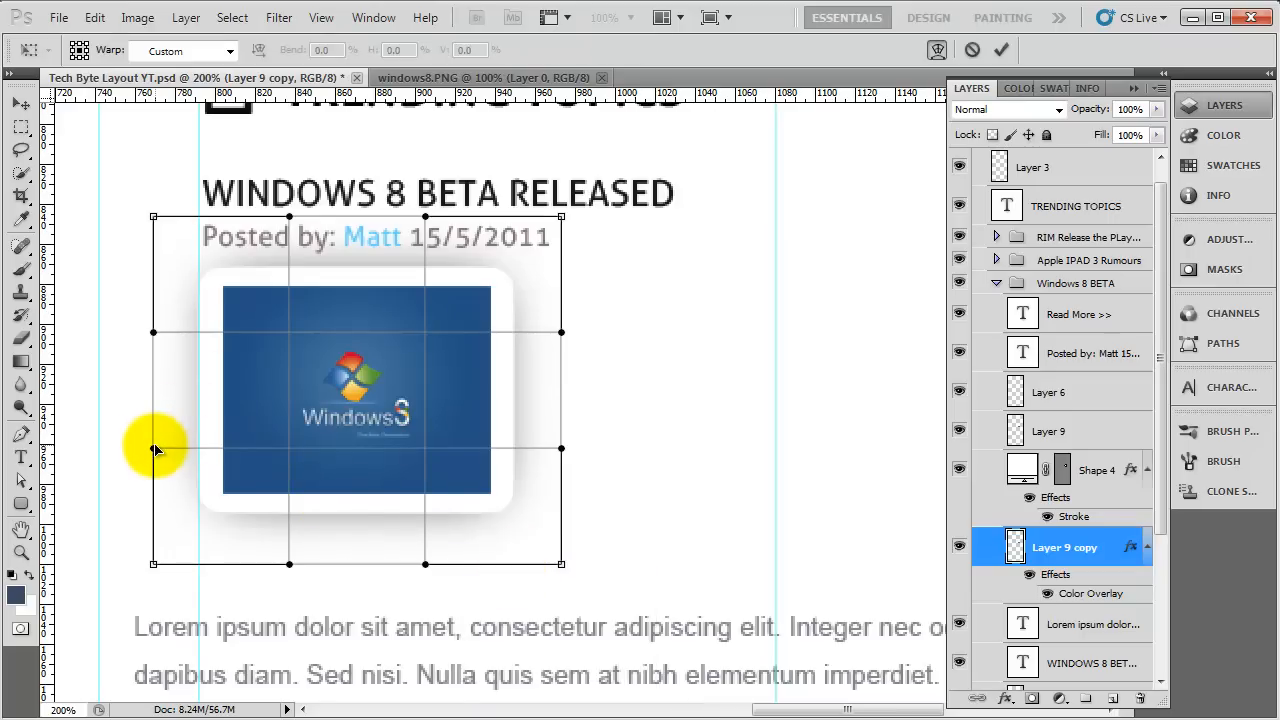
pyautogui.moveTo(153, 447); pyautogui.dragTo(200, 443)
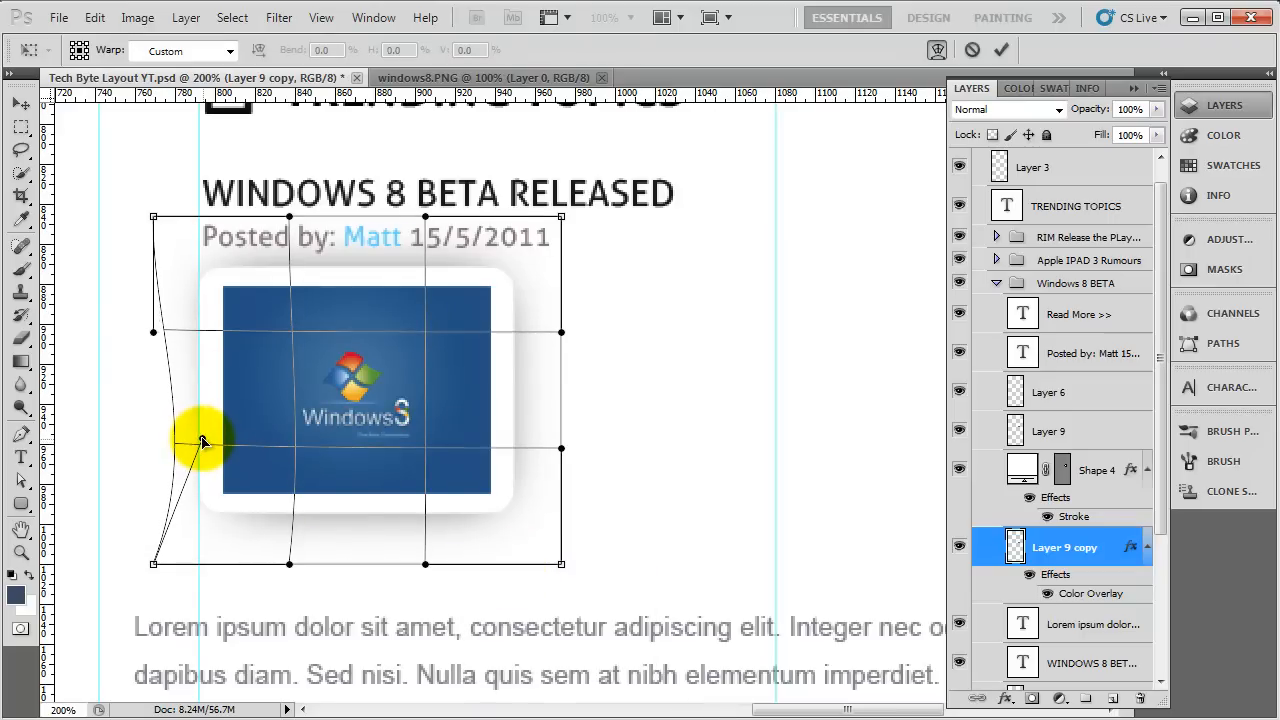
pyautogui.moveTo(200, 440); pyautogui.dragTo(205, 260)
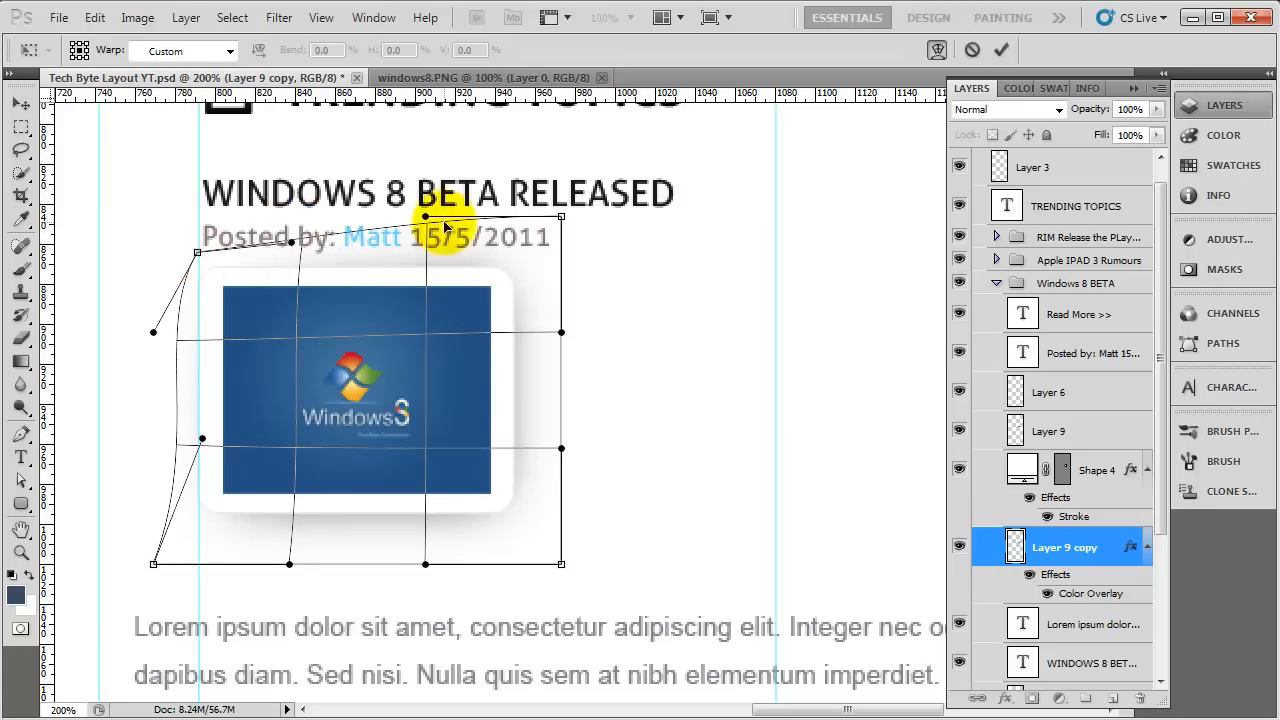
pyautogui.moveTo(425, 217); pyautogui.dragTo(560, 218)
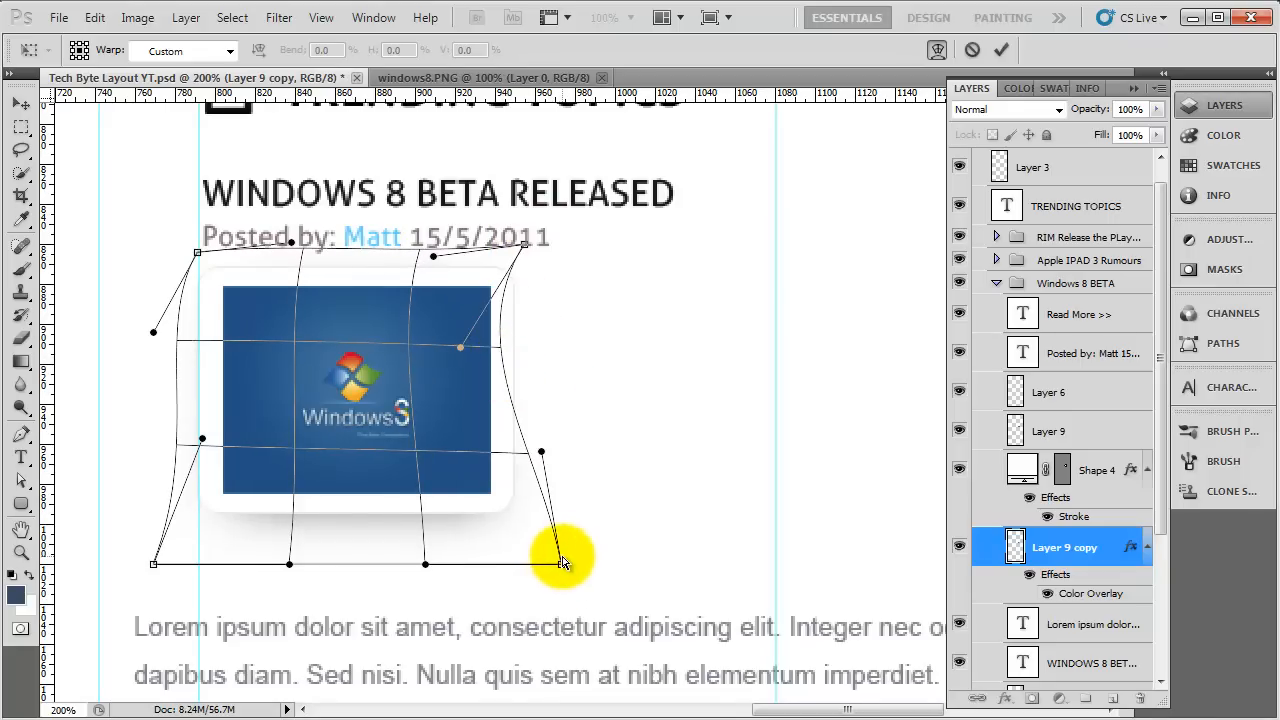
pyautogui.moveTo(563, 558); pyautogui.dragTo(305, 535)
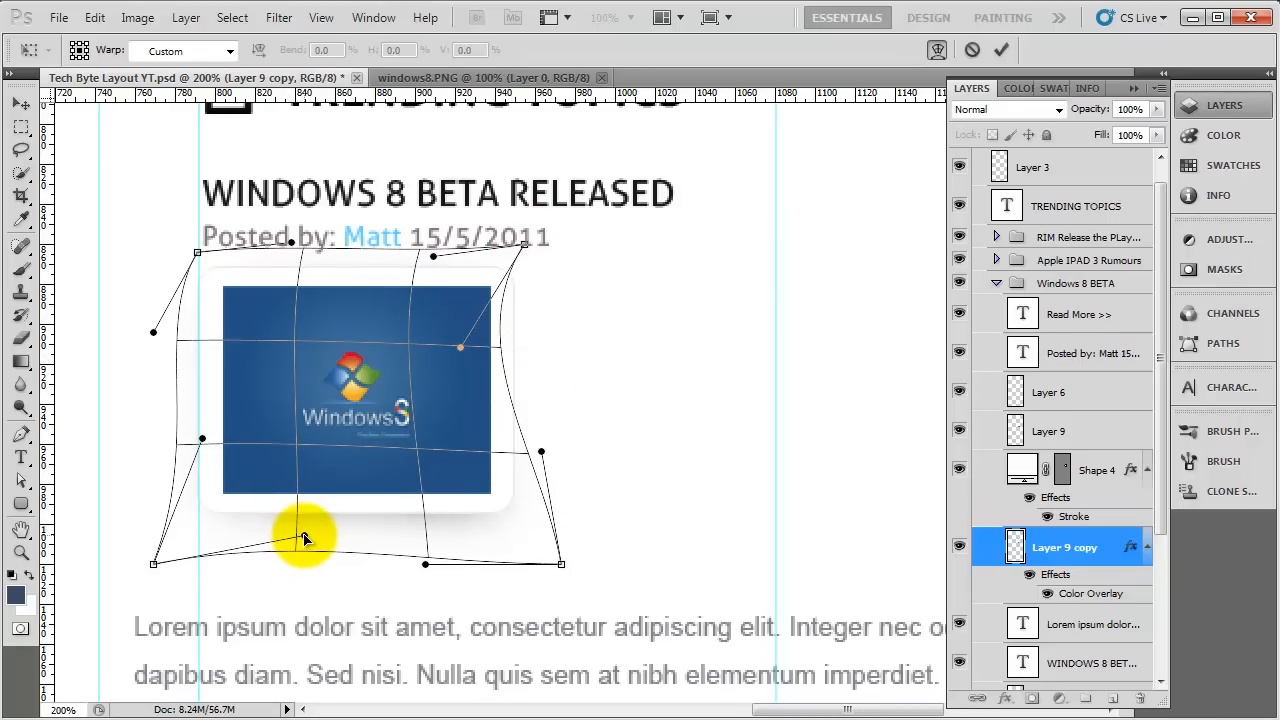
pyautogui.moveTo(305, 538); pyautogui.dragTo(125, 562)
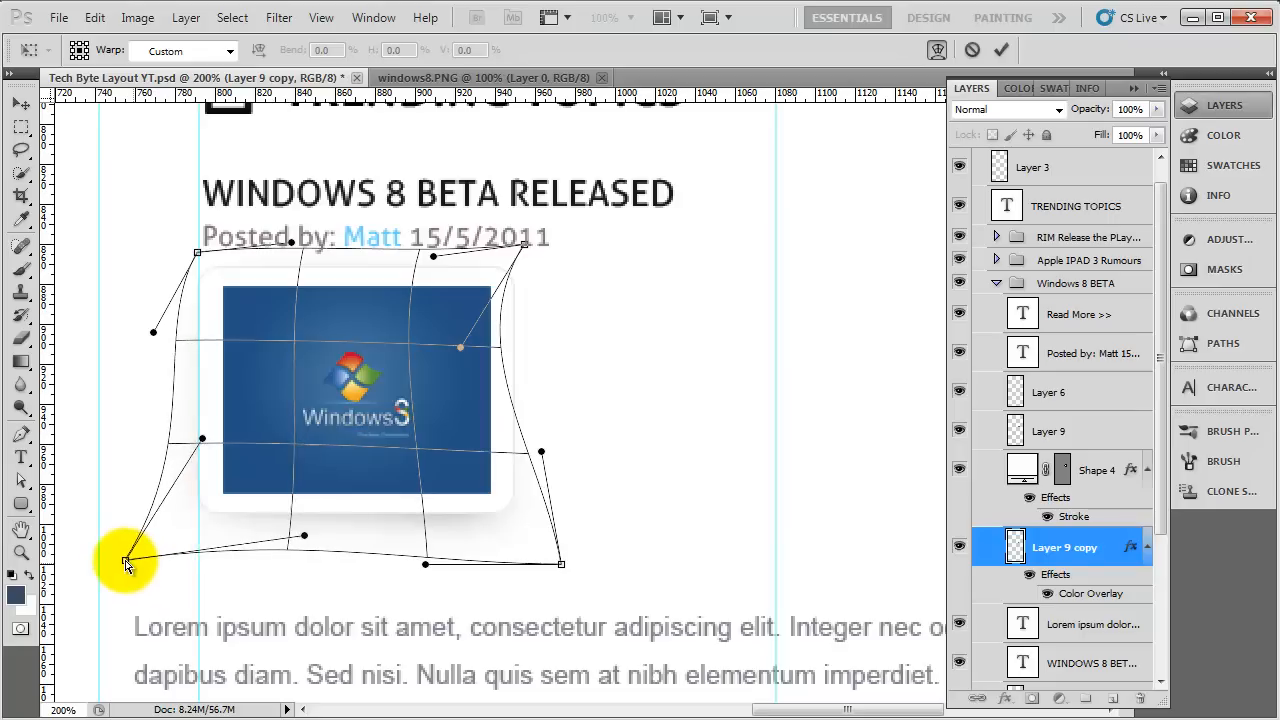
pyautogui.moveTo(127, 563); pyautogui.dragTo(140, 600)
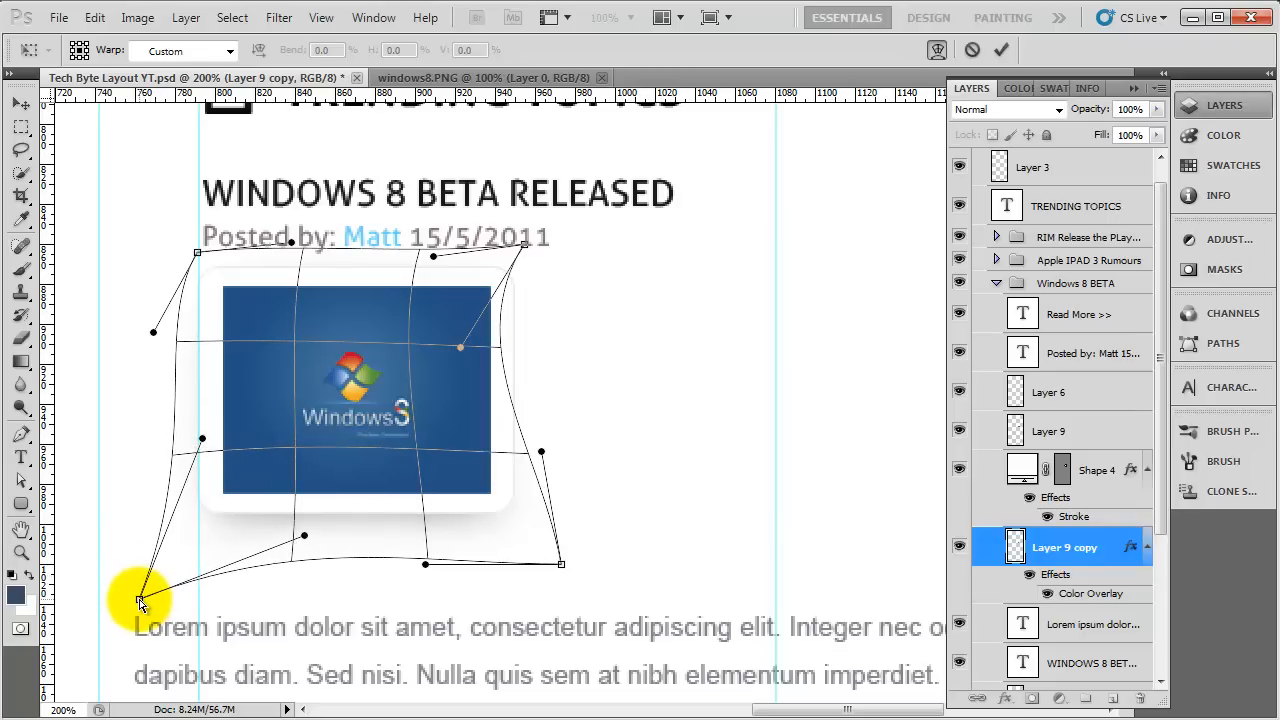
# Step: Curve the shadow's bottom edge and settle its bottom-right corner beneath the frame
pyautogui.moveTo(138, 600); pyautogui.dragTo(307, 543)
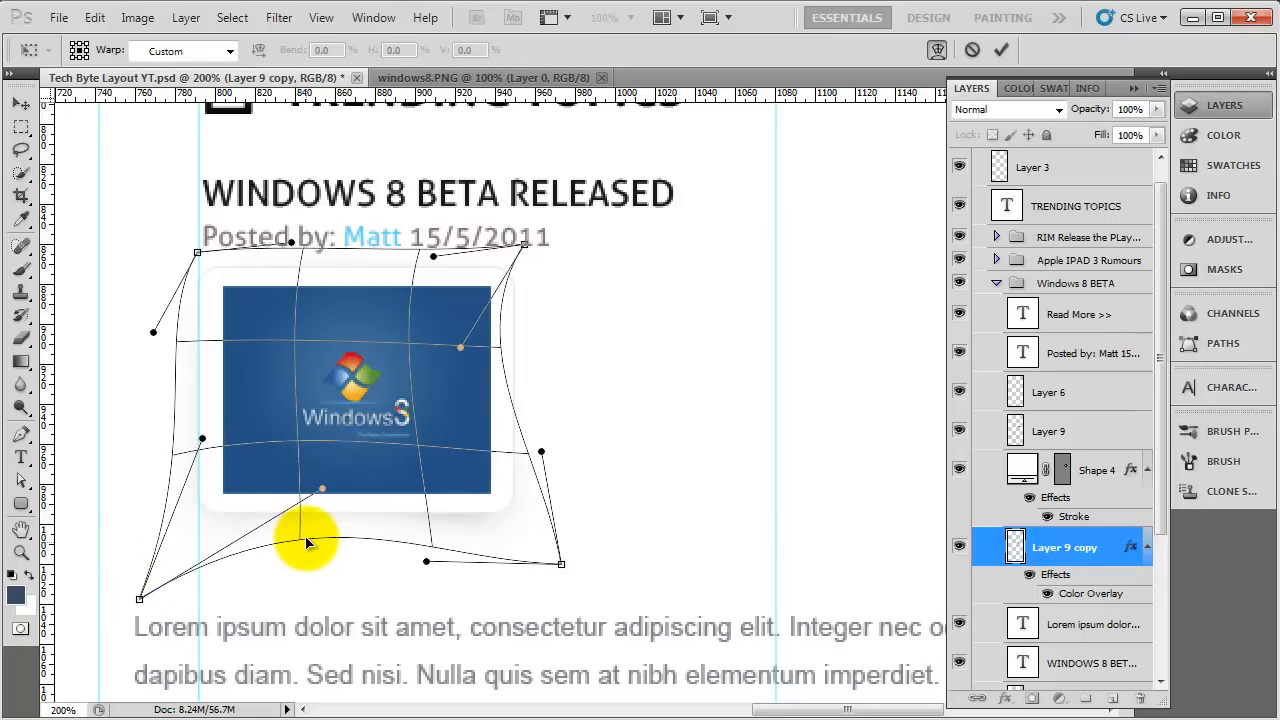
pyautogui.moveTo(308, 543); pyautogui.dragTo(225, 590)
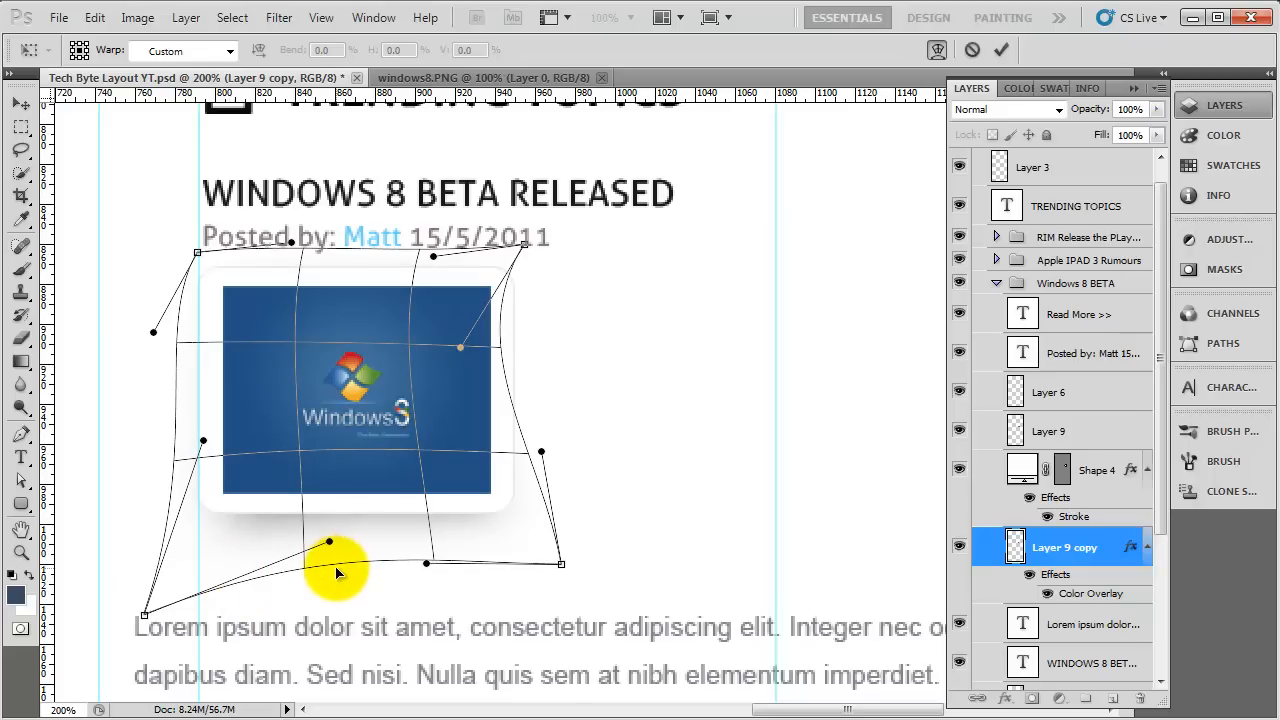
pyautogui.moveTo(370, 550)
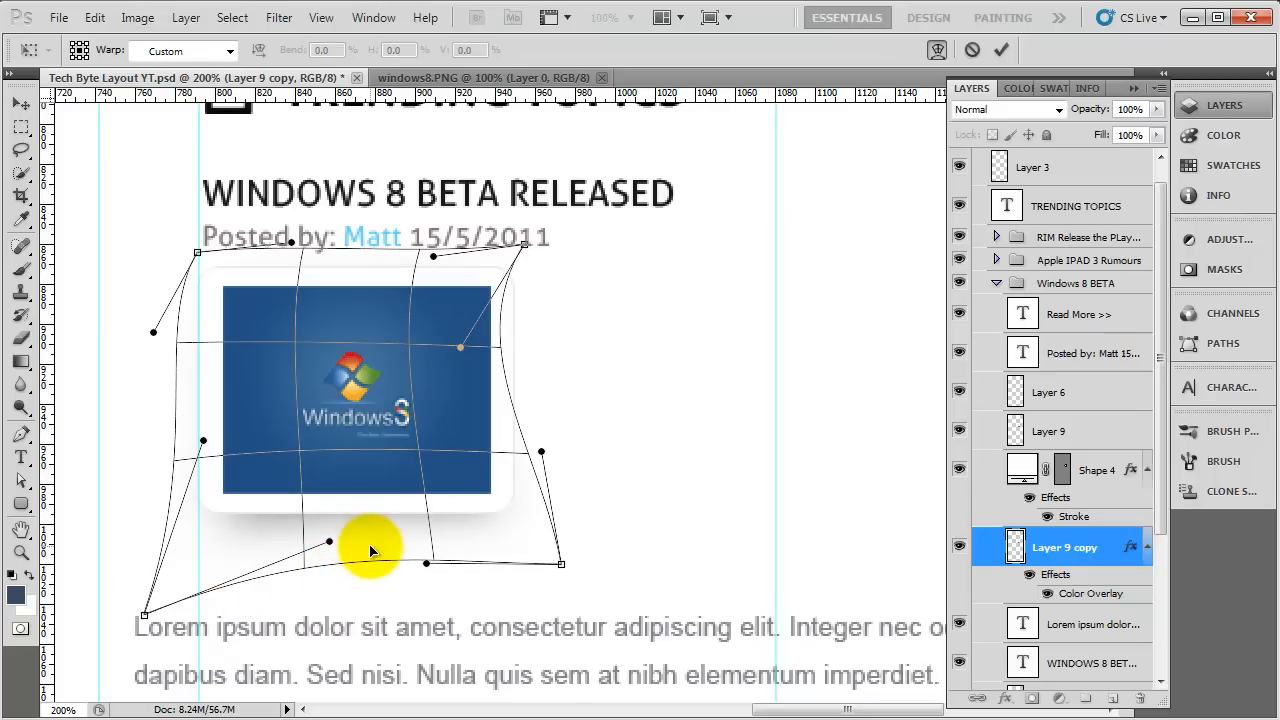
pyautogui.moveTo(370, 548); pyautogui.dragTo(420, 535)
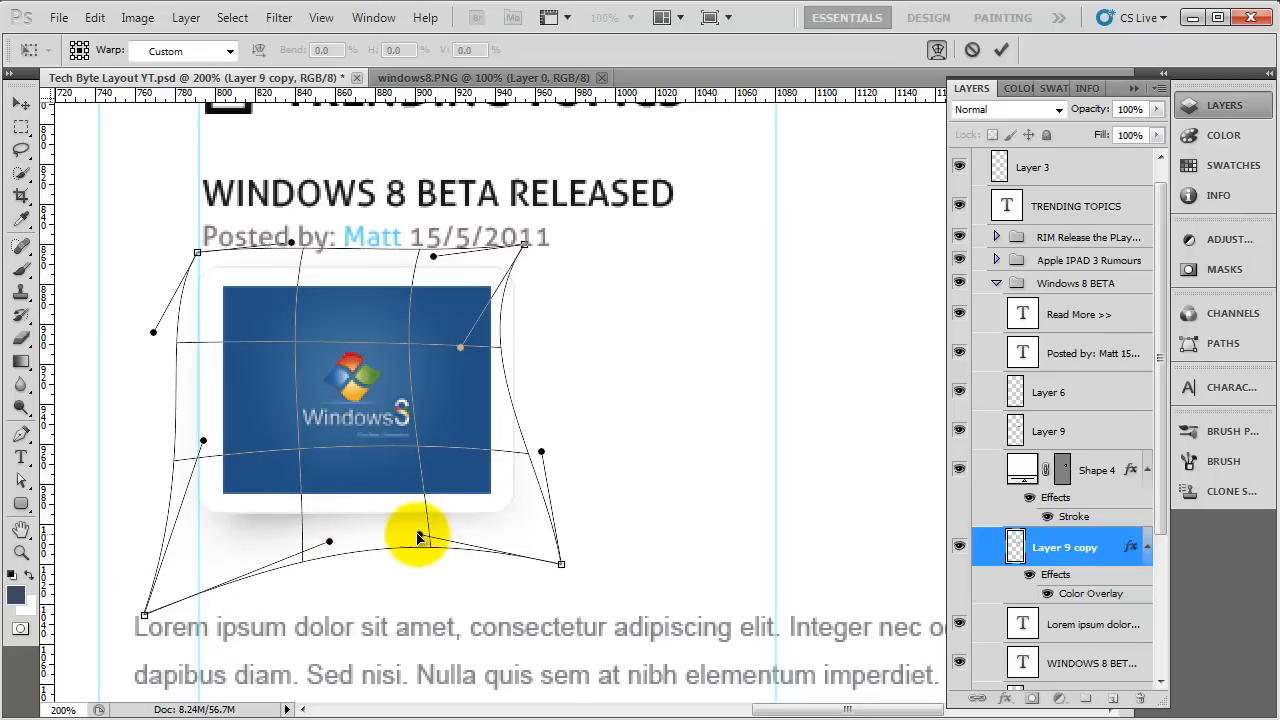
pyautogui.moveTo(420, 535); pyautogui.dragTo(300, 540)
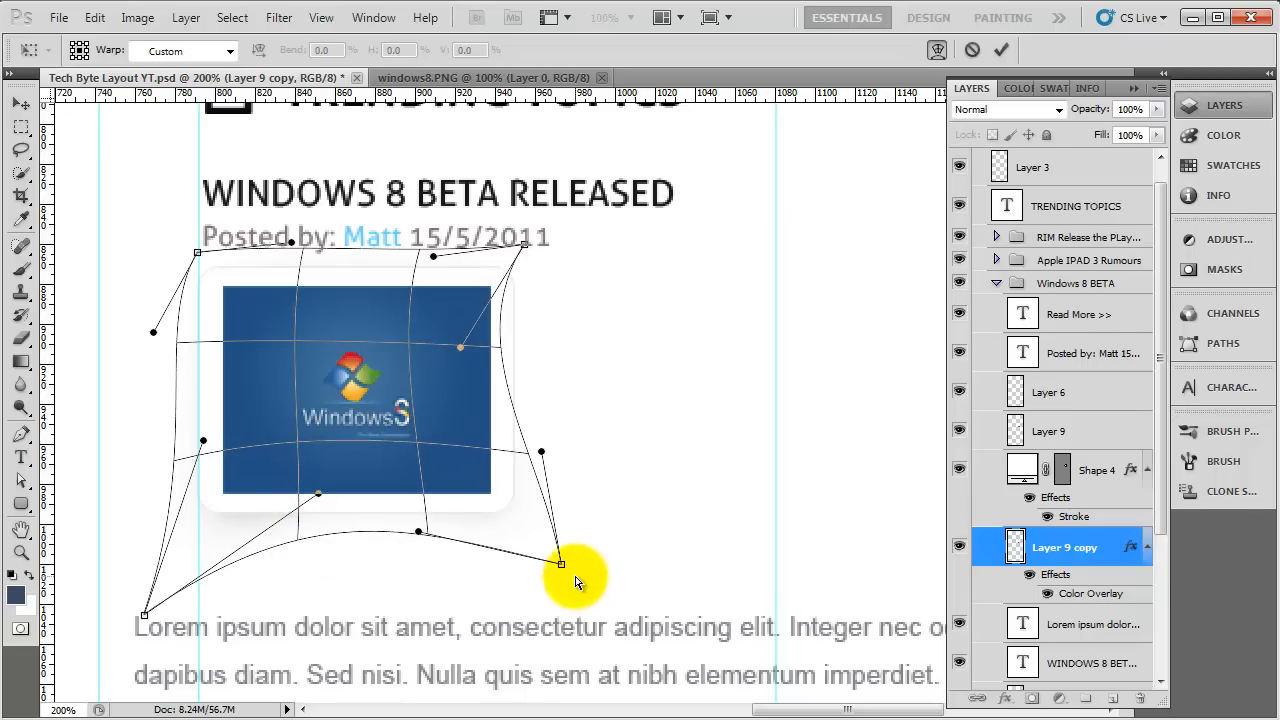
pyautogui.moveTo(560, 565); pyautogui.dragTo(528, 588)
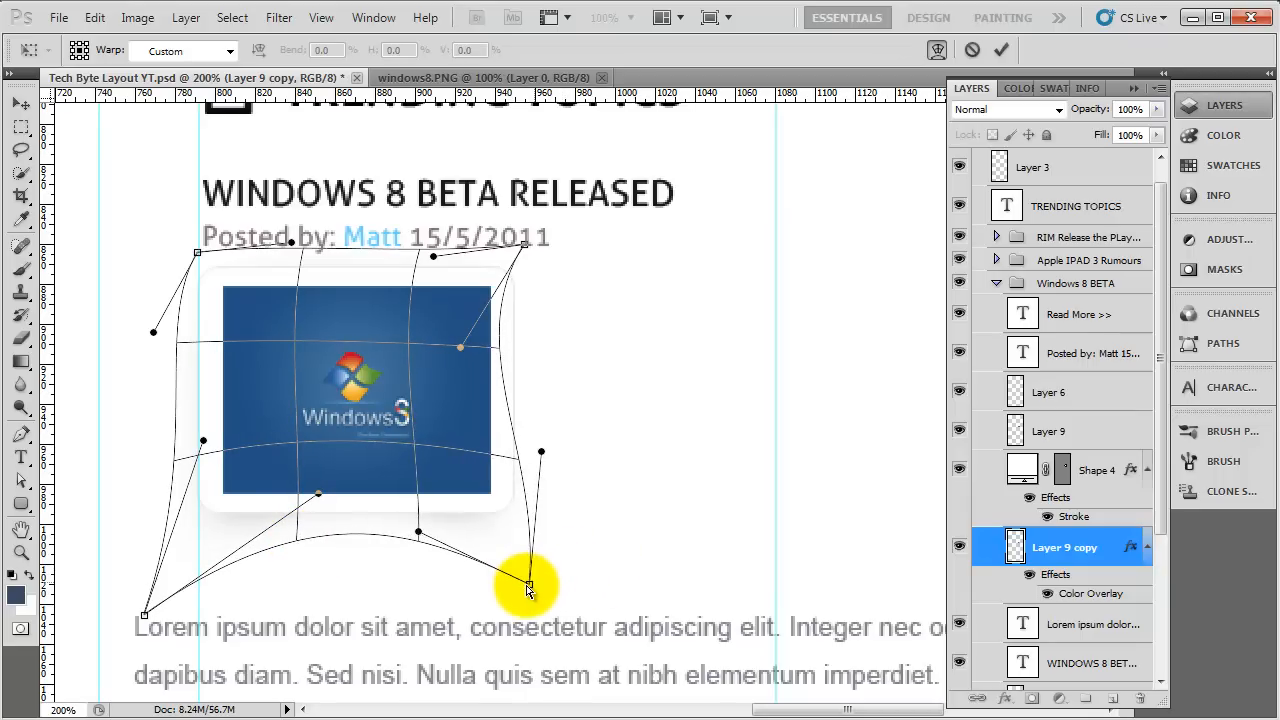
pyautogui.moveTo(528, 585); pyautogui.dragTo(545, 610)
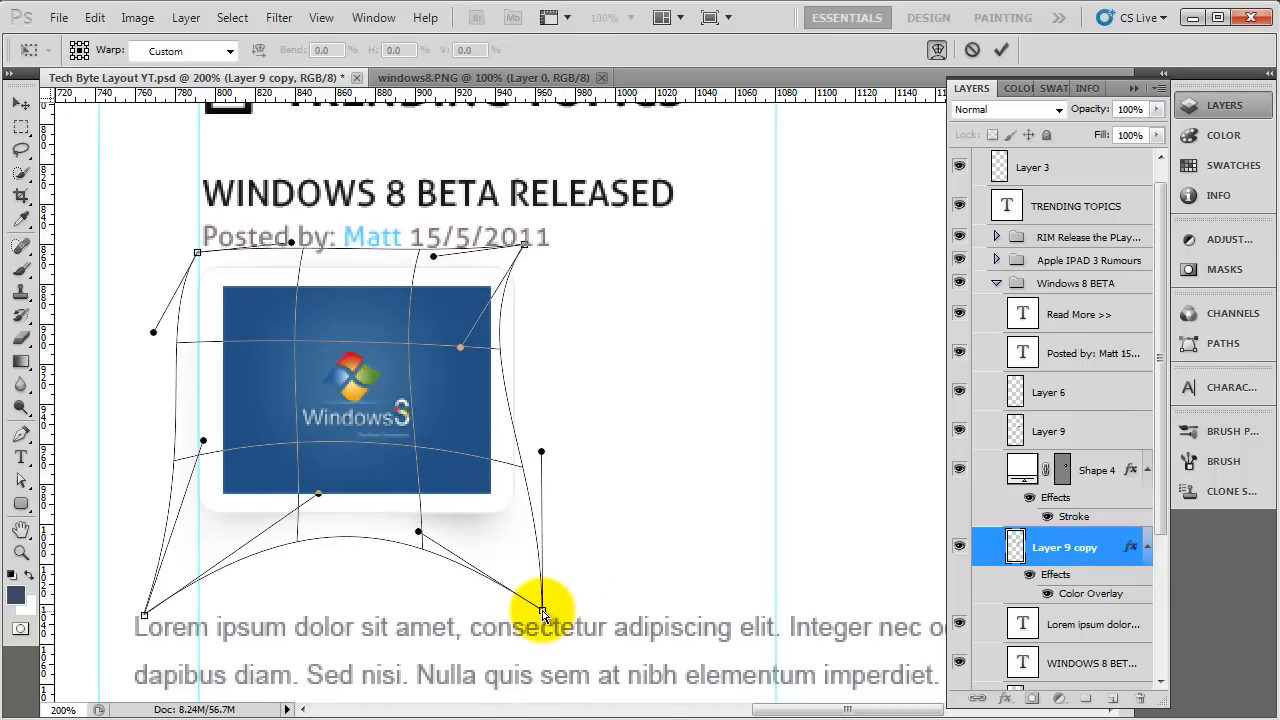
pyautogui.moveTo(545, 610); pyautogui.dragTo(250, 535)
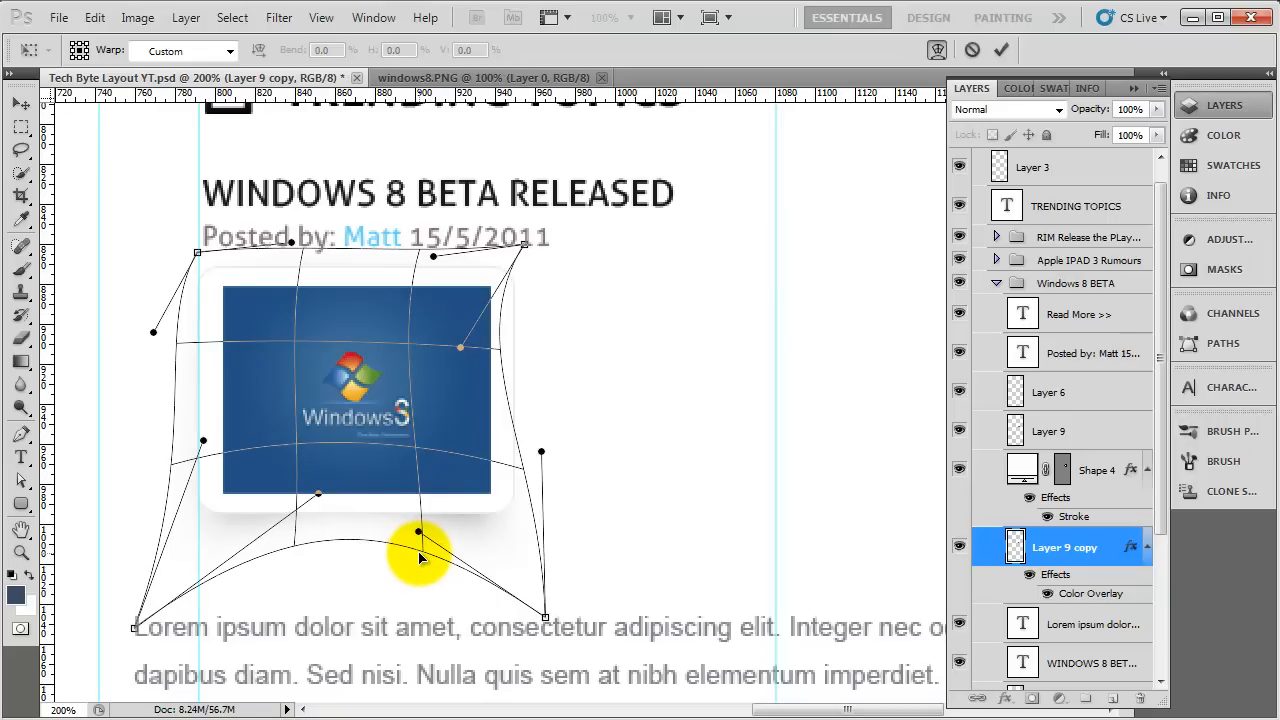
pyautogui.moveTo(418, 531); pyautogui.dragTo(424, 521)
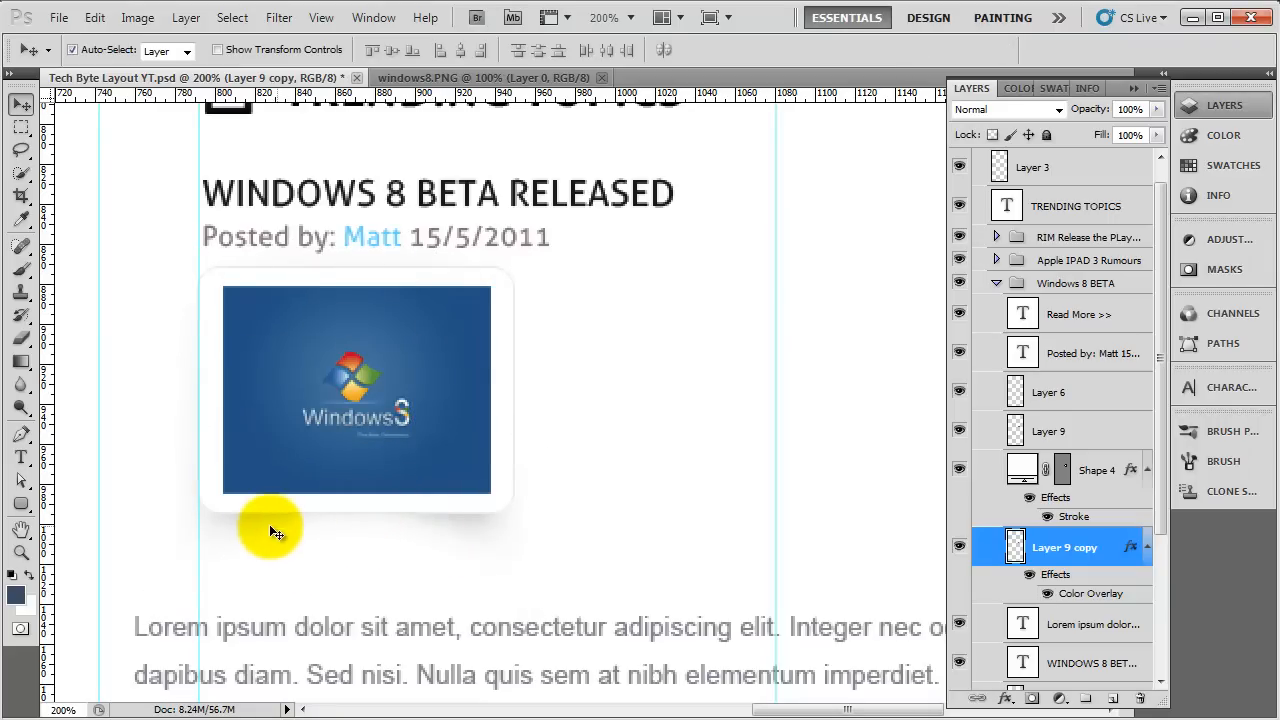
pyautogui.moveTo(410, 515)
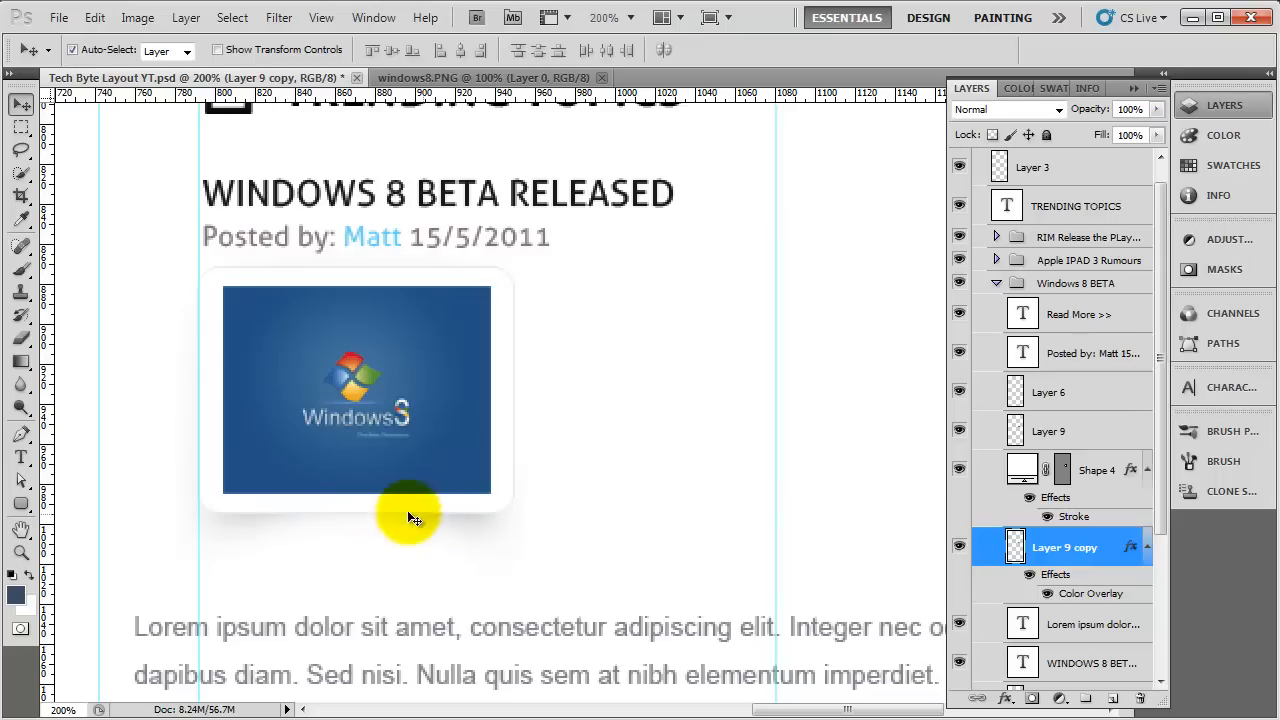
pyautogui.moveTo(398, 524)
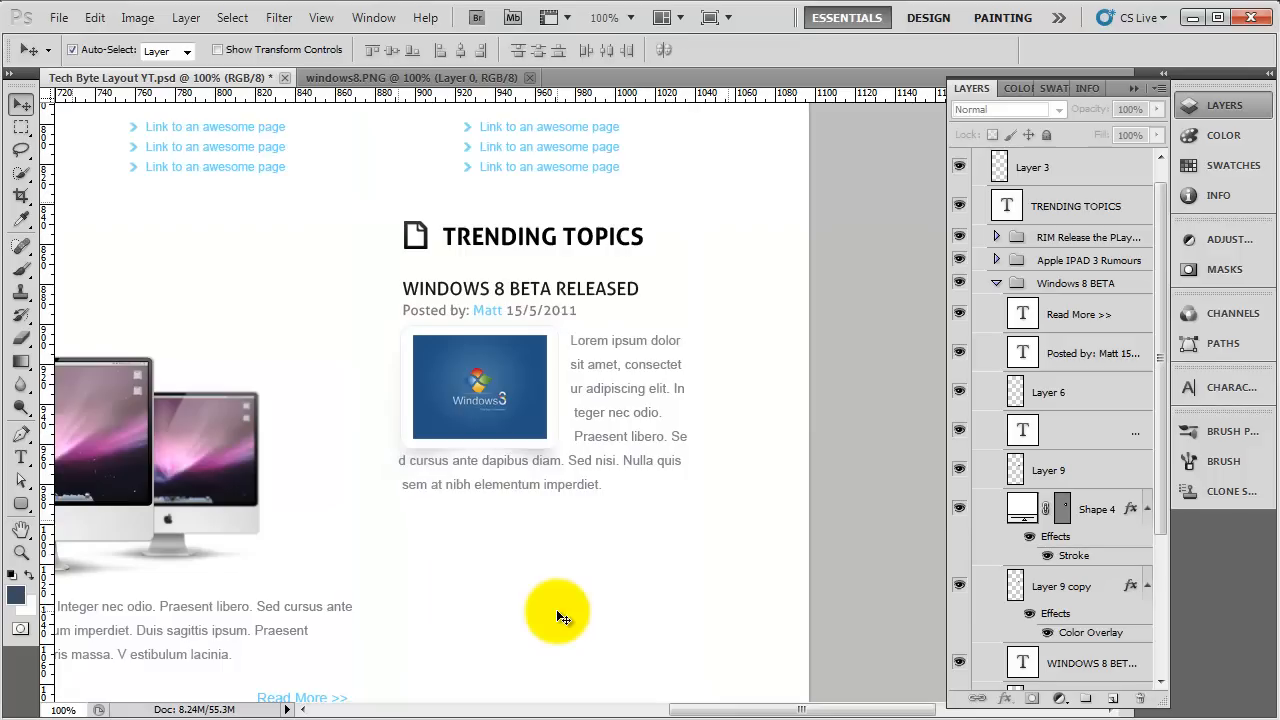
pyautogui.moveTo(460, 620)
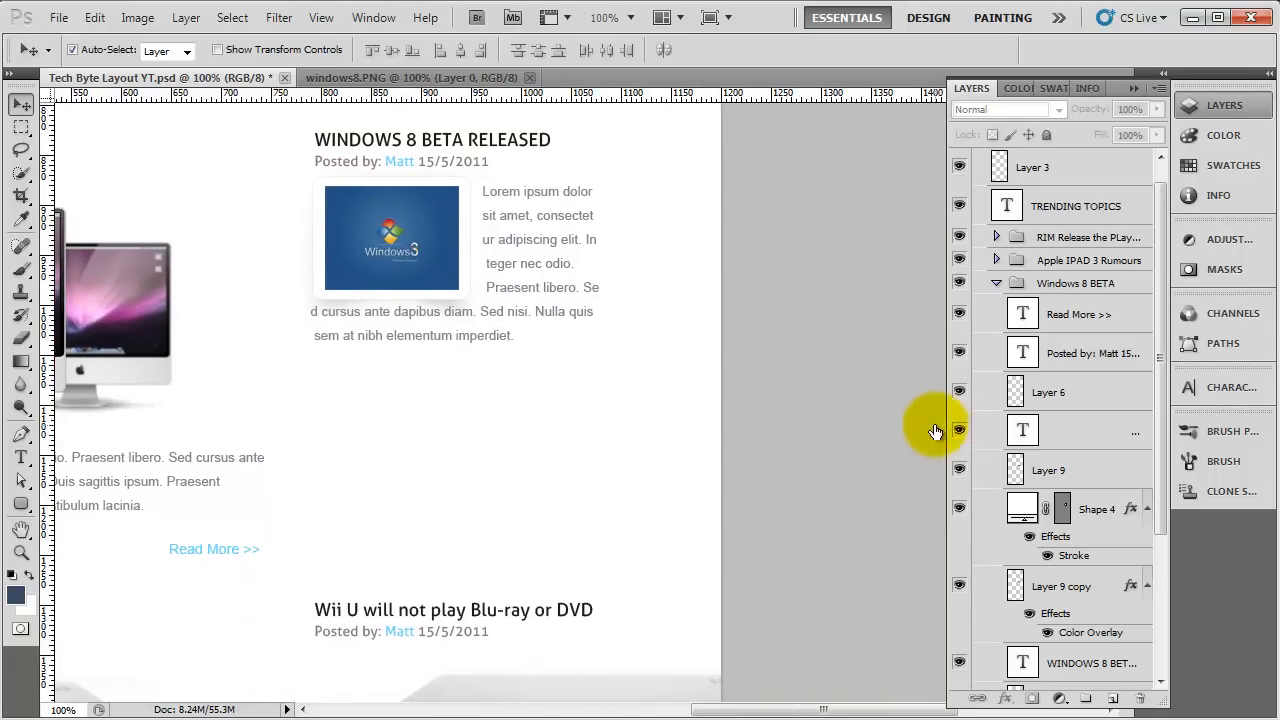
# Step: Select the Read More >> layer in the Layers panel
pyautogui.click(1078, 314)
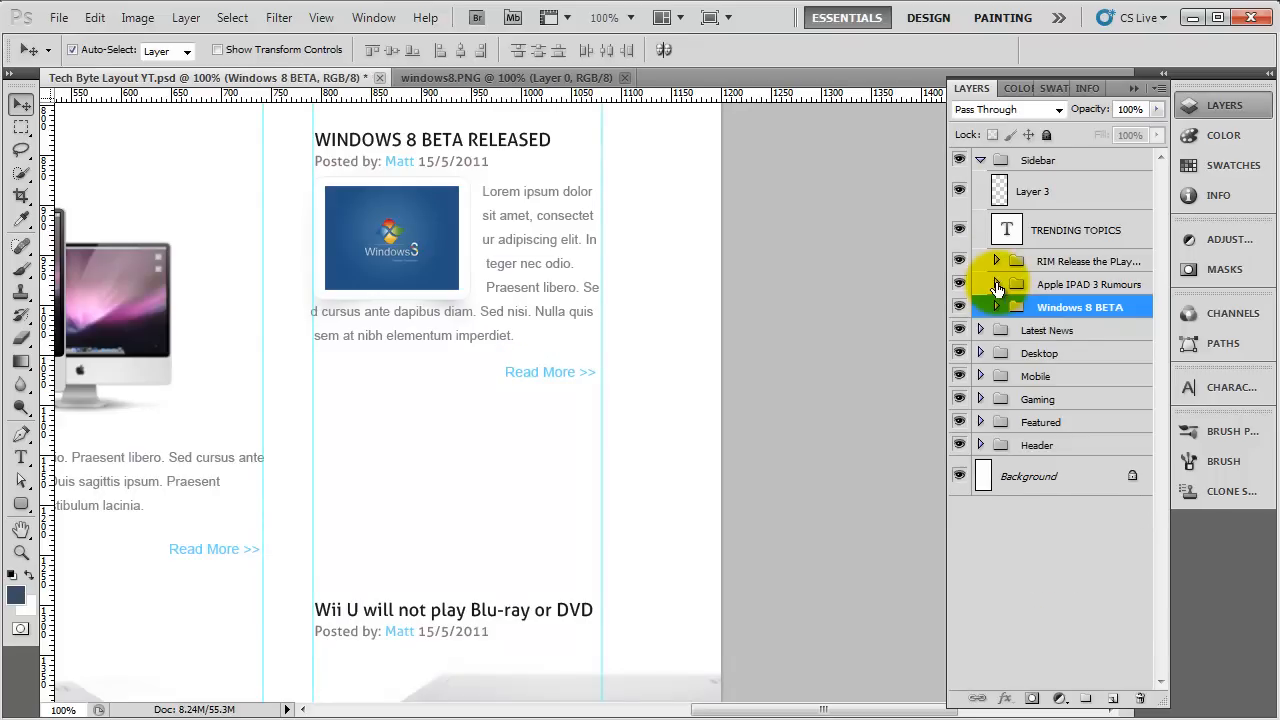
# Step: Select the old Apple and RIM groups, then the Windows 8 BETA group
pyautogui.click(1088, 284)
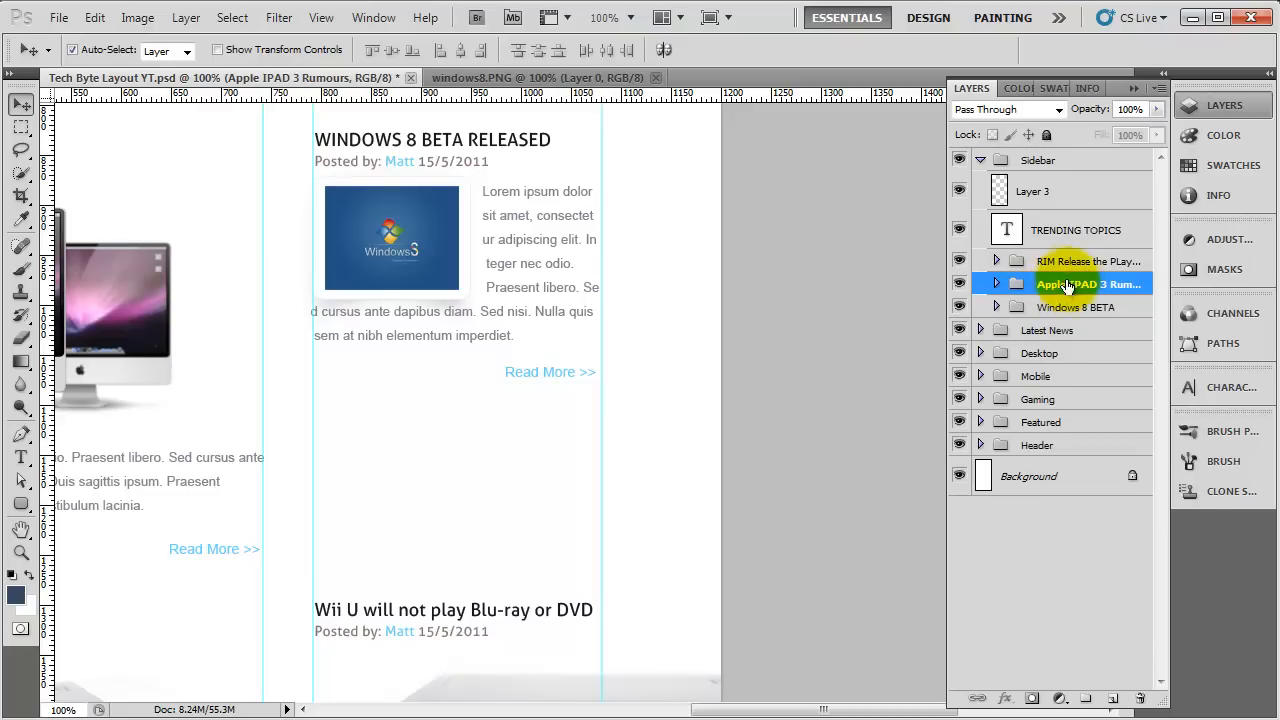
pyautogui.click(1087, 261)
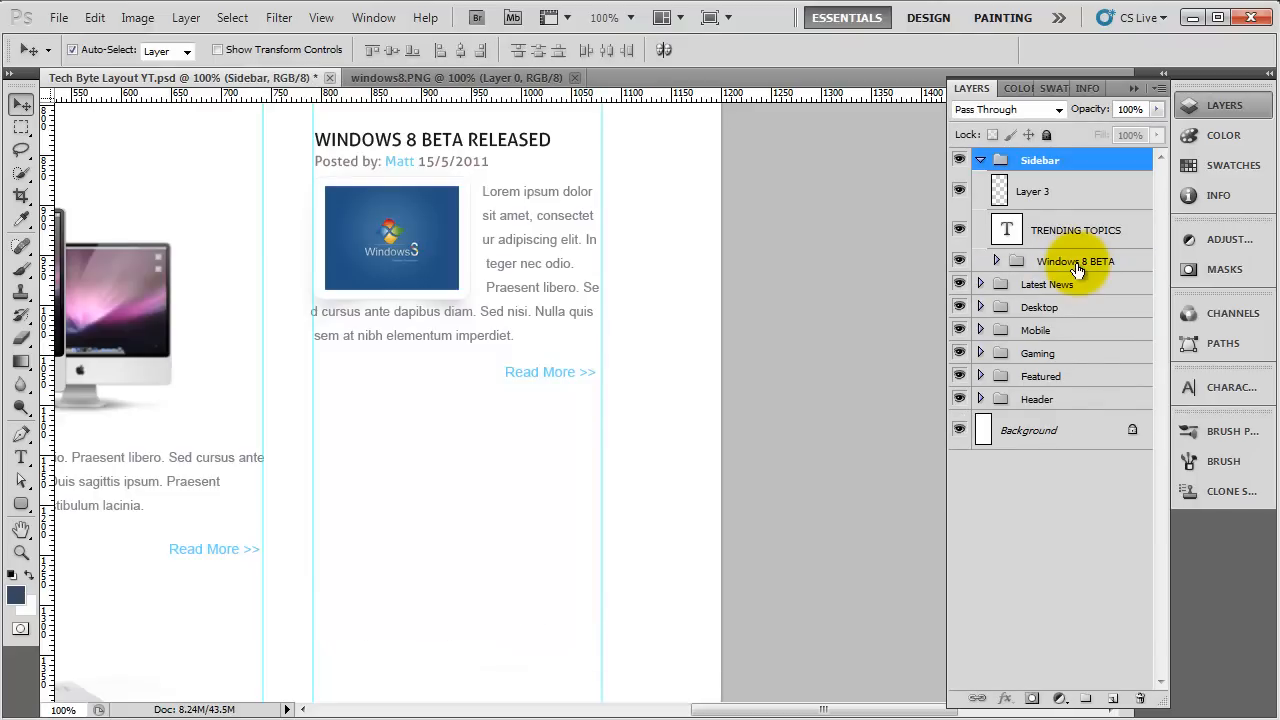
pyautogui.click(1073, 261)
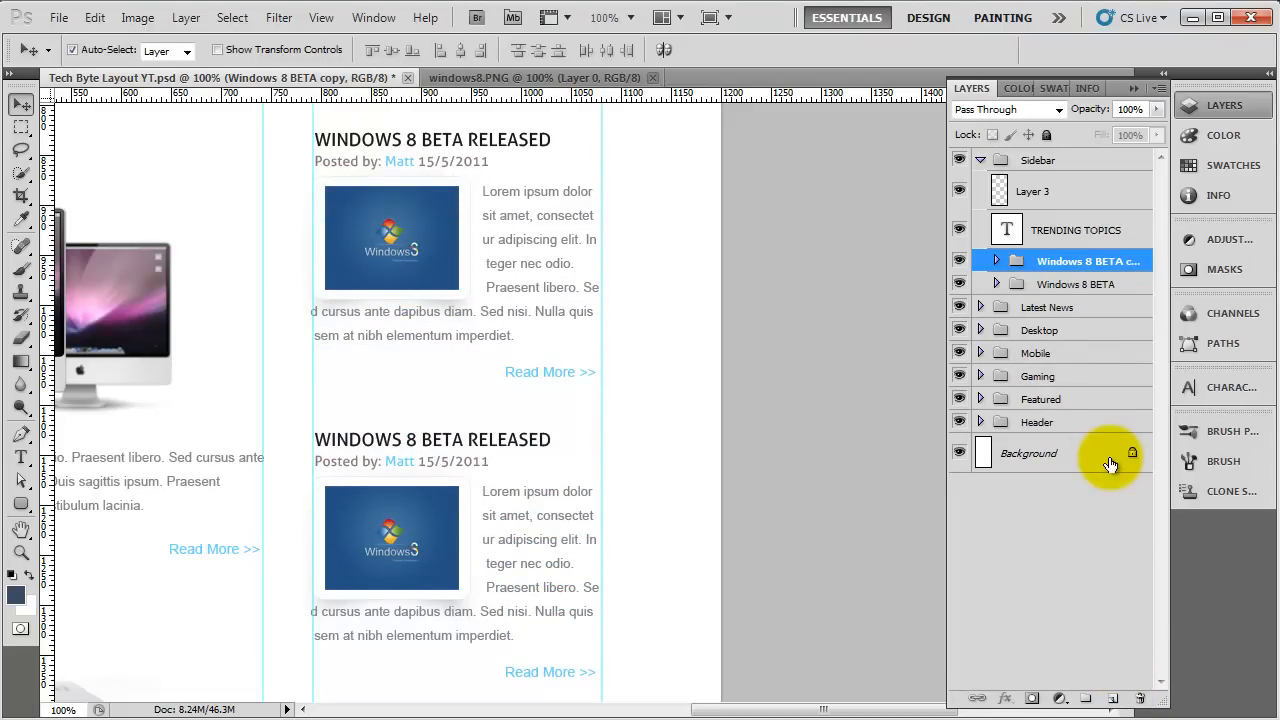
# Step: Rename the duplicated article groups to Apple and RIM
pyautogui.doubleClick(1088, 260)
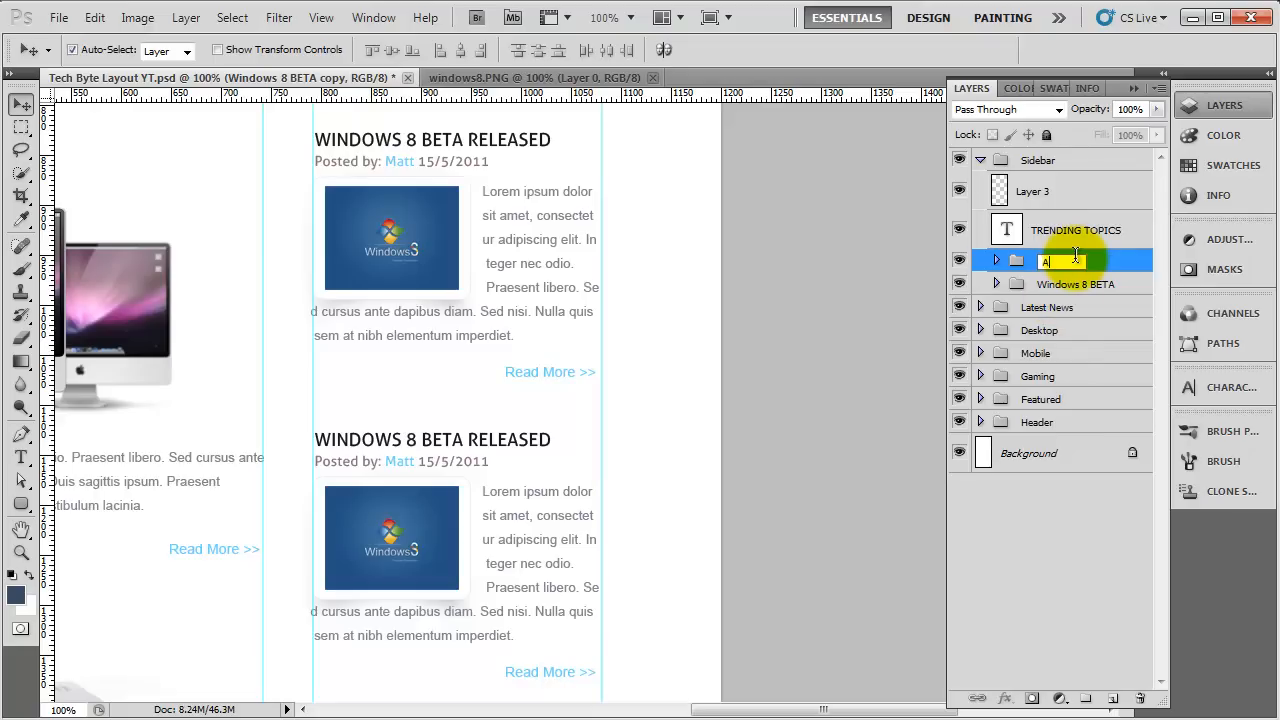
pyautogui.write('Apple')
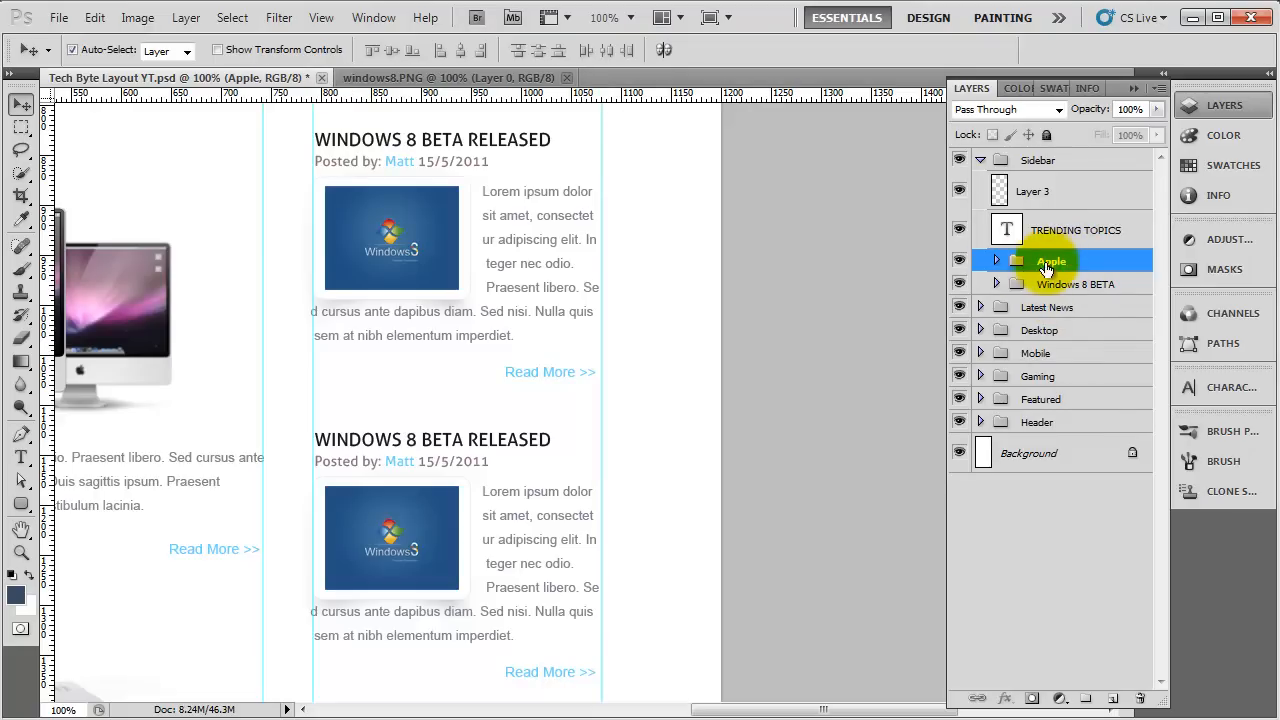
pyautogui.click(1111, 697)
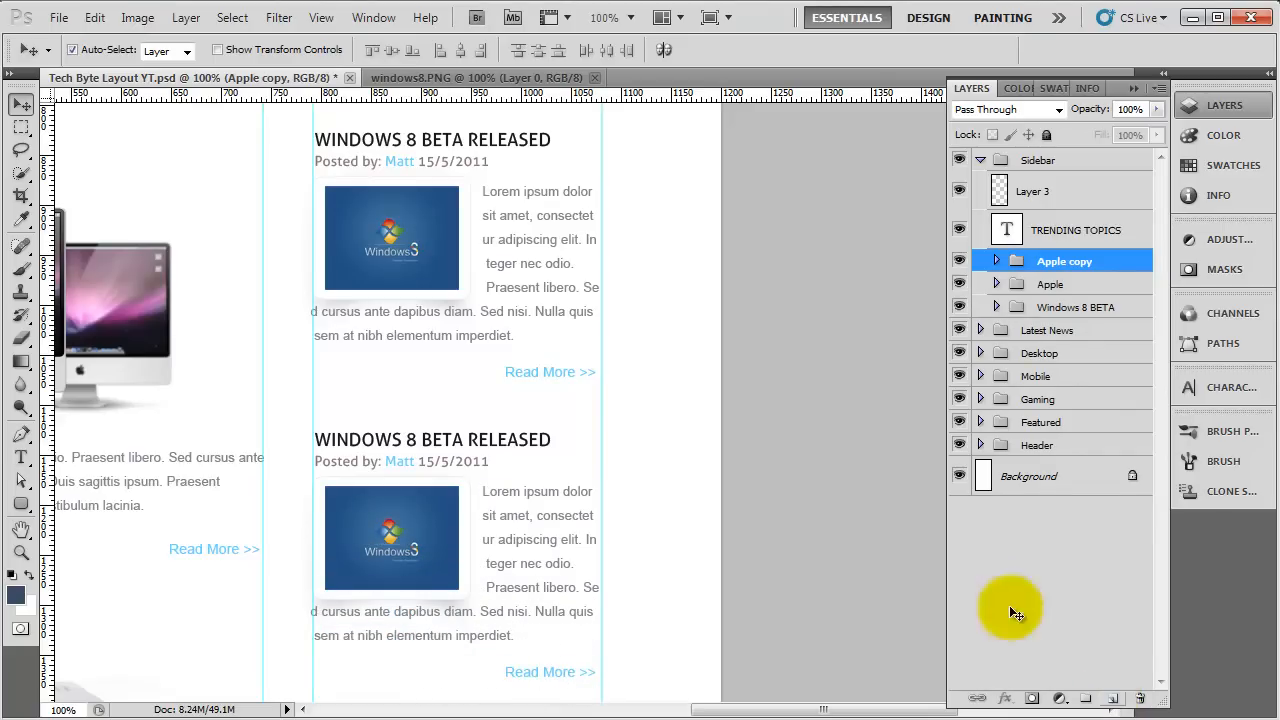
pyautogui.scroll(-3)
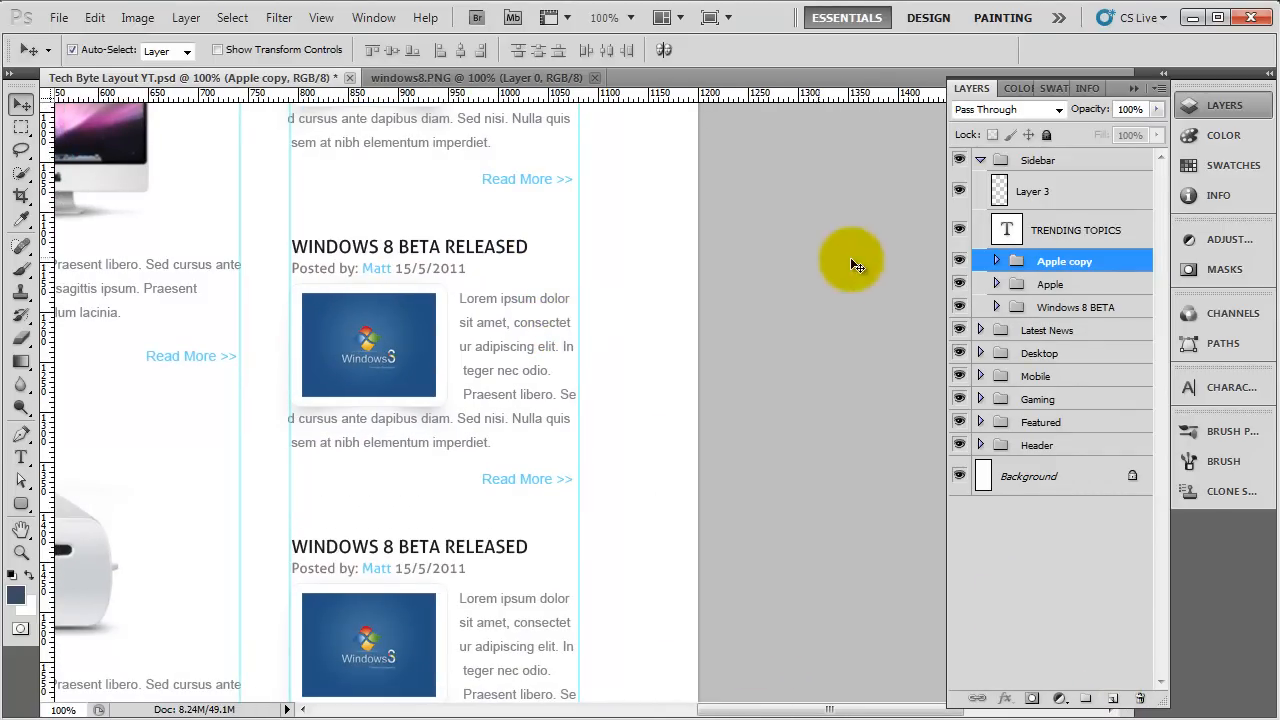
pyautogui.doubleClick(1064, 261)
pyautogui.write('RIM')
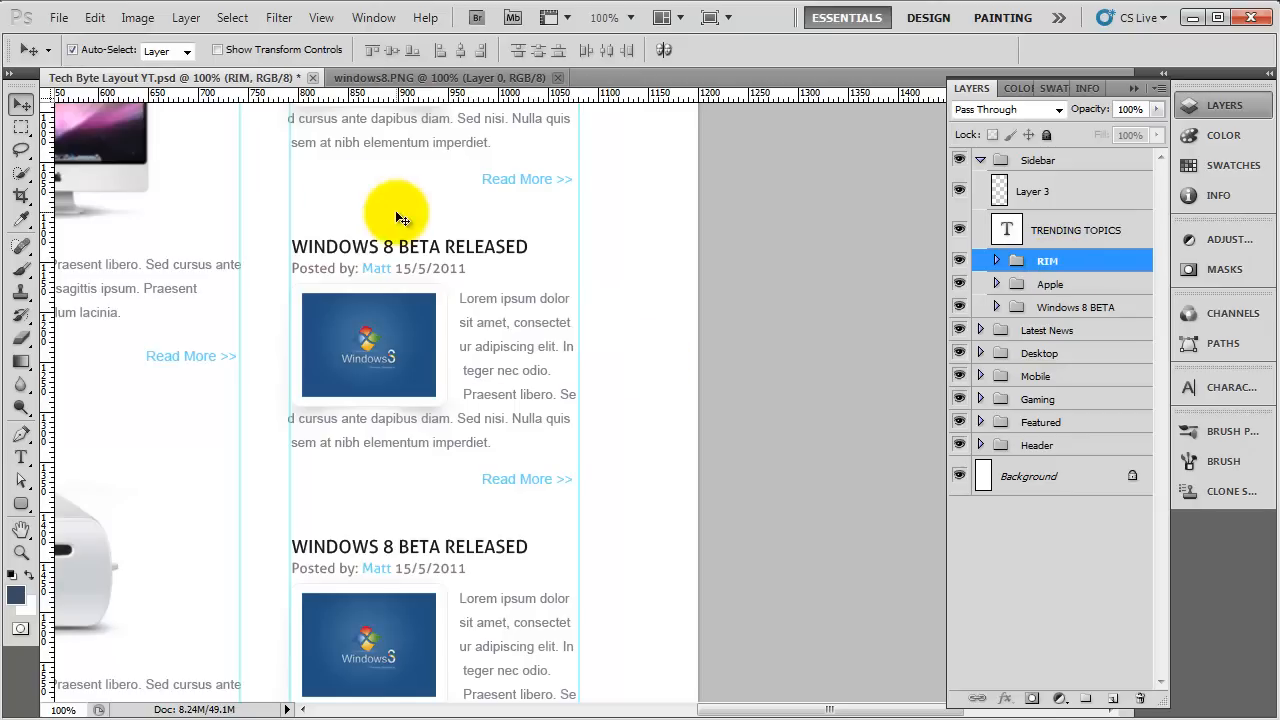
# Step: Retitle the copied headlines 'APPLE IPAD 3 RUMOURS' and 'RIM RELEASE THE PLAYBOOK'
pyautogui.doubleClick(409, 246)
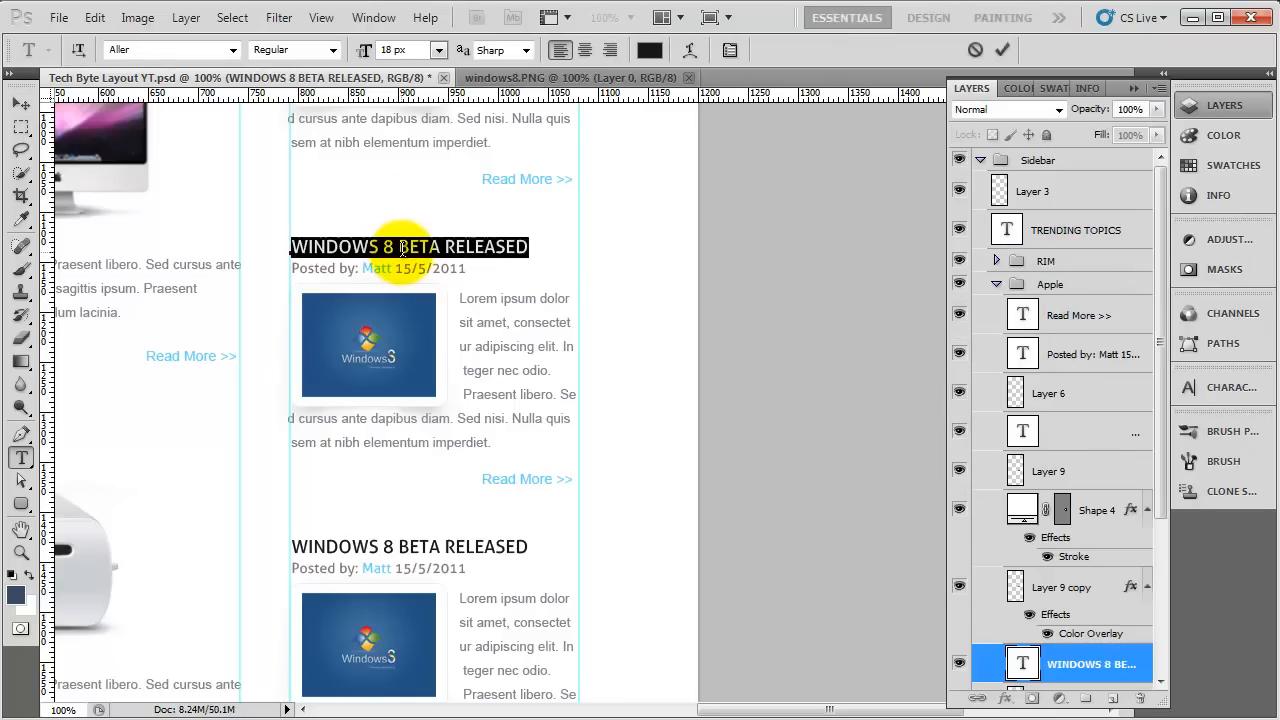
pyautogui.write('APPLE IPAD 3 RUMOURS')
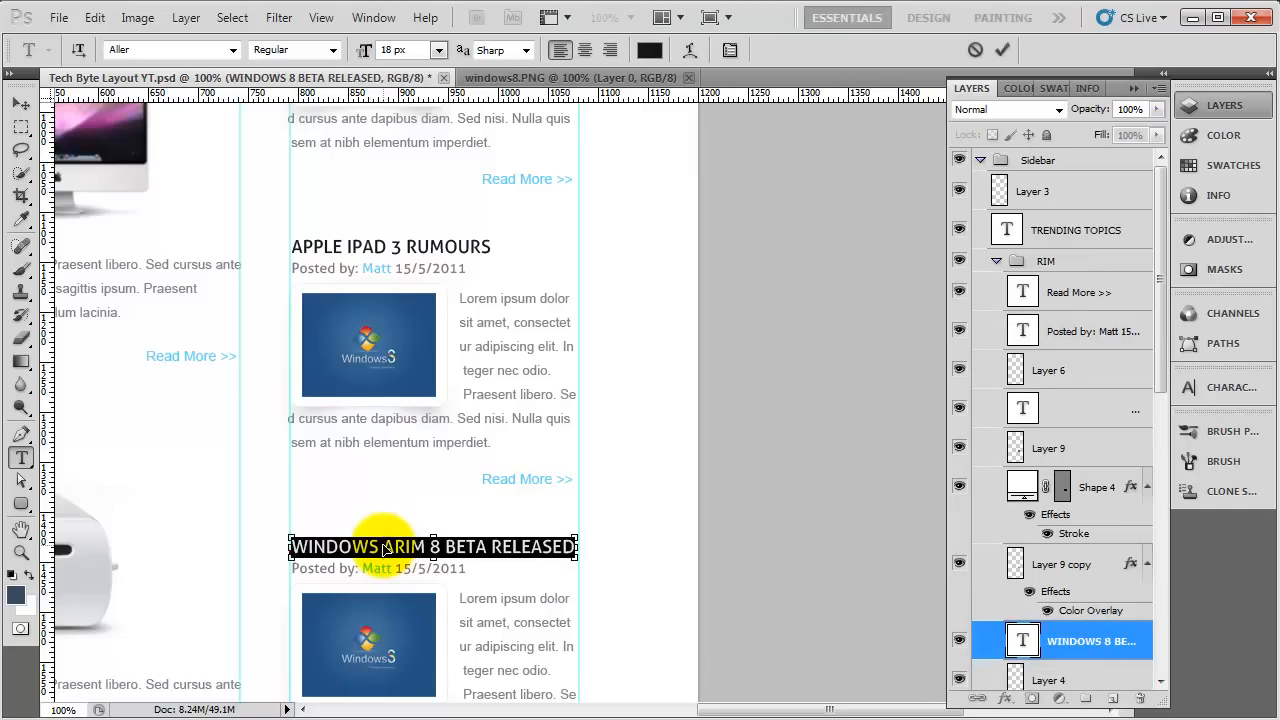
pyautogui.write('RIM')
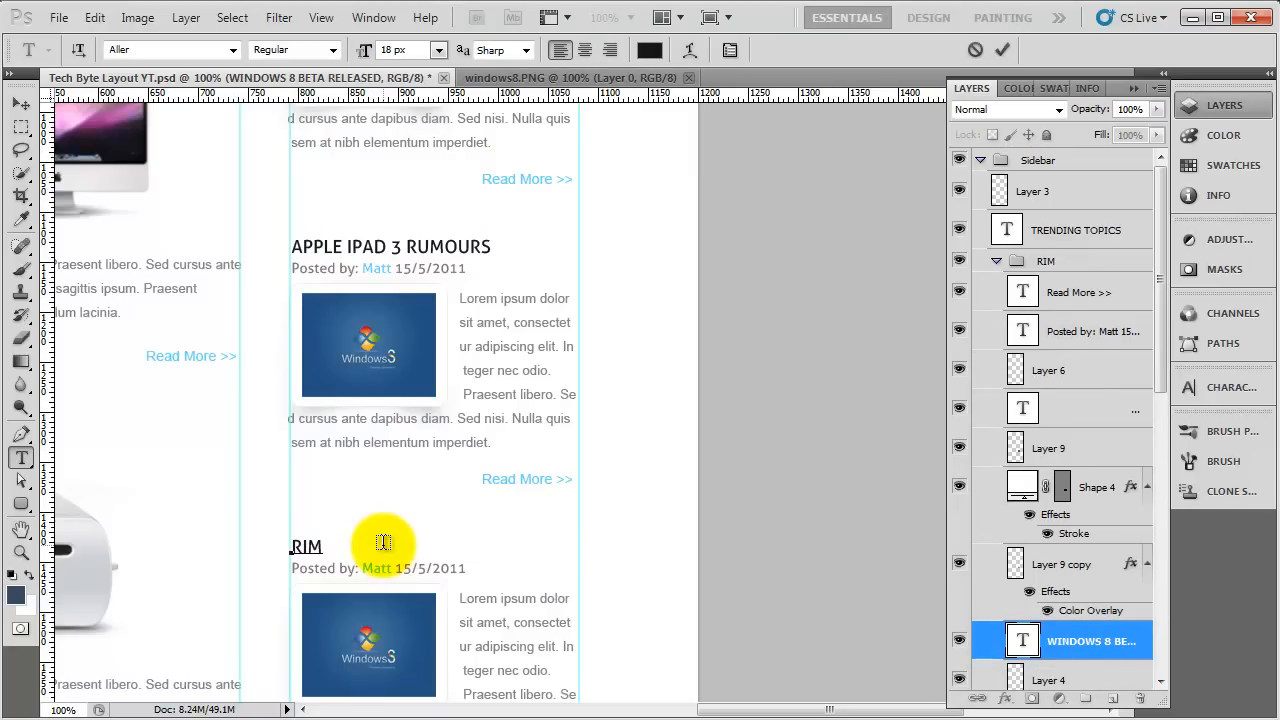
pyautogui.write('RELEASE T')
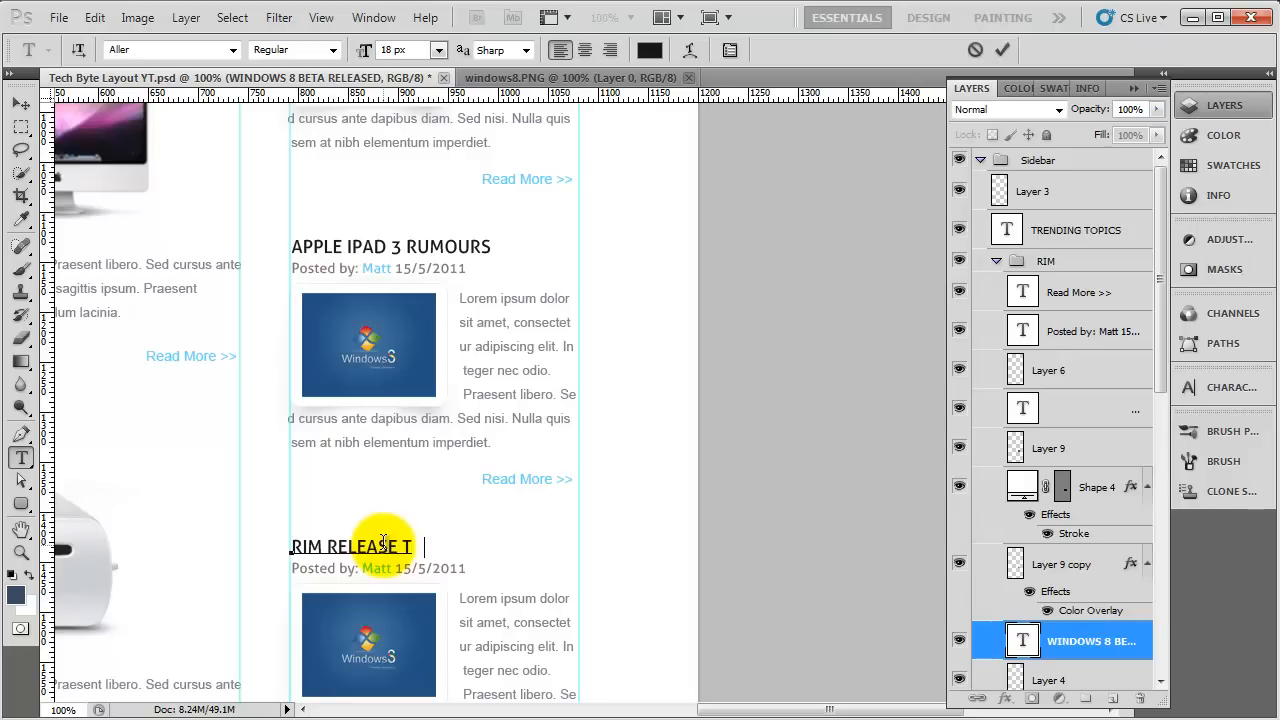
pyautogui.write('HE PLAYBOO')
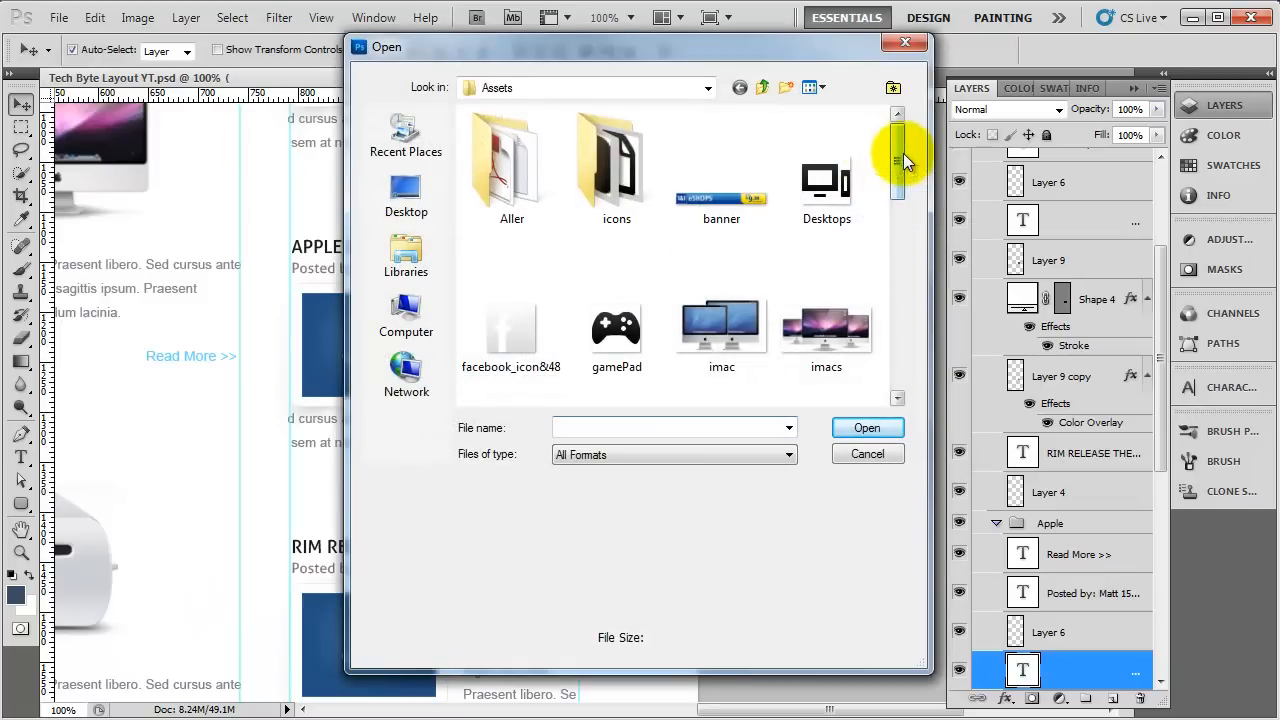
# Step: Select both Playbook and ipad2 images in the Assets folder
pyautogui.click(721, 265)
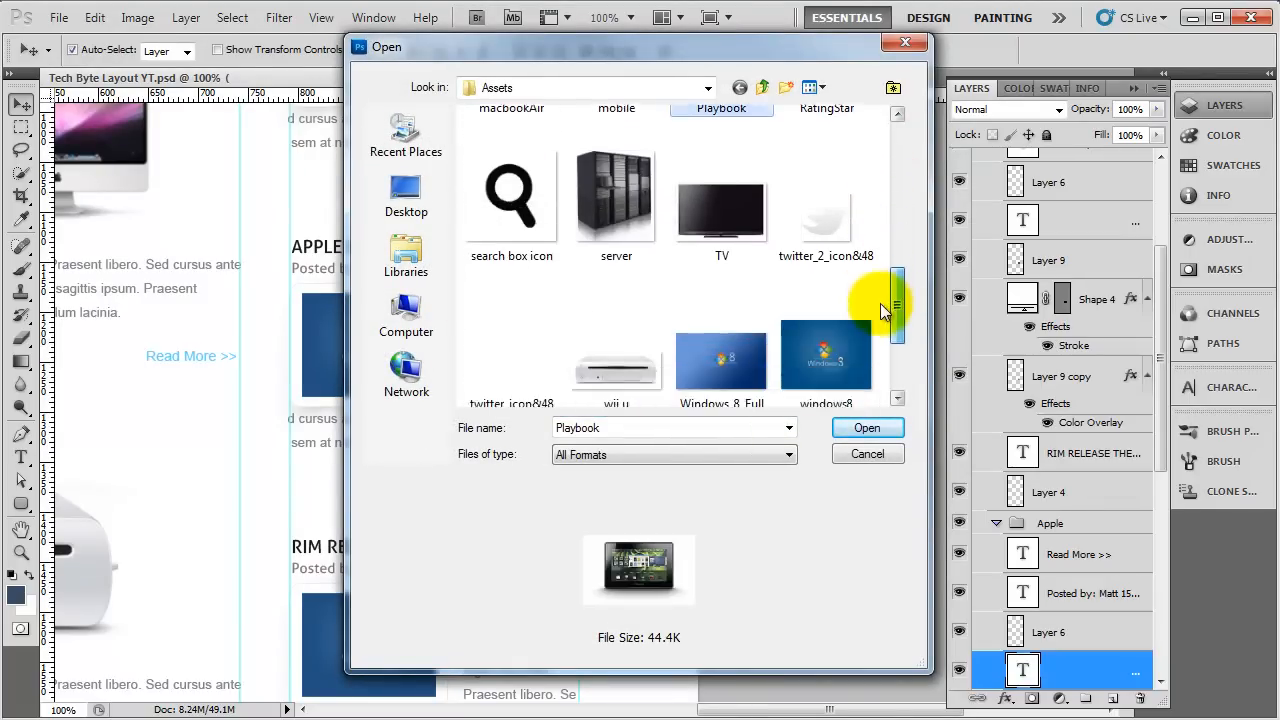
pyautogui.scroll(-3)
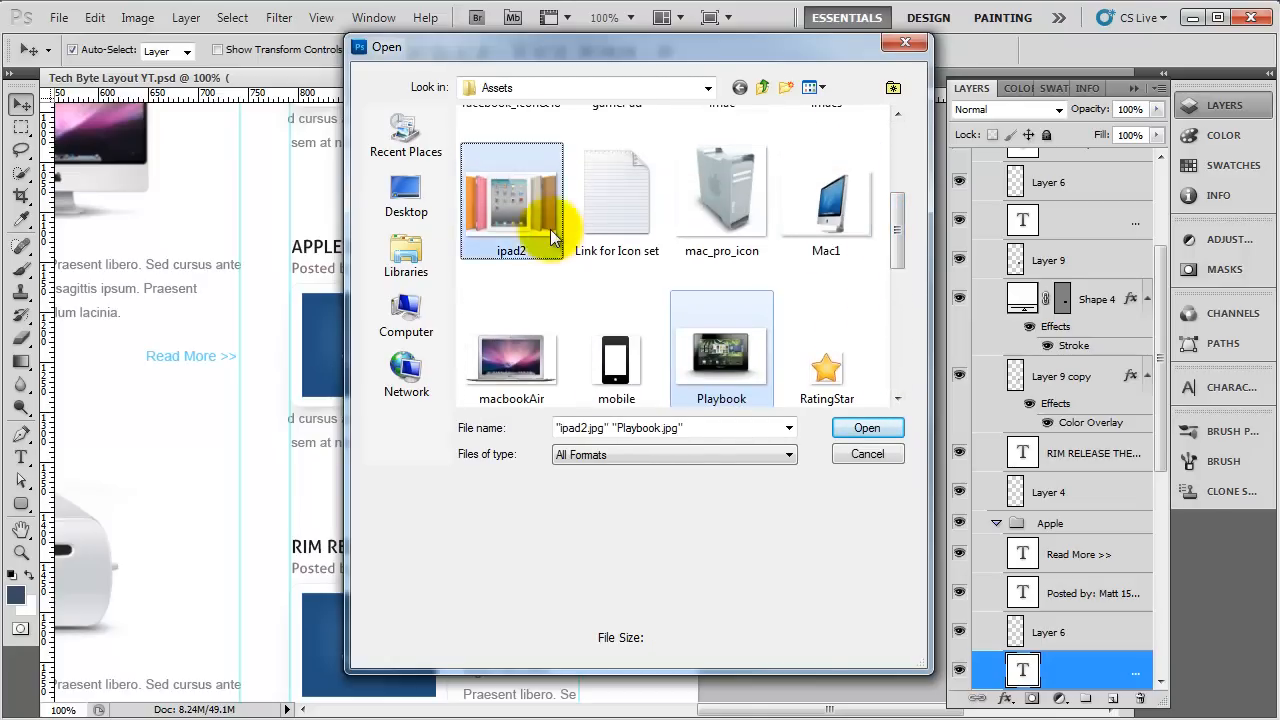
pyautogui.click(867, 427)
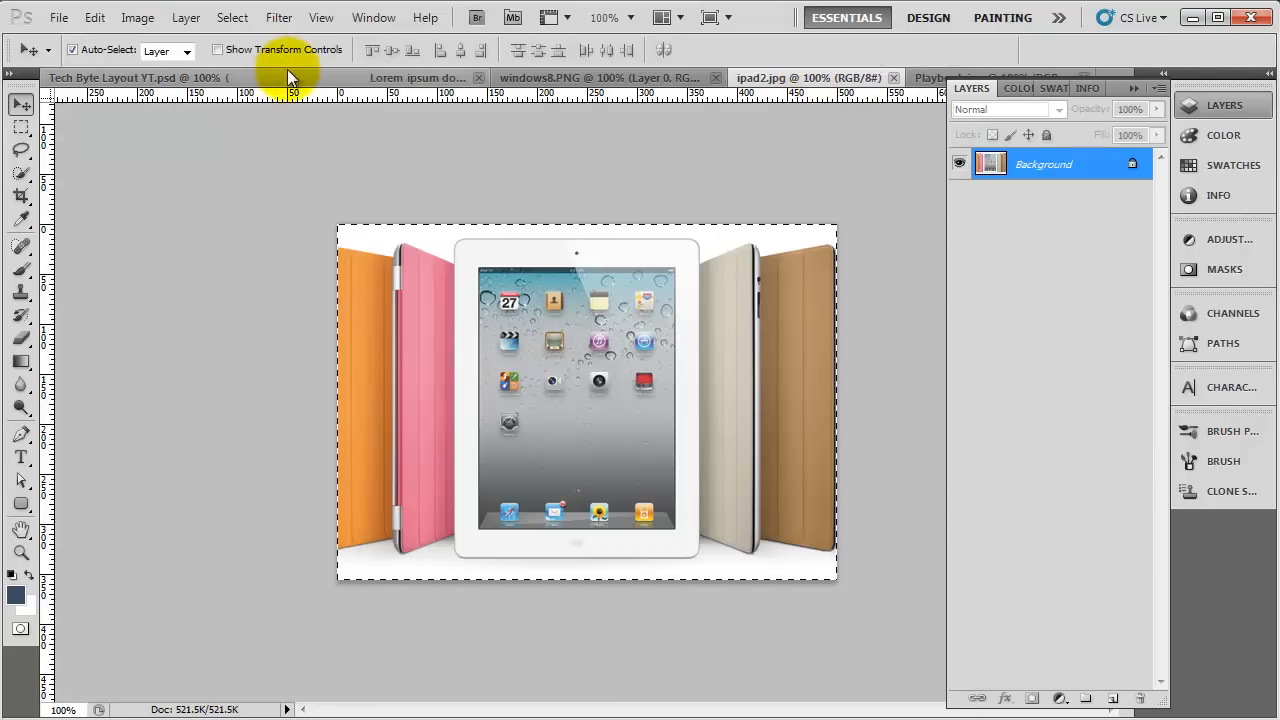
# Step: Return to the Tech Byte layout, then bring up the Playbook image document
pyautogui.click(417, 78)
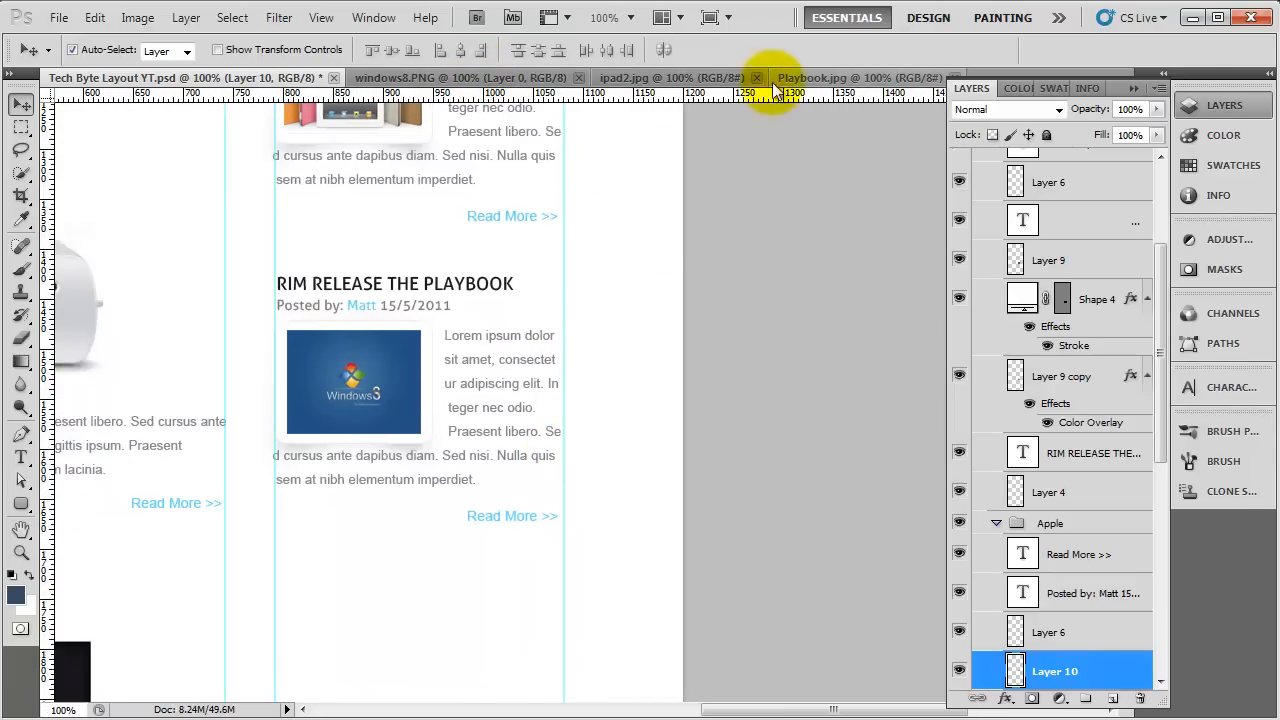
pyautogui.click(843, 79)
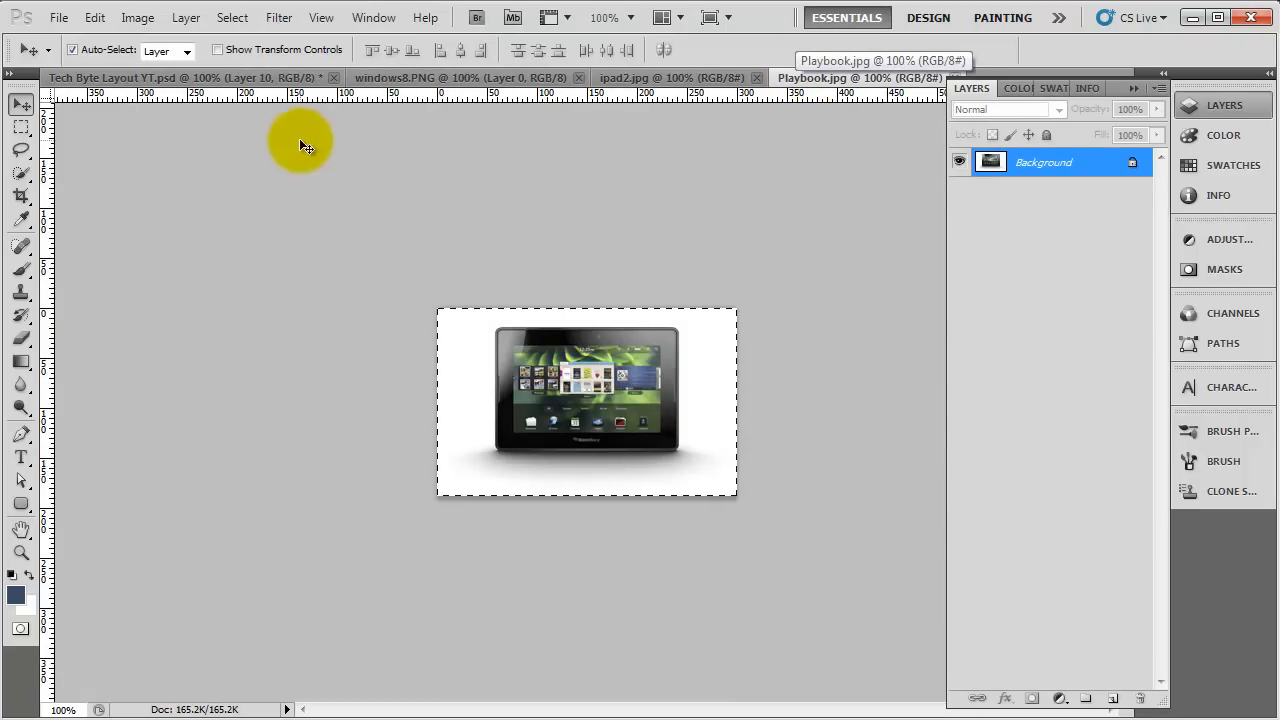
# Step: Return to the Tech Byte layout document for the Playbook image
pyautogui.click(175, 77)
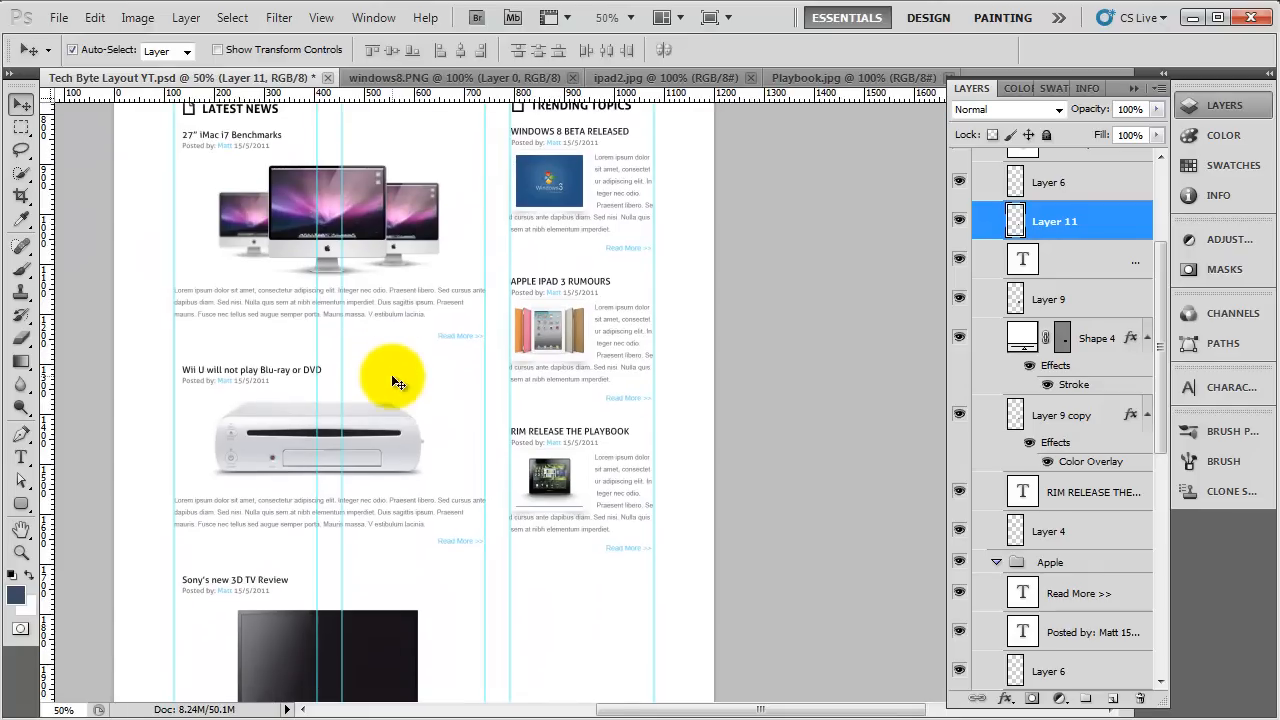
# Step: Scroll down through the Tech Byte layout
pyautogui.scroll(-3)
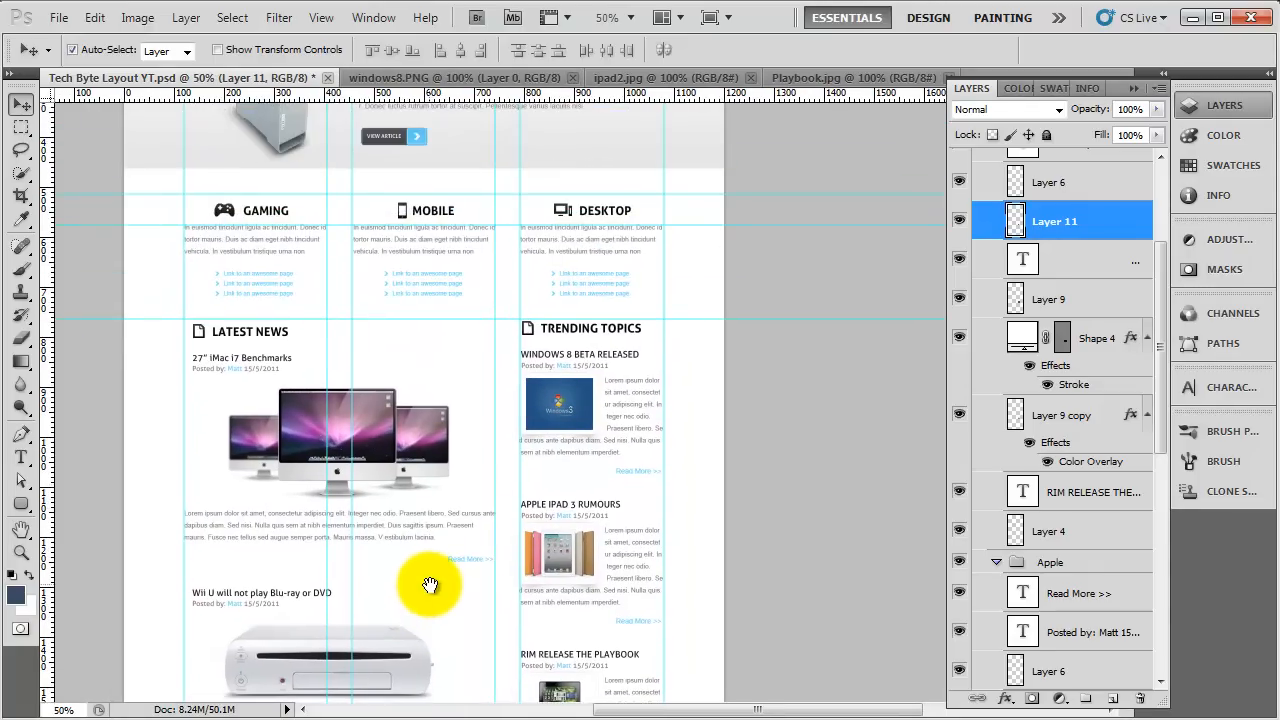
pyautogui.moveTo(466, 441)
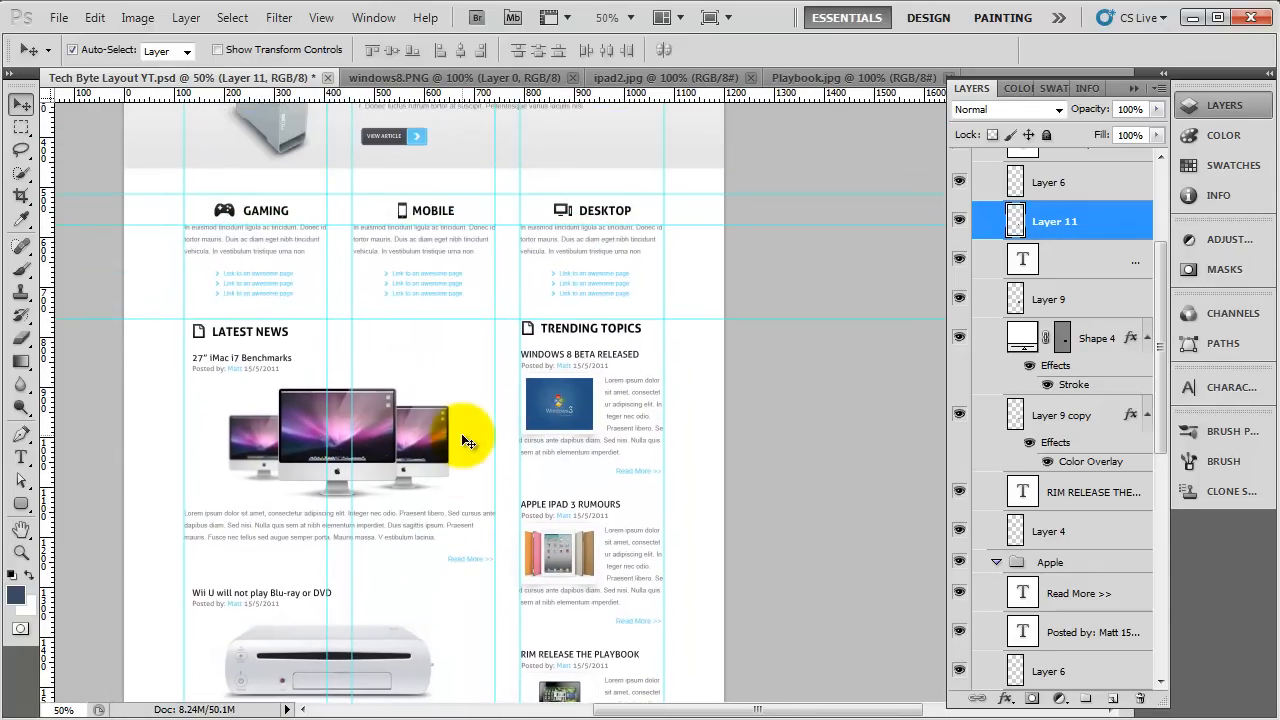
pyautogui.moveTo(428, 318)
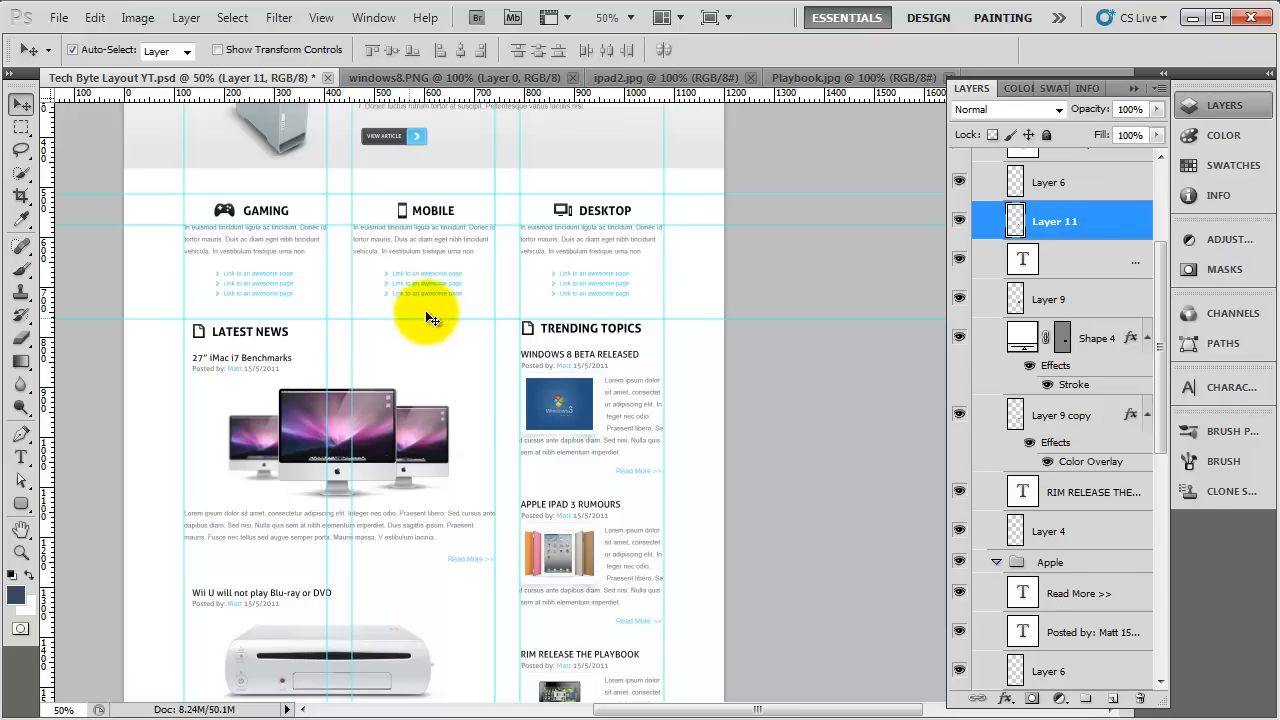
pyautogui.moveTo(523, 328)
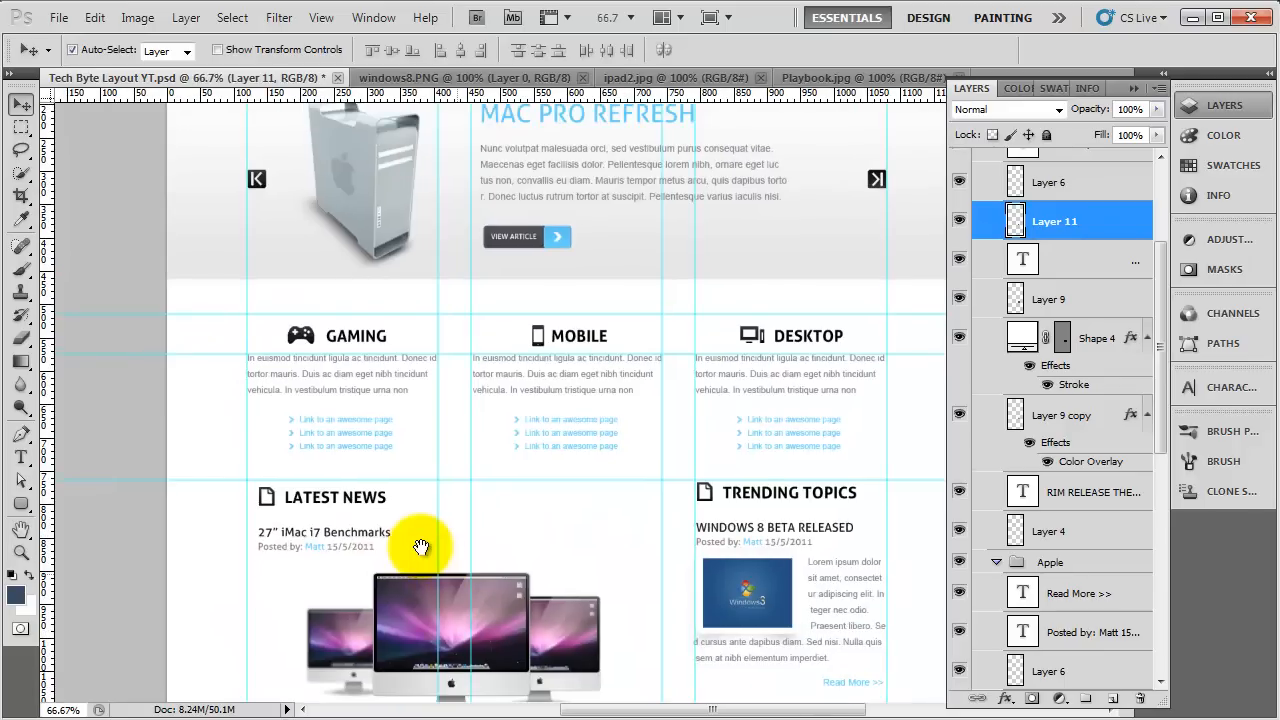
pyautogui.moveTo(578, 338)
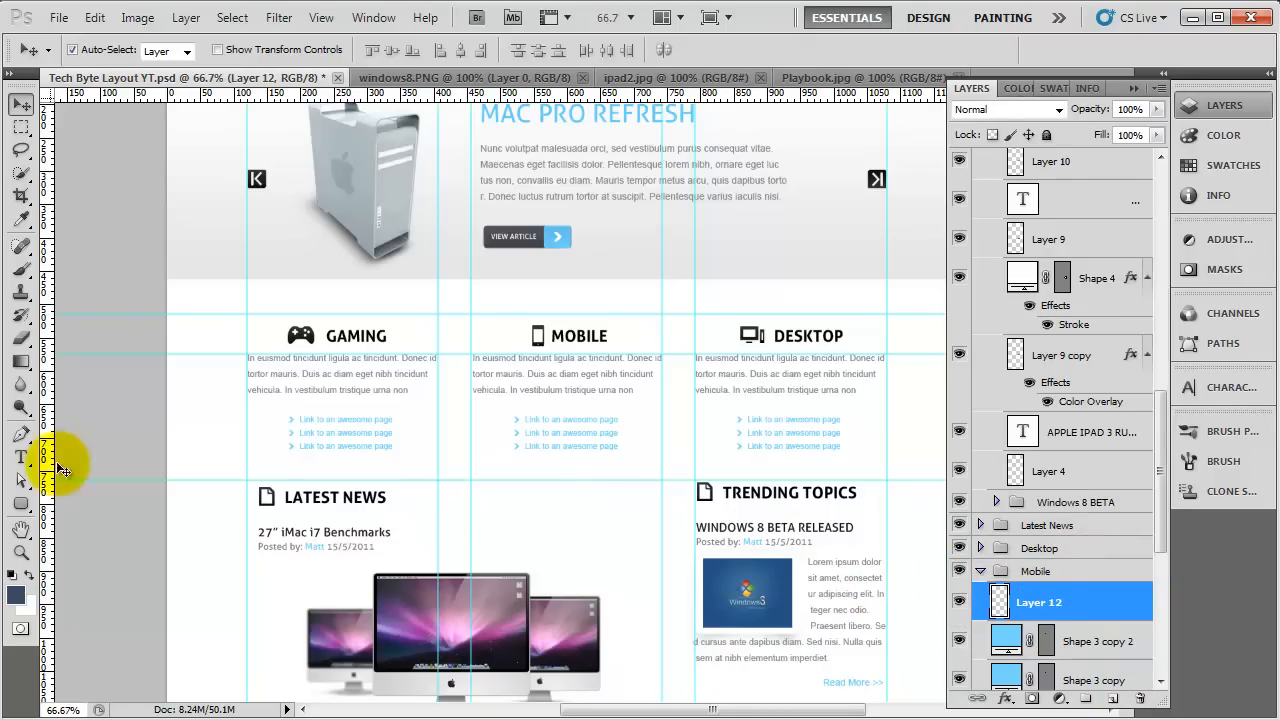
# Step: Draw a 5 px horizontal line with the Line Tool above Latest News
pyautogui.click(20, 501)
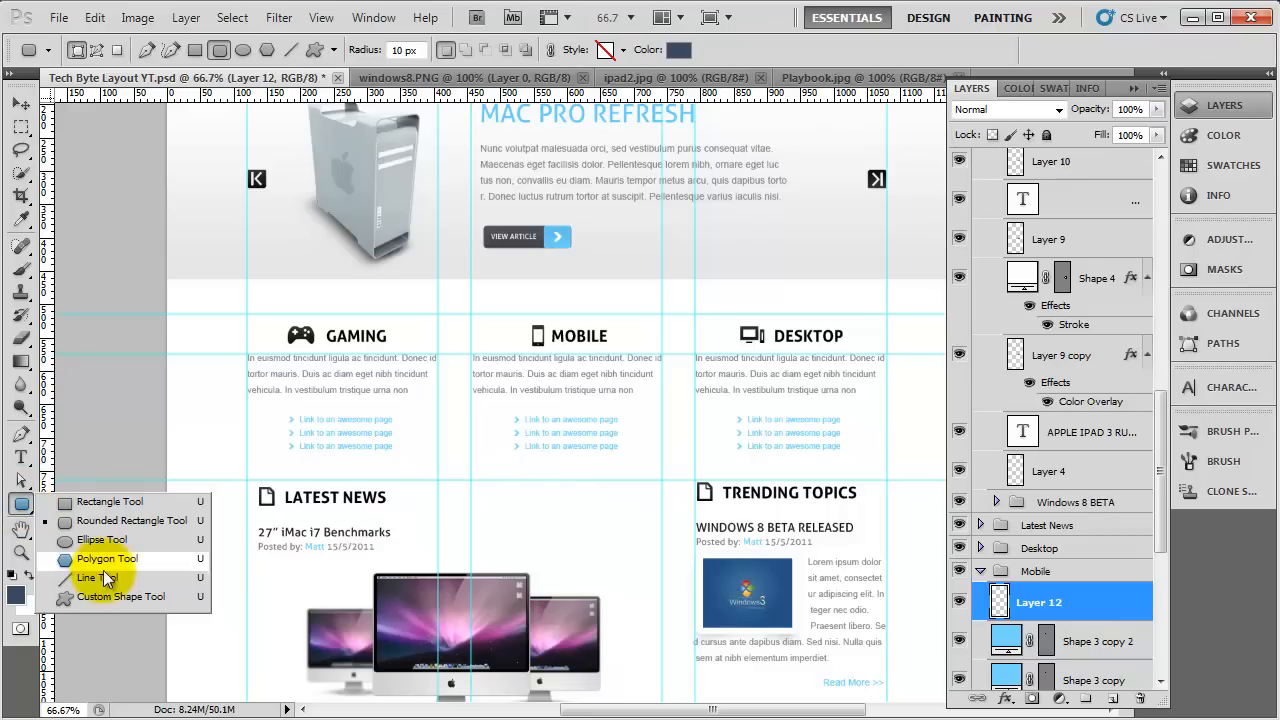
pyautogui.click(86, 577)
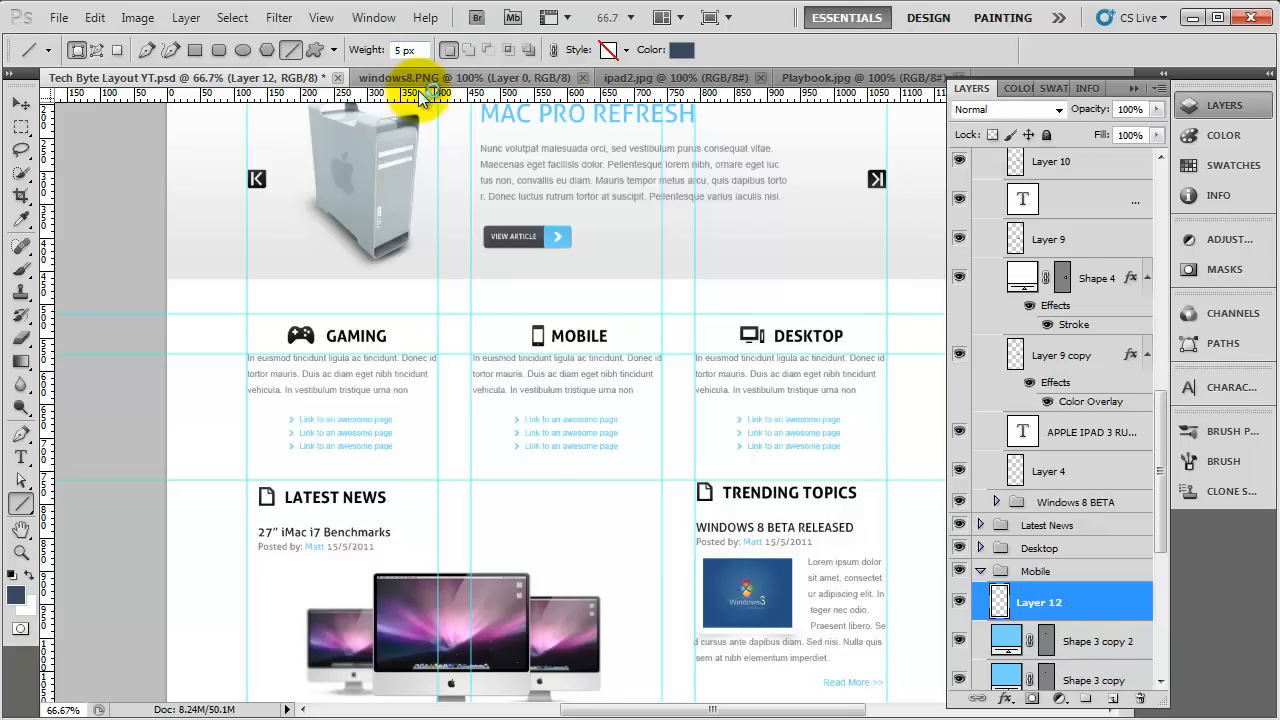
pyautogui.moveTo(232, 399)
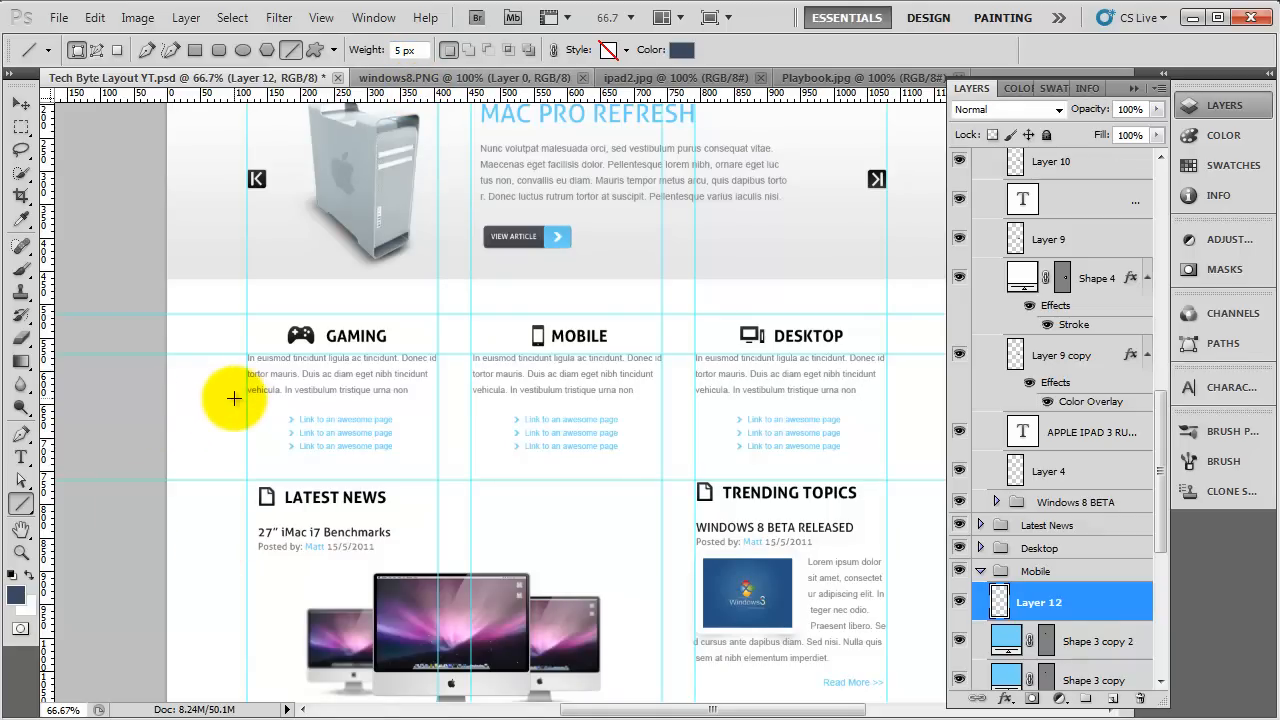
pyautogui.moveTo(246, 406)
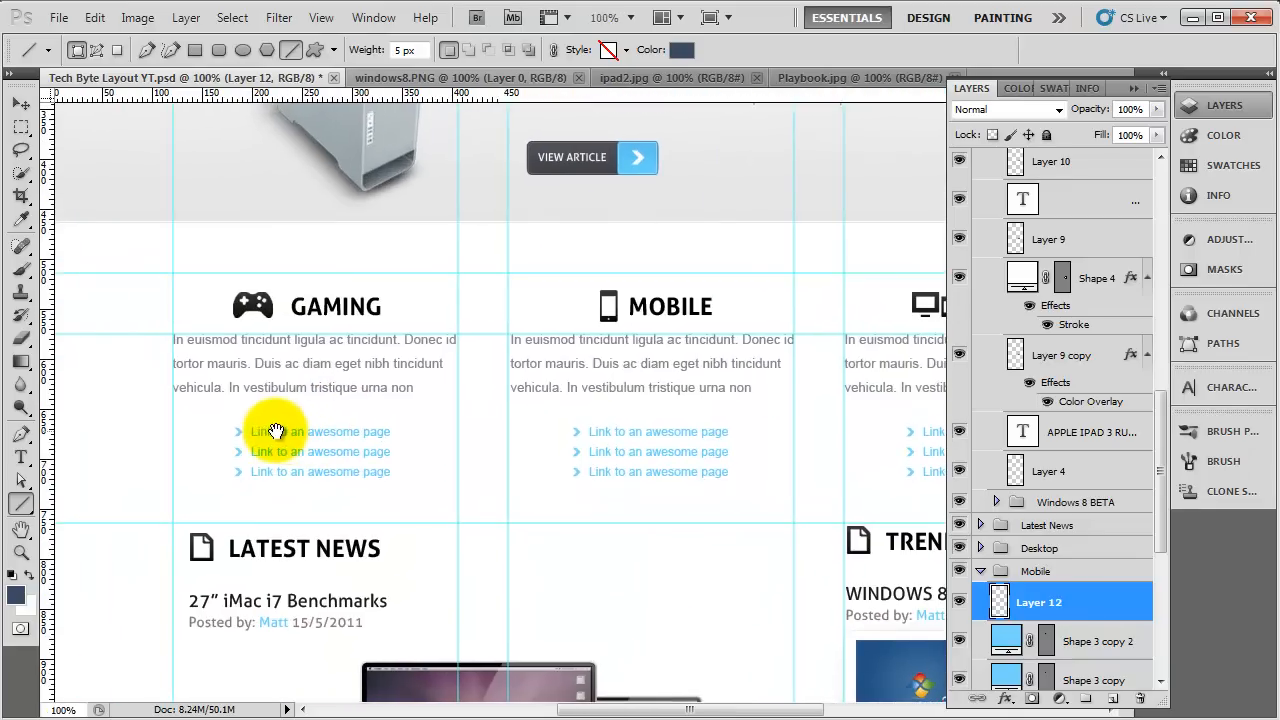
pyautogui.moveTo(174, 499)
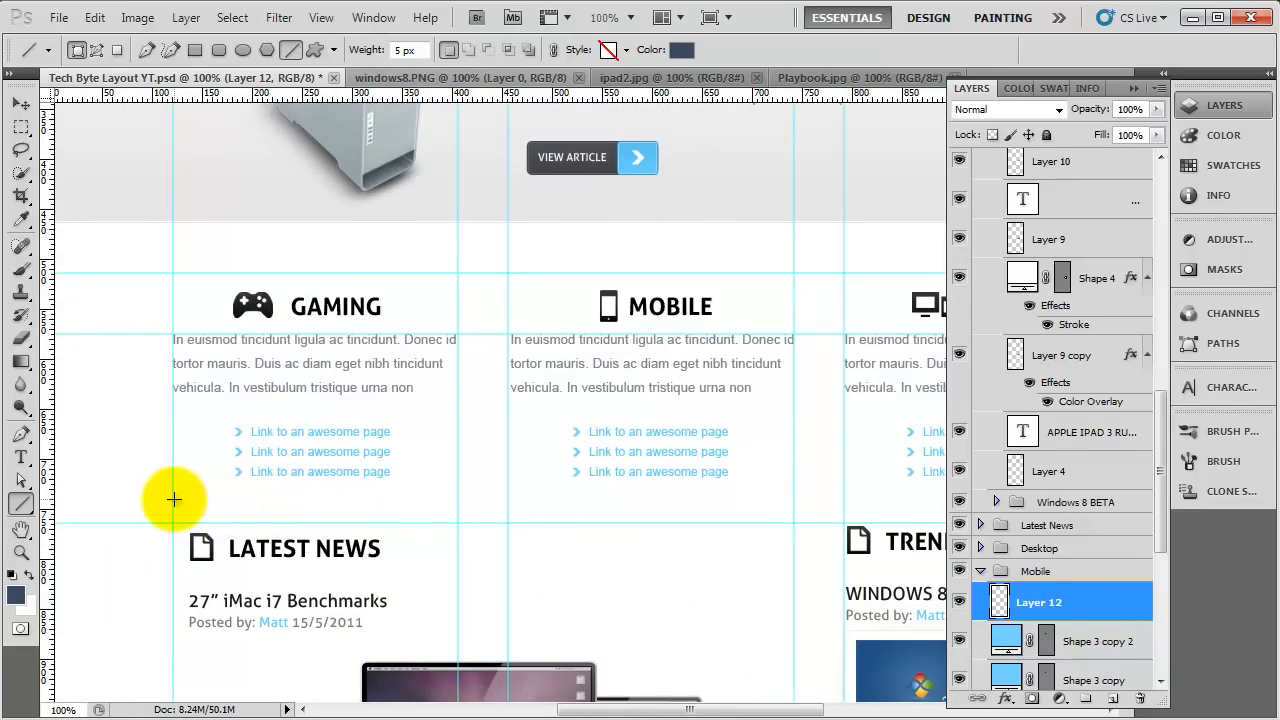
pyautogui.moveTo(171, 499)
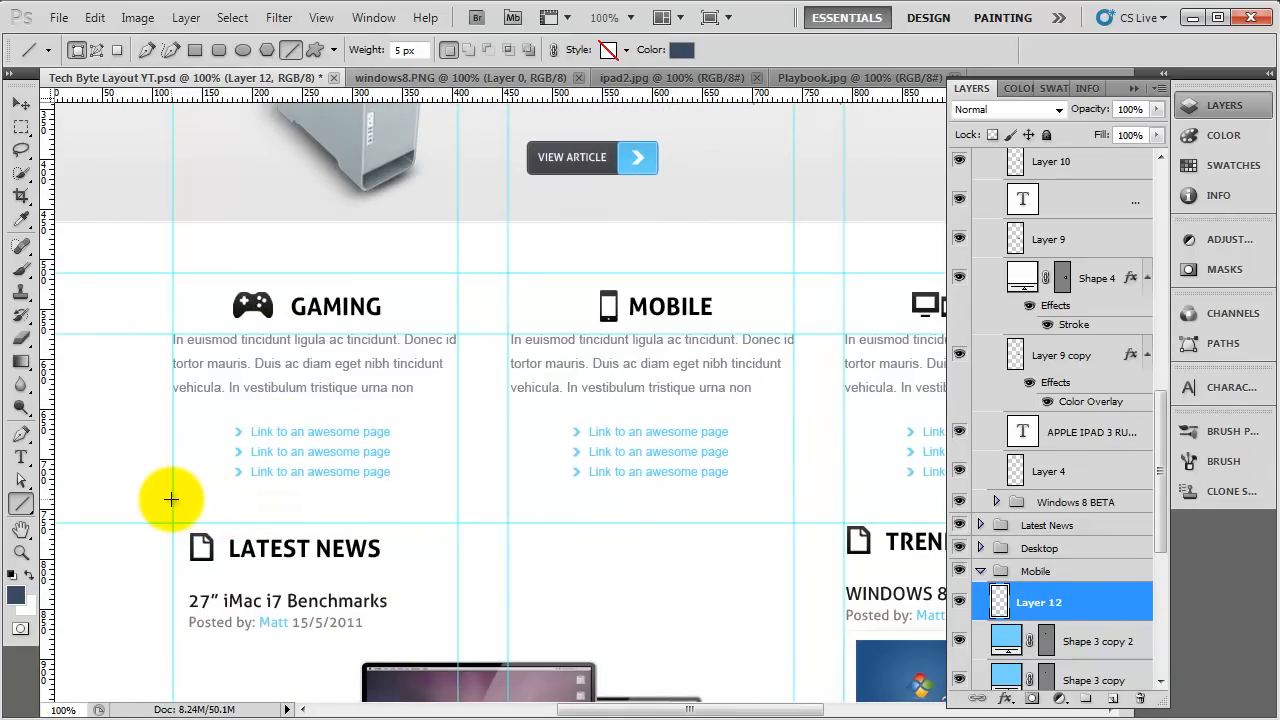
pyautogui.moveTo(171, 499); pyautogui.dragTo(391, 499)
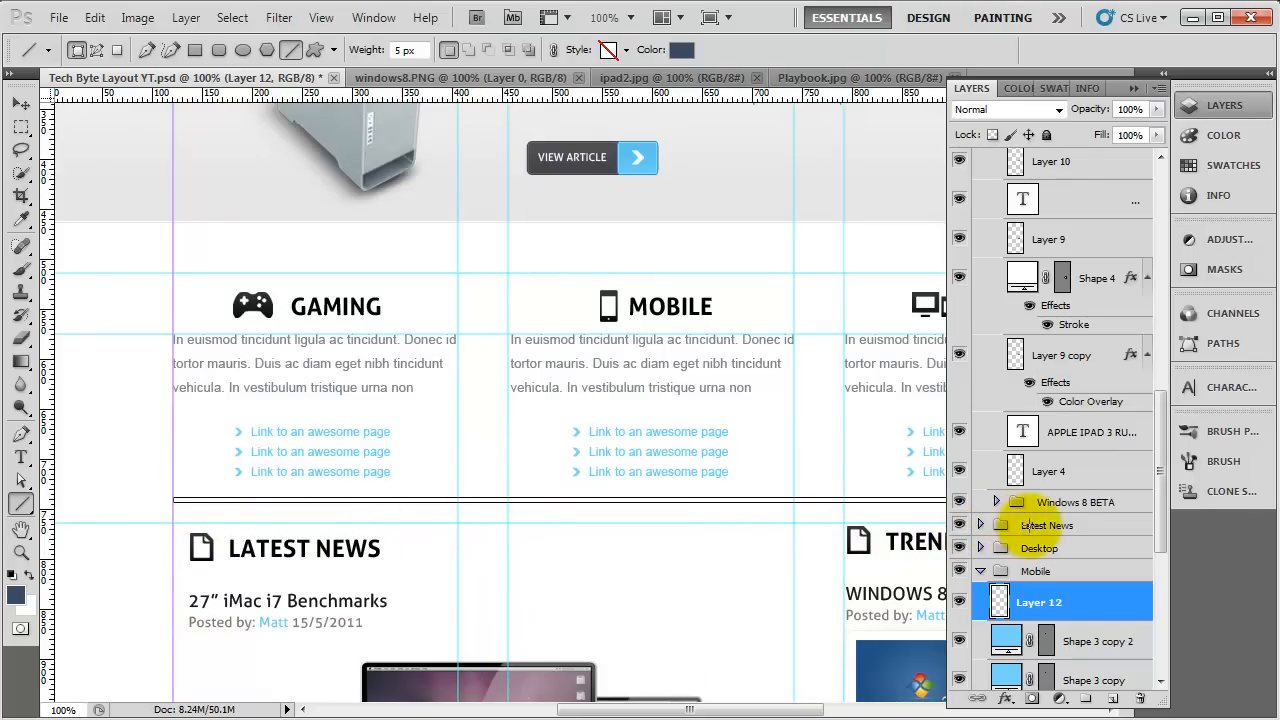
pyautogui.hscroll(3)
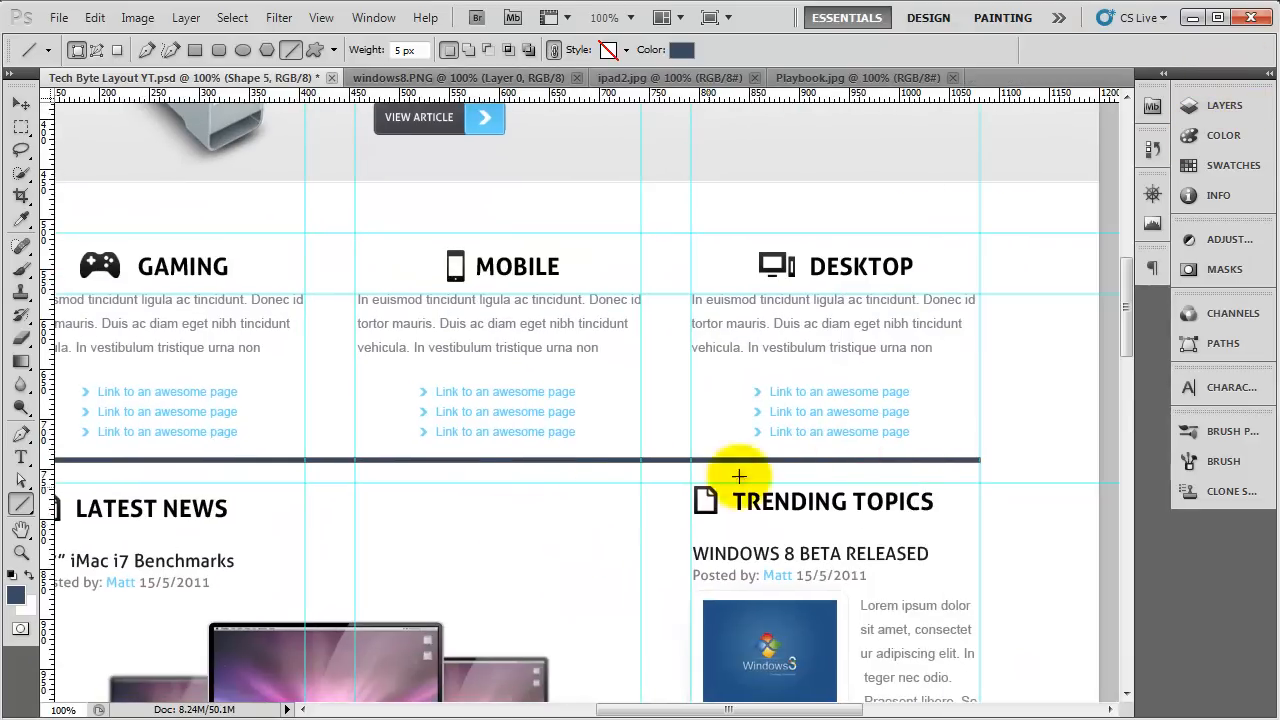
pyautogui.moveTo(524, 500)
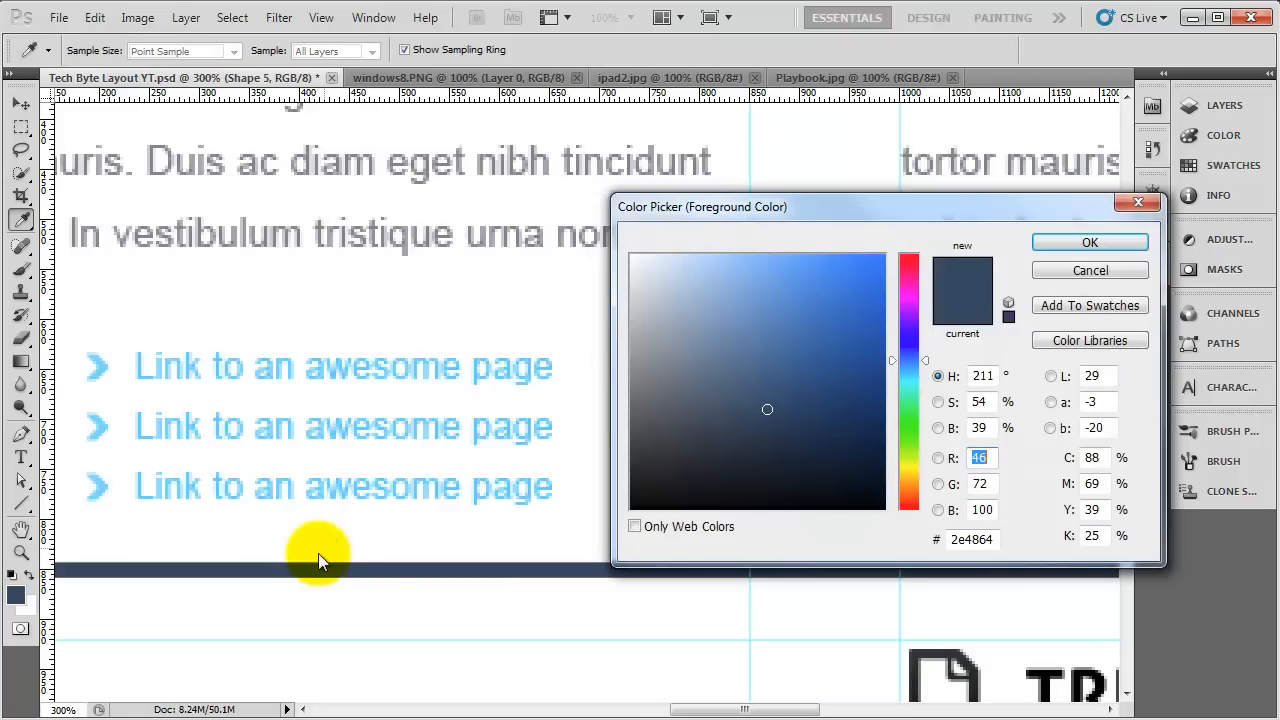
# Step: Pick a light grey colour for the separator line in the Color Picker
pyautogui.click(635, 292)
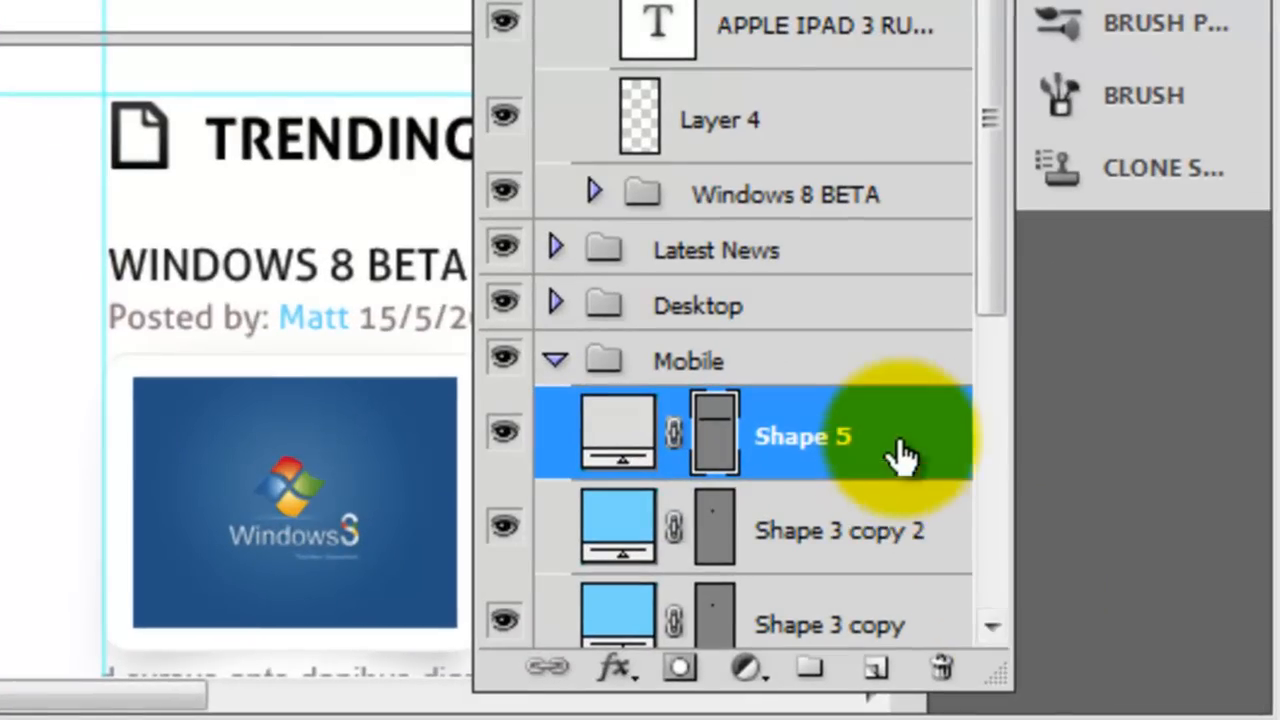
pyautogui.moveTo(678, 670)
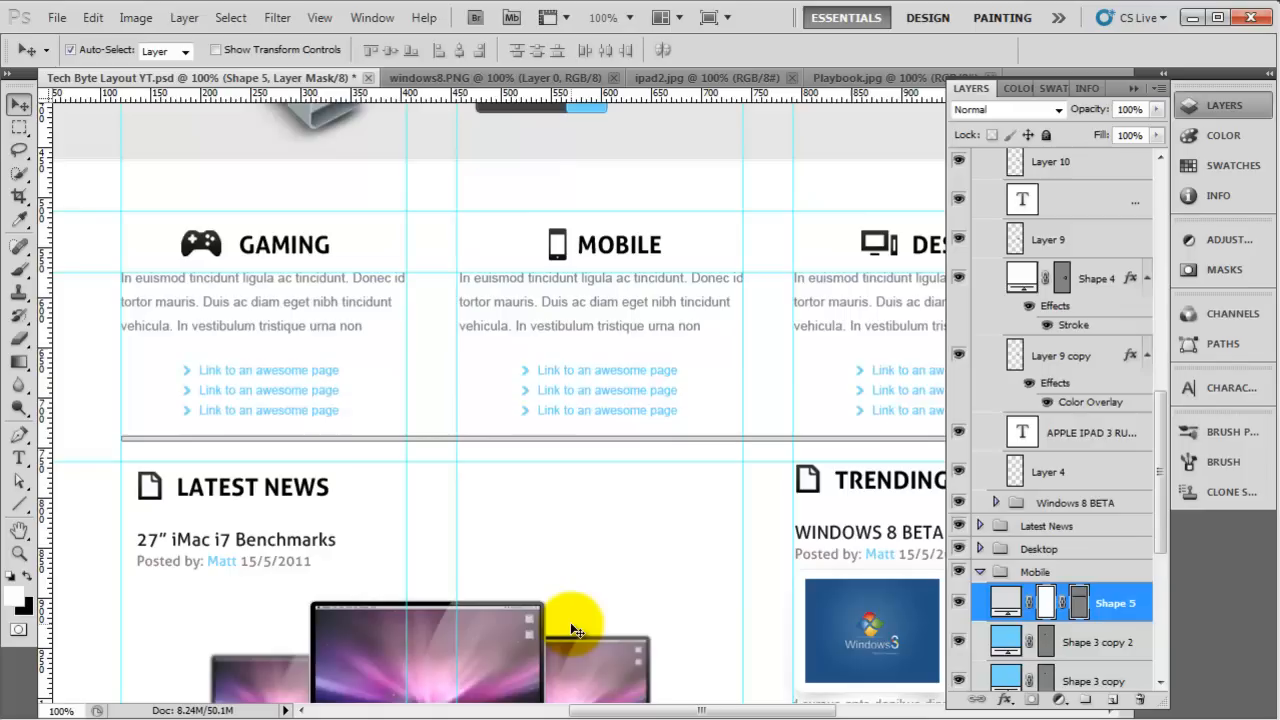
pyautogui.moveTo(137, 410)
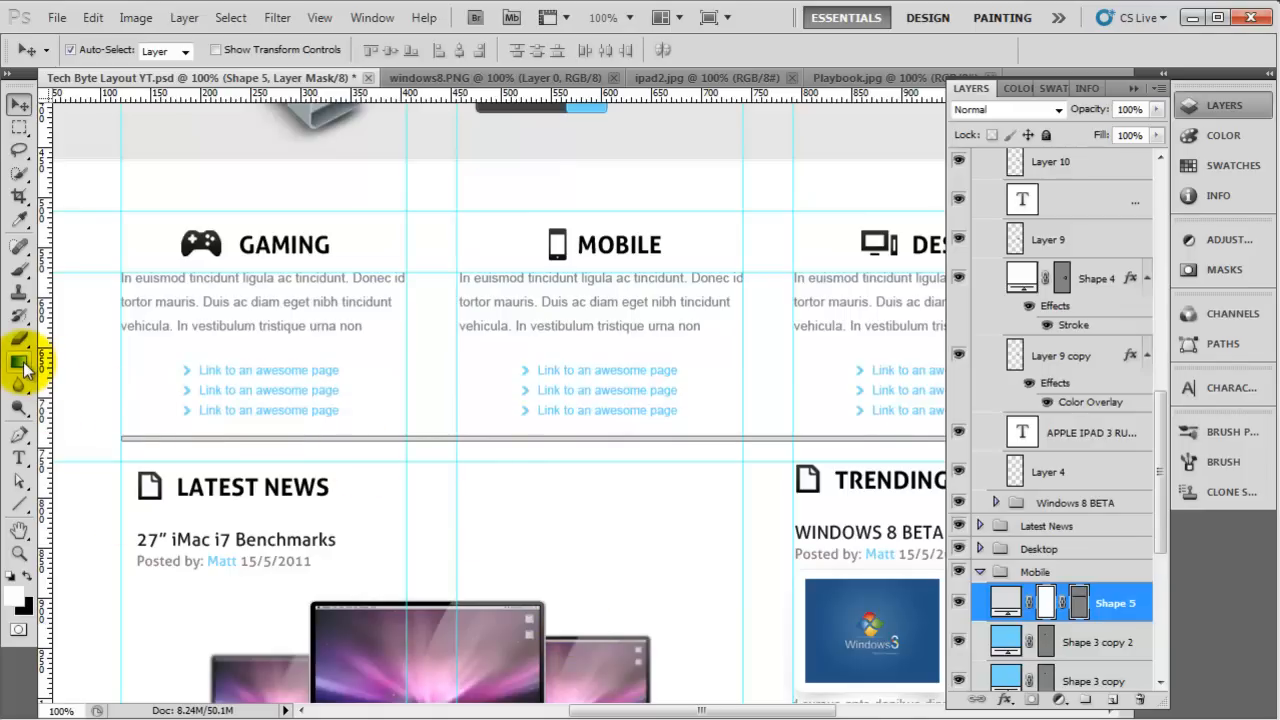
pyautogui.moveTo(20, 365)
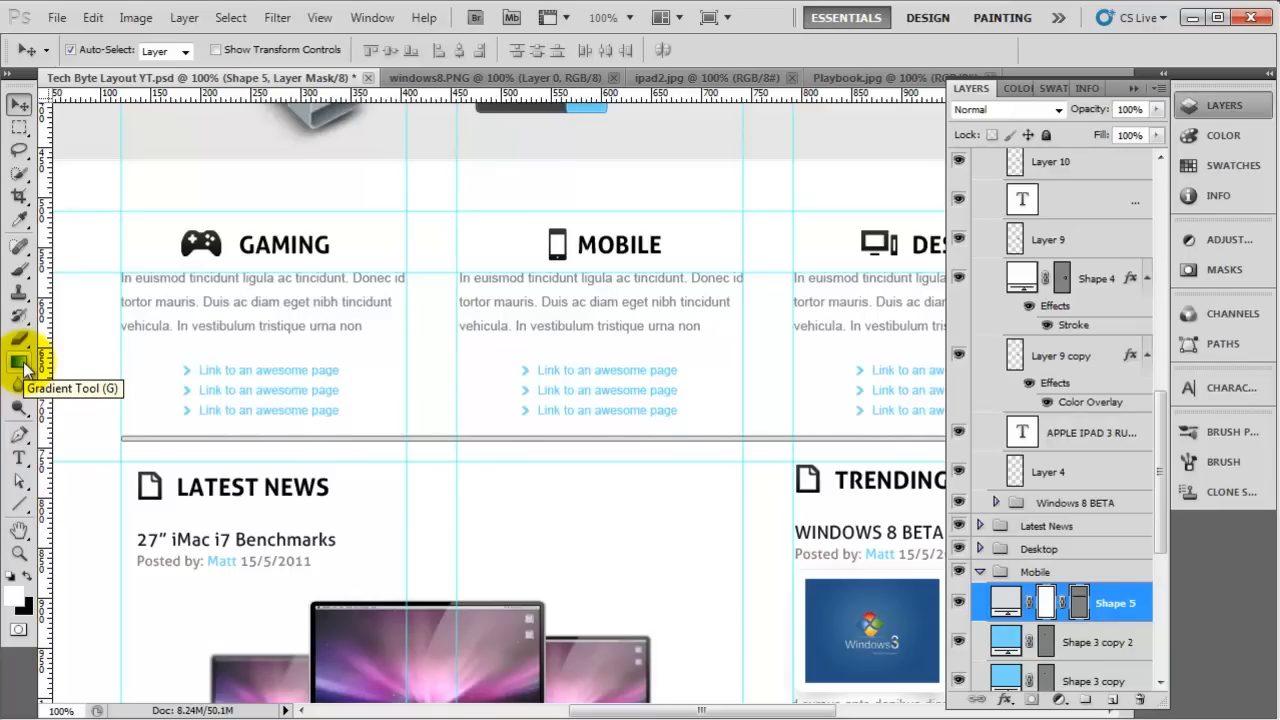
# Step: Drag a black-white-black gradient across the line's layer mask so both ends fade
pyautogui.click(18, 219)
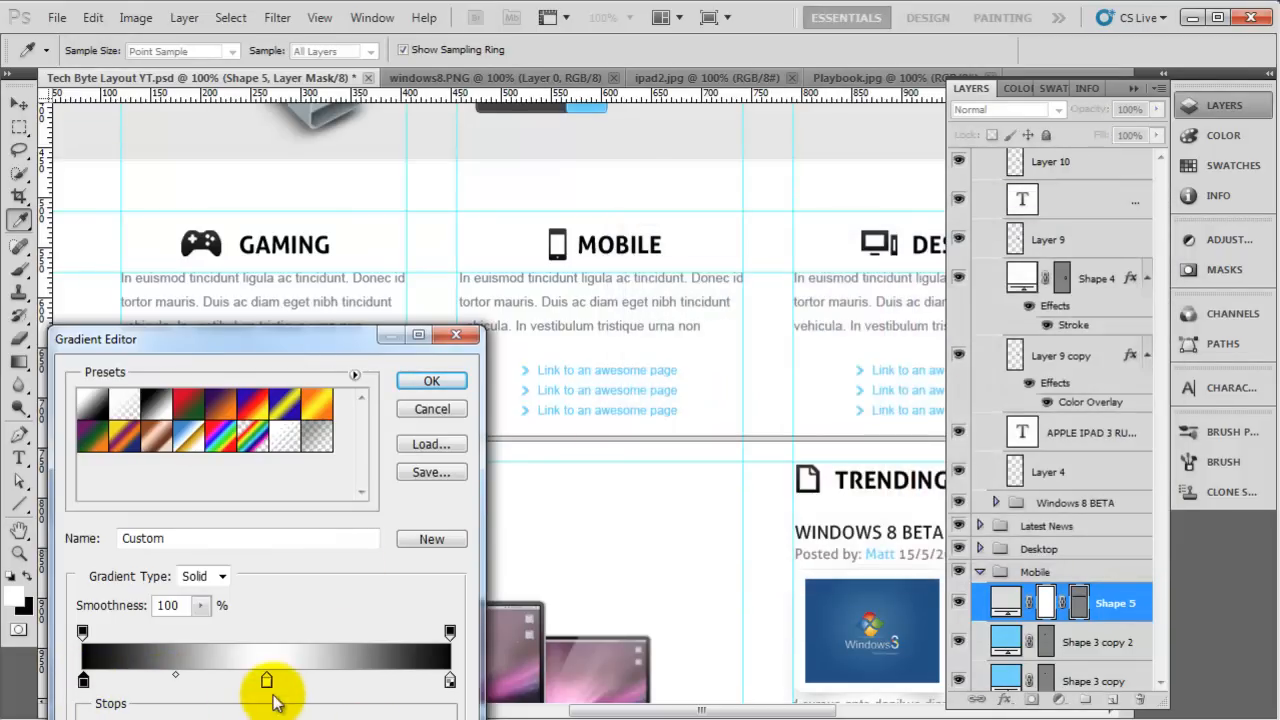
pyautogui.doubleClick(268, 677)
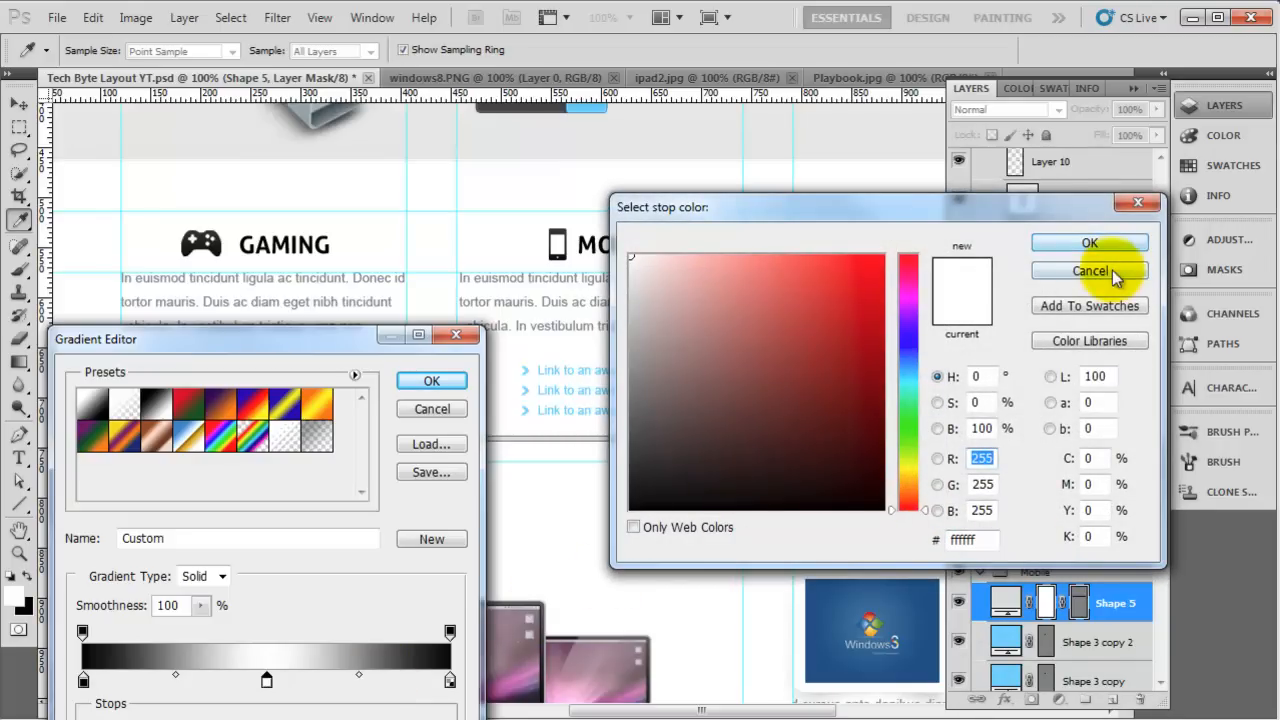
pyautogui.click(1089, 270)
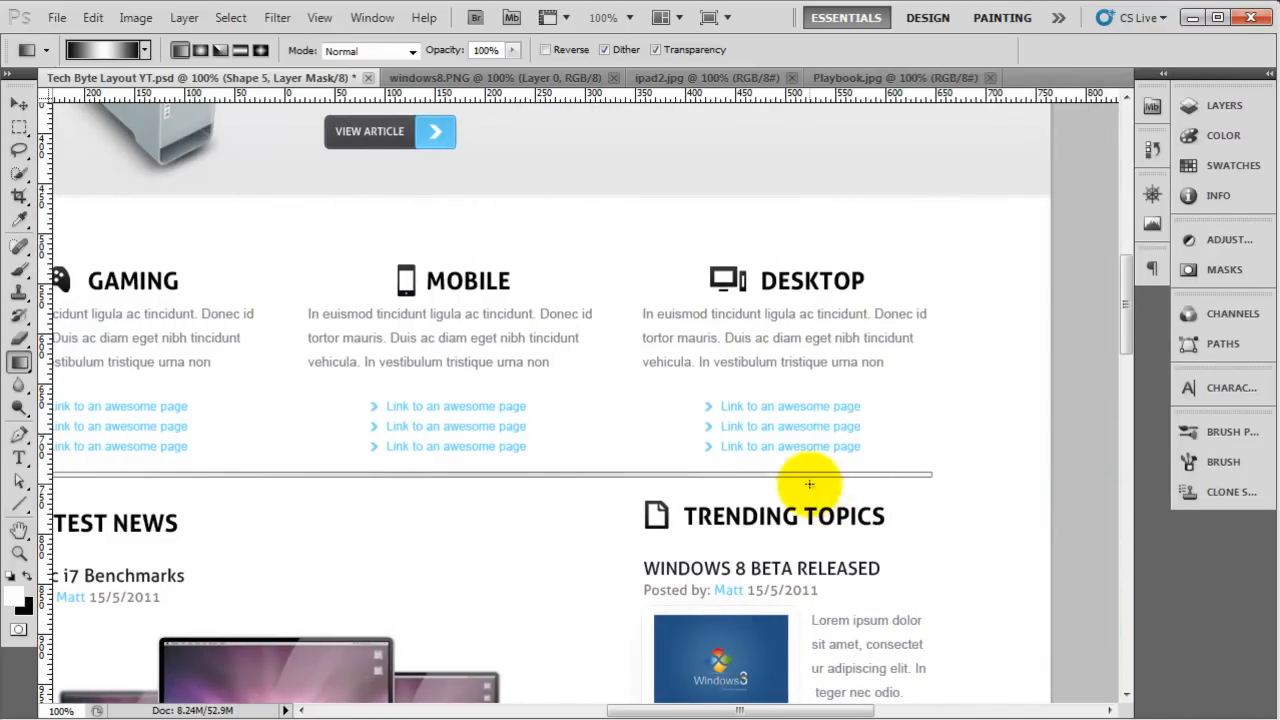
pyautogui.click(12, 105)
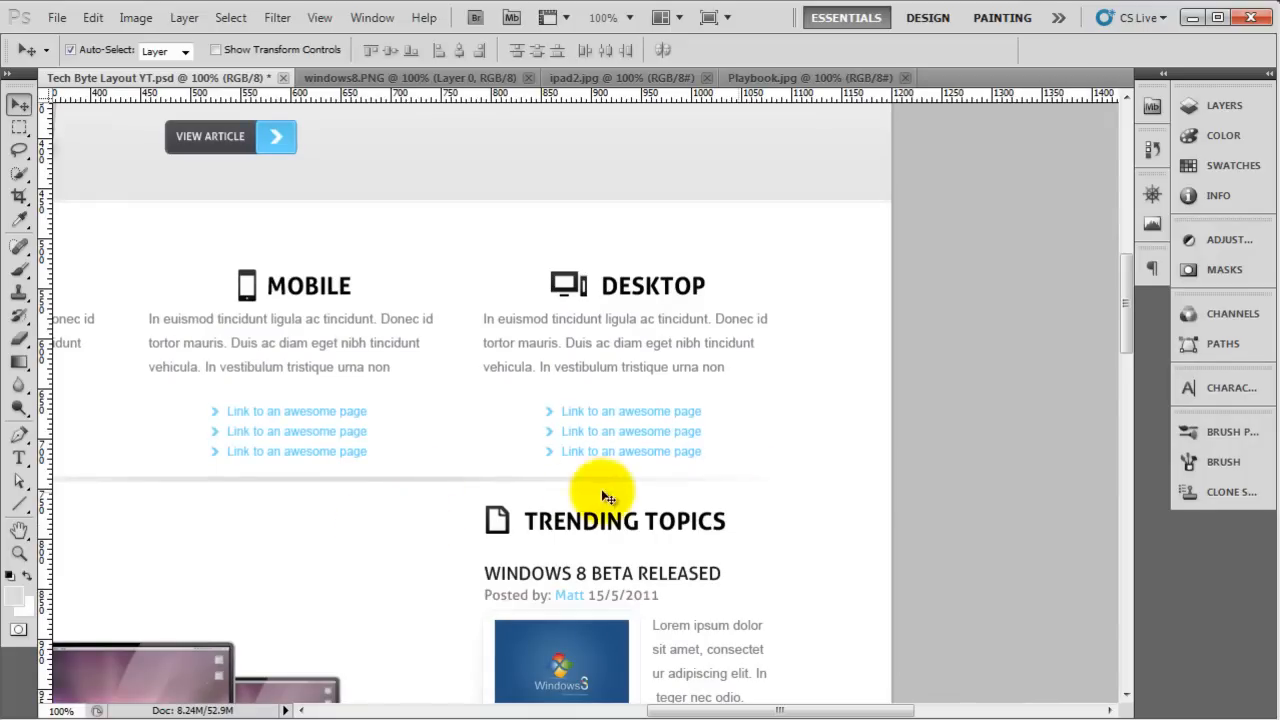
# Step: Select the Shape 5 layer and drag its opacity down to 46%
pyautogui.click(1209, 106)
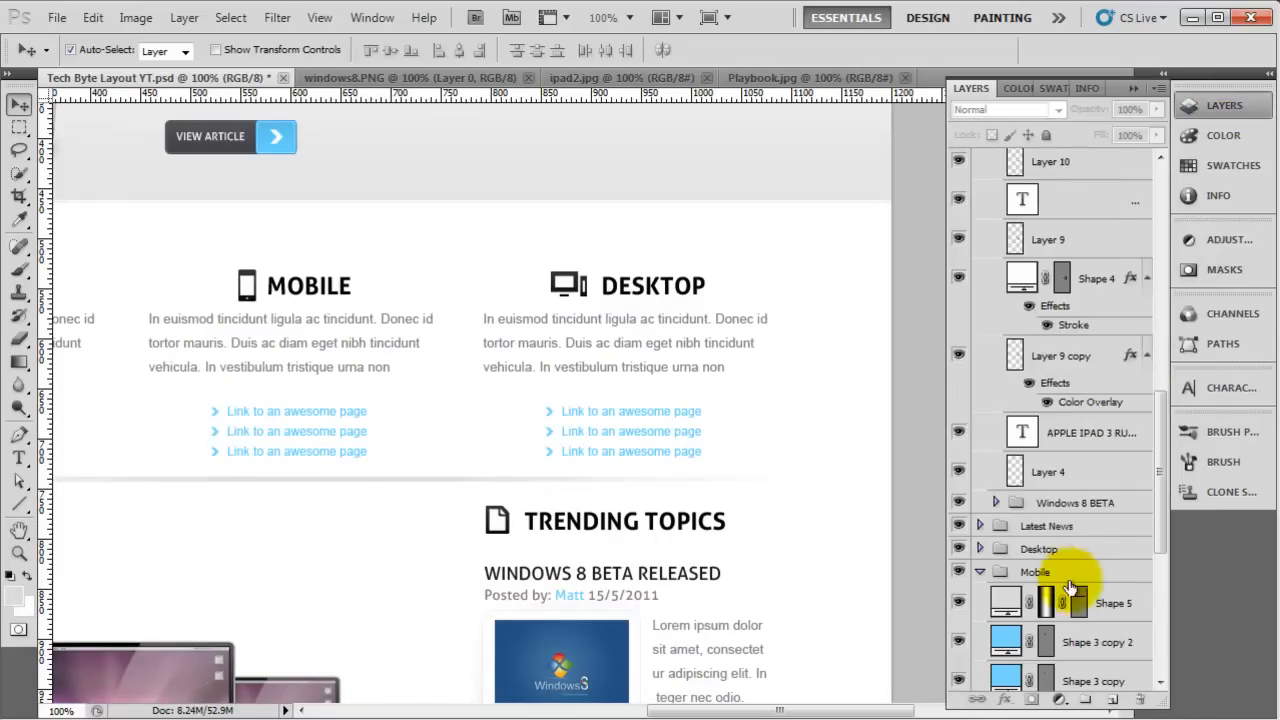
pyautogui.moveTo(1105, 569)
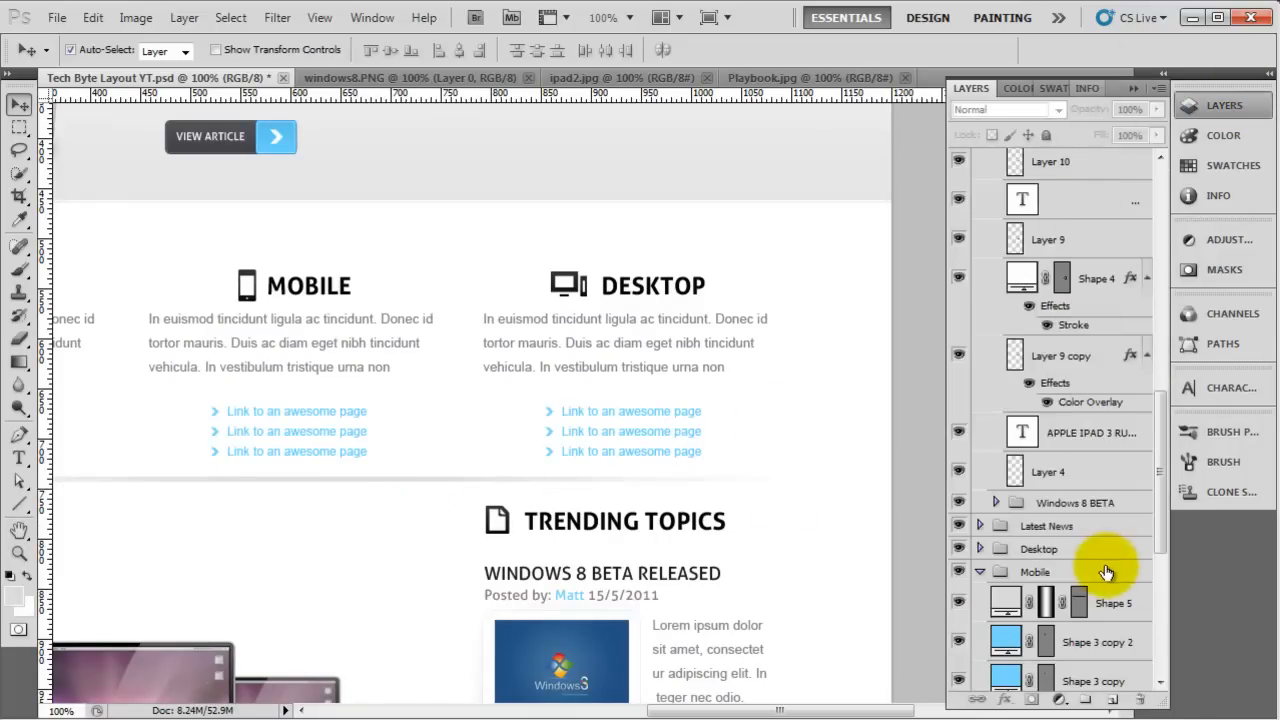
pyautogui.click(1113, 602)
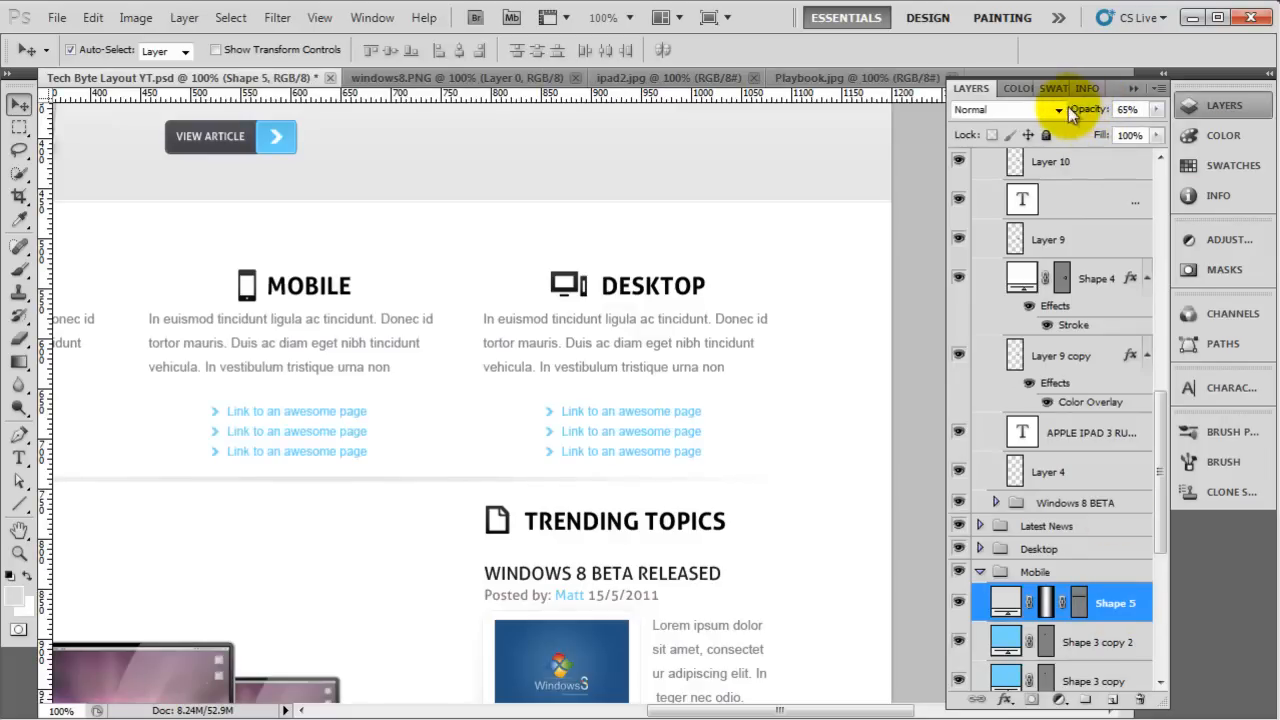
pyautogui.moveTo(1090, 109); pyautogui.dragTo(1070, 109)
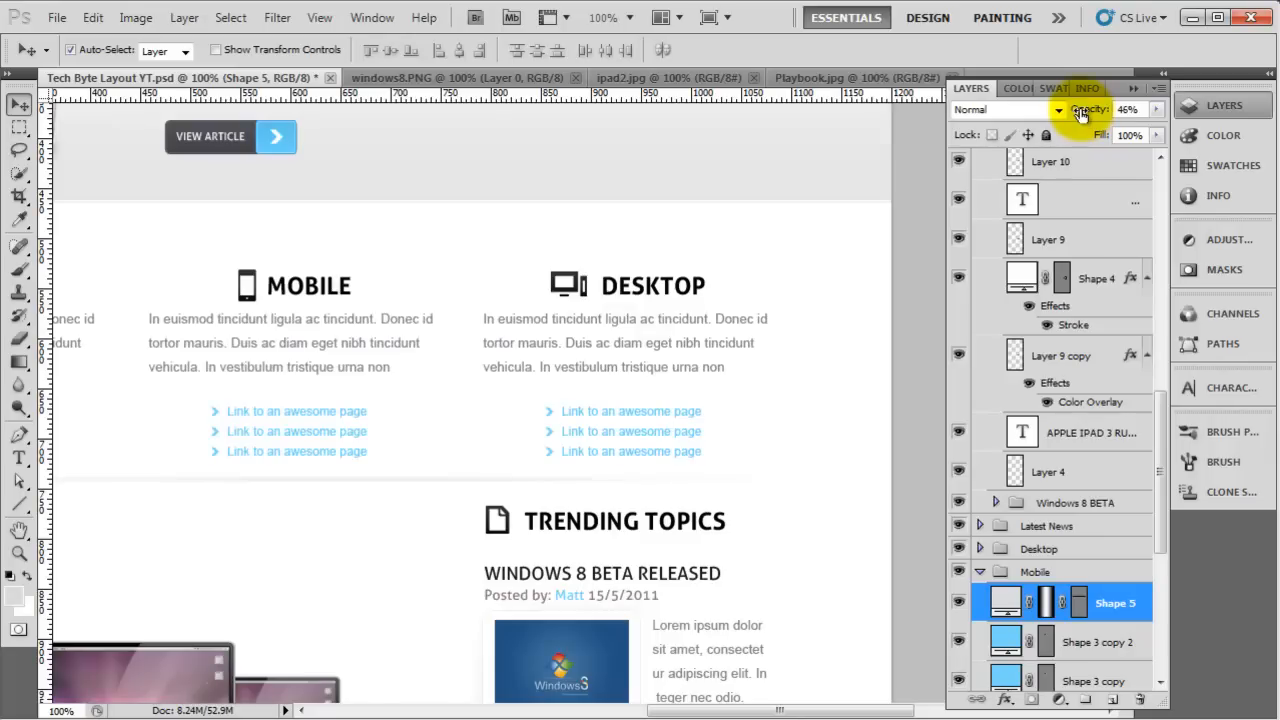
pyautogui.moveTo(1095, 109); pyautogui.dragTo(1085, 109)
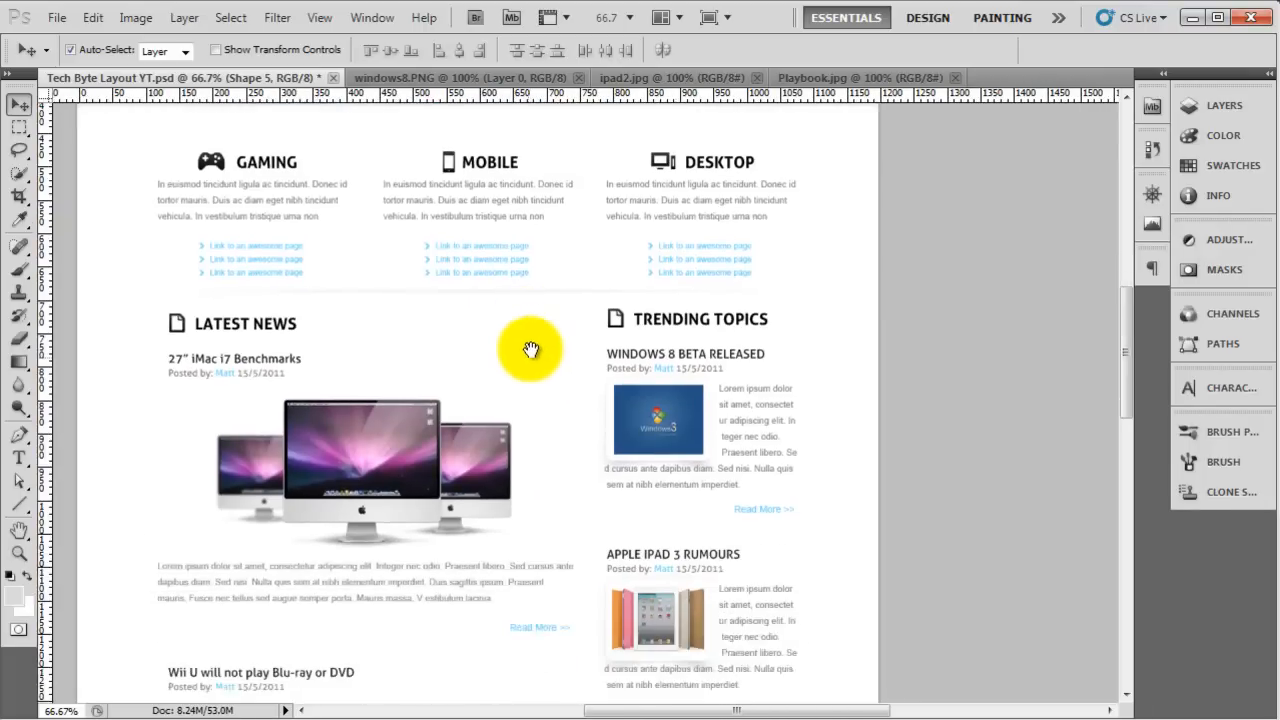
pyautogui.scroll(-3)
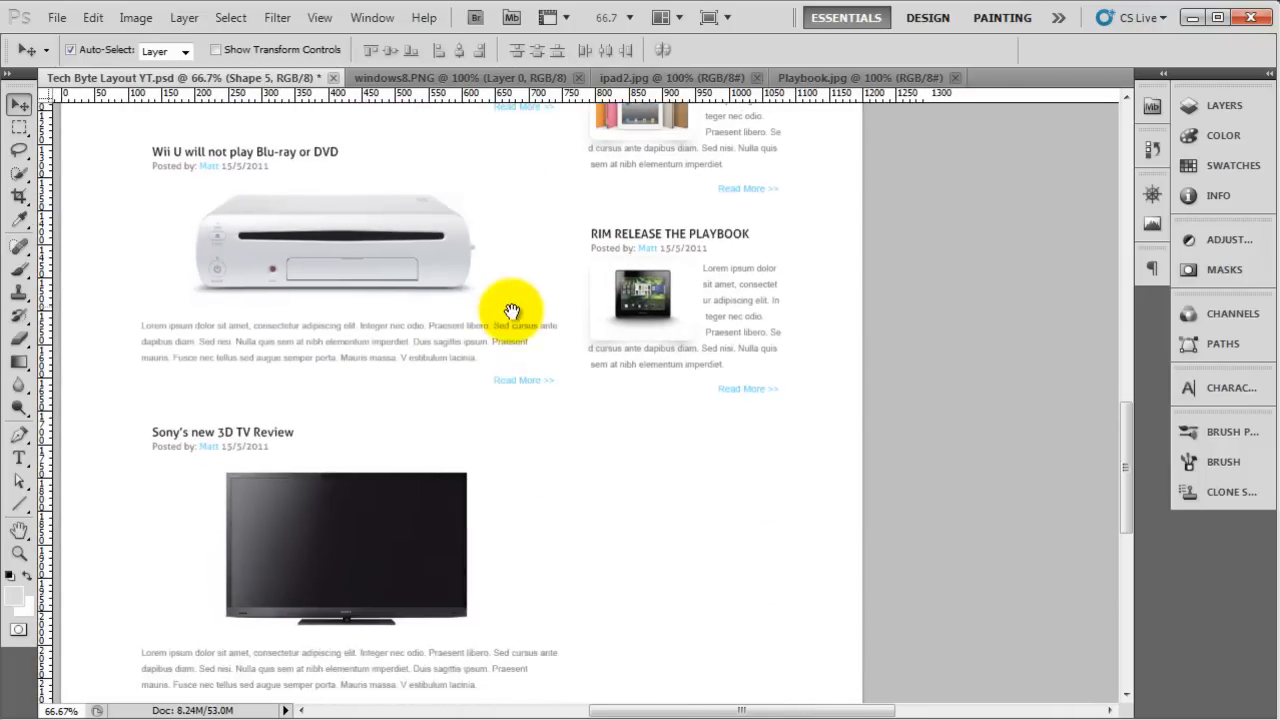